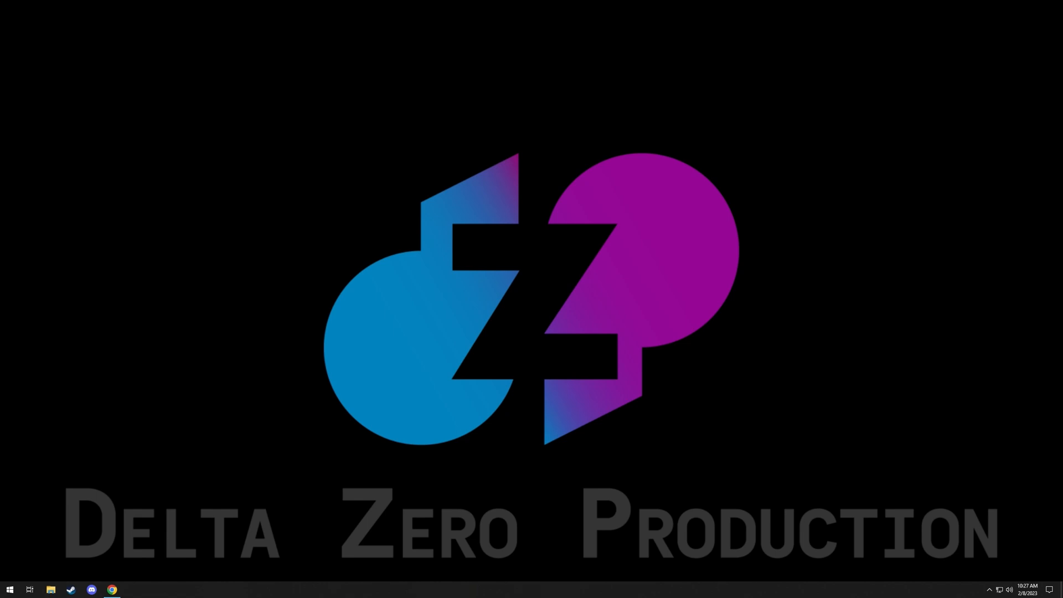
Download the Race Engineering Setup Guide from Competitor Resources under League Info
left_click(113, 589)
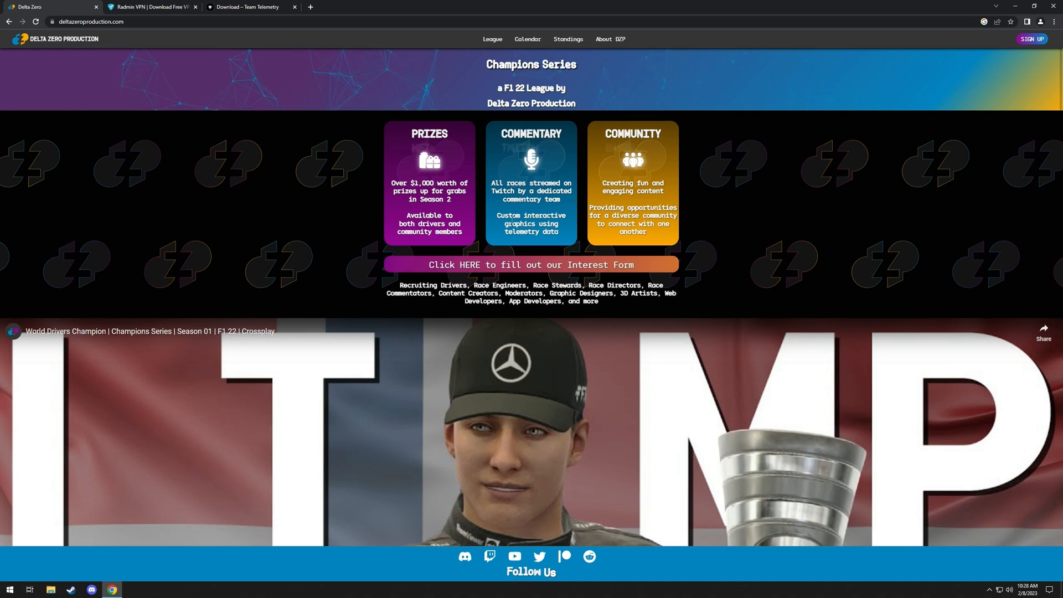
scroll("down", 3)
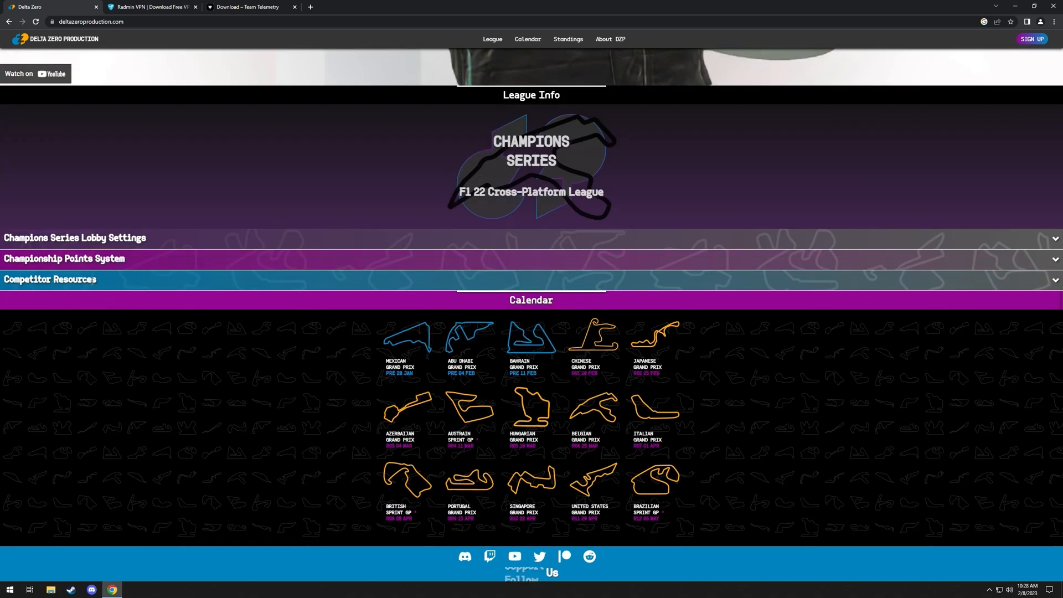
left_click(49, 279)
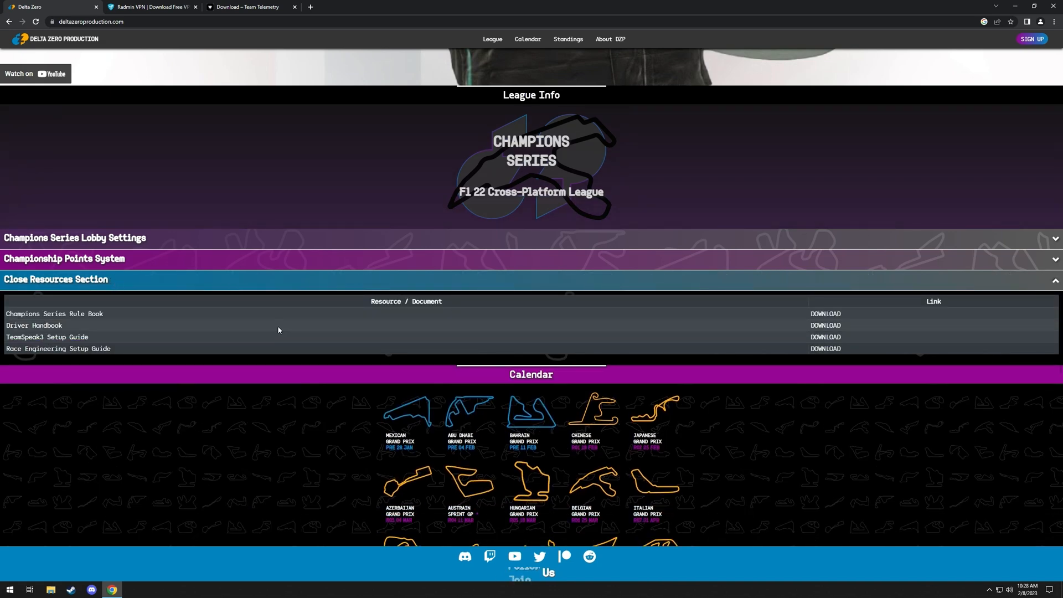
mouse_move(267, 350)
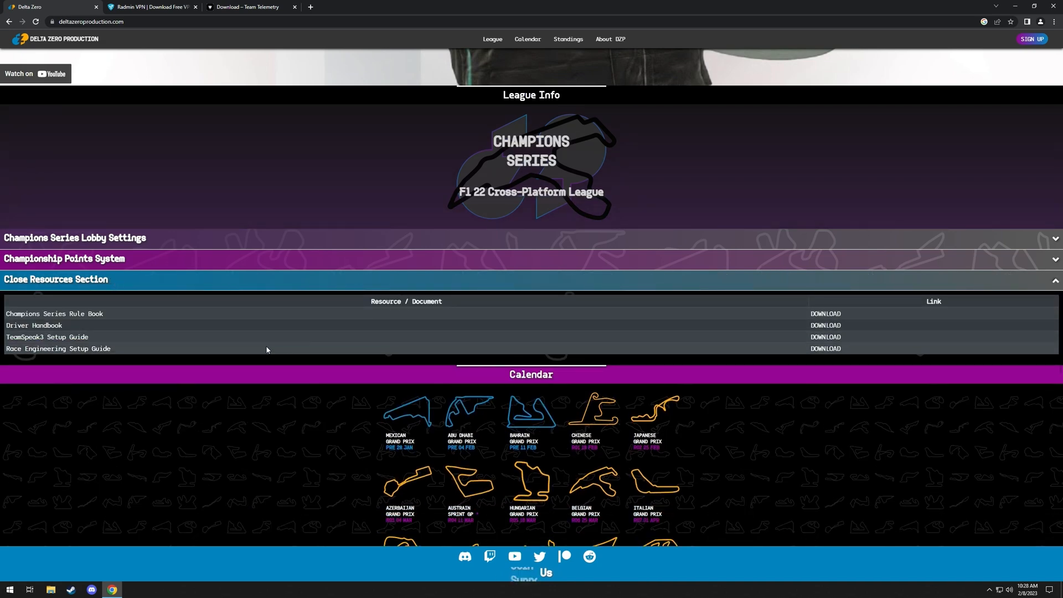
mouse_move(831, 357)
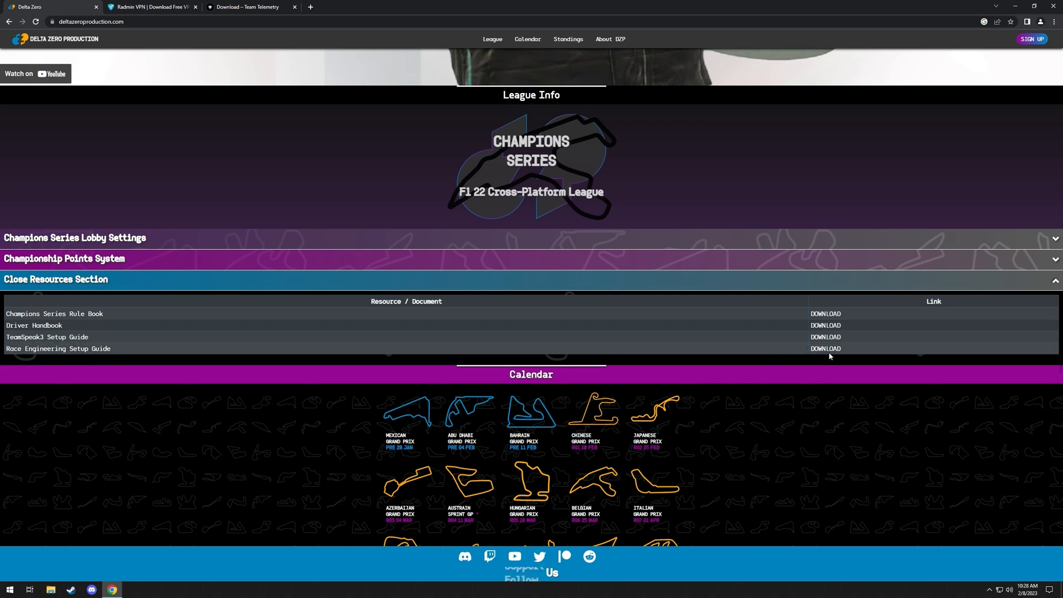
left_click(825, 347)
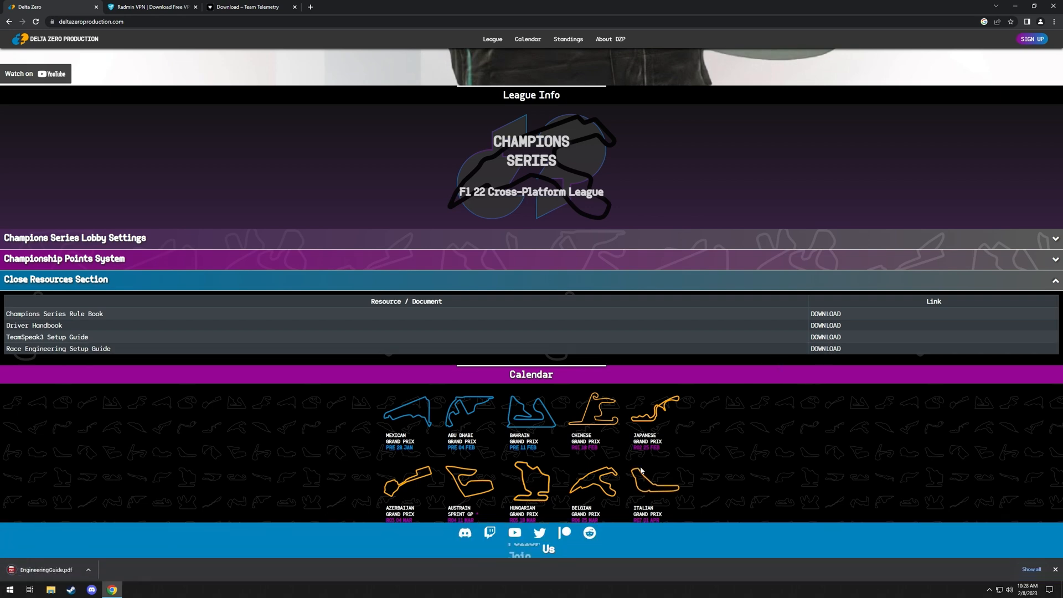
View EngineeringGuide.pdf from the download bar and read down to section II, Radmin VPN Setup
left_click(47, 569)
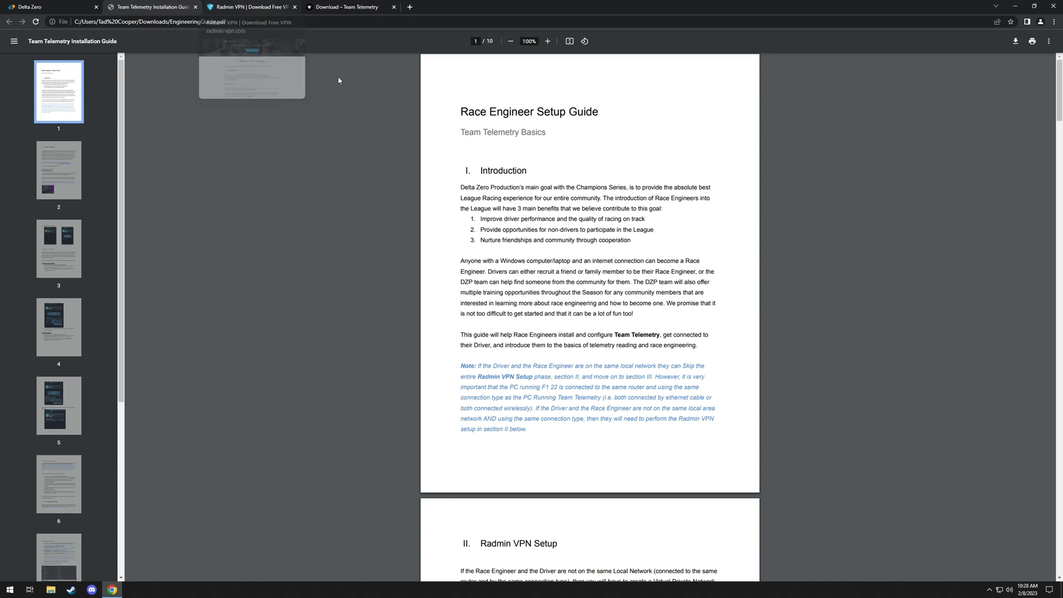
scroll("down", 3)
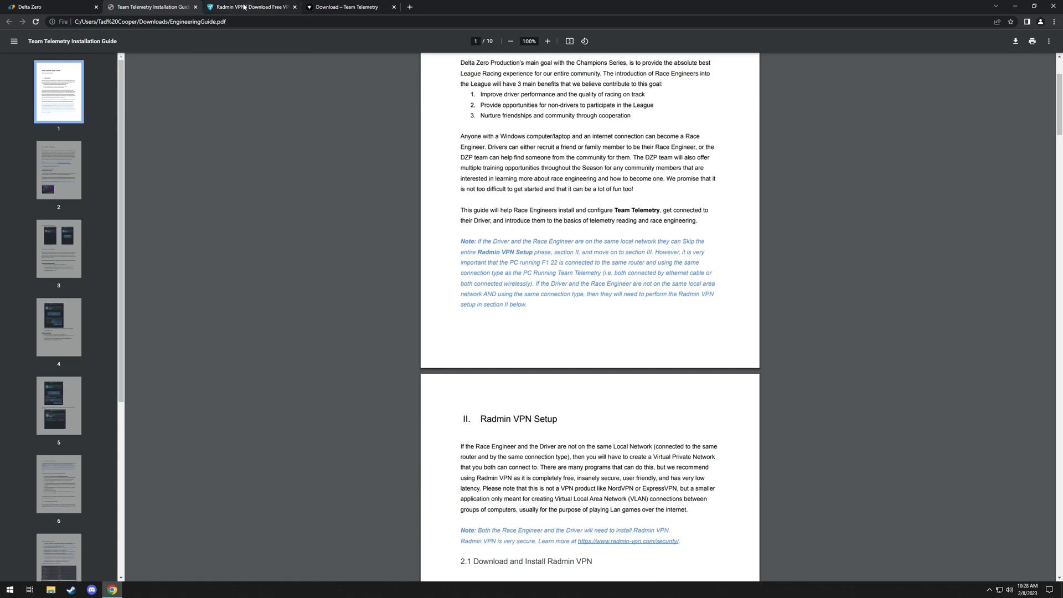
Get the Radmin VPN installer via Free Download and run its setup to completion
left_click(251, 7)
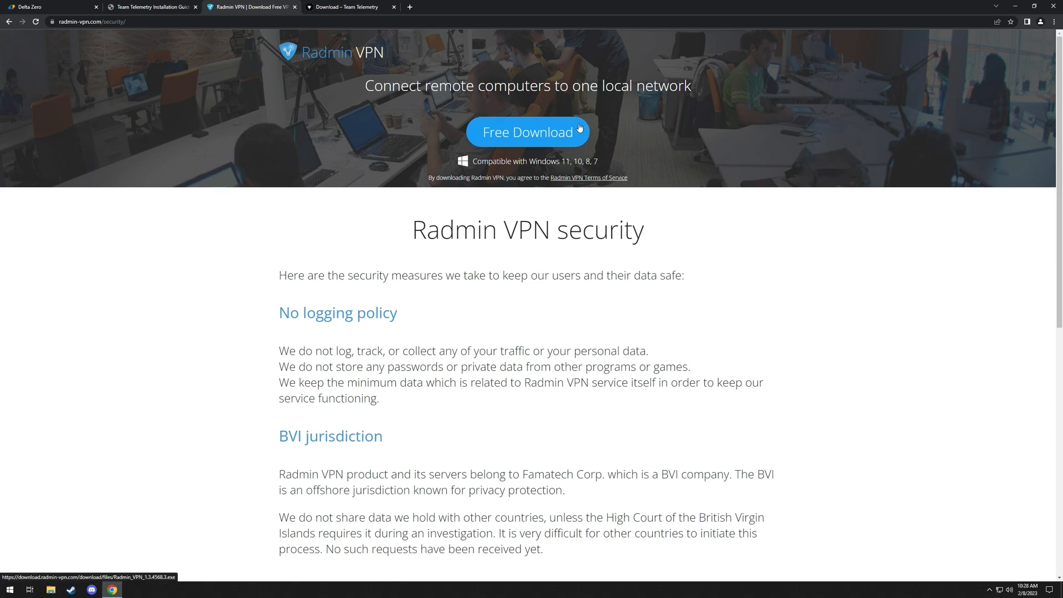
mouse_move(558, 133)
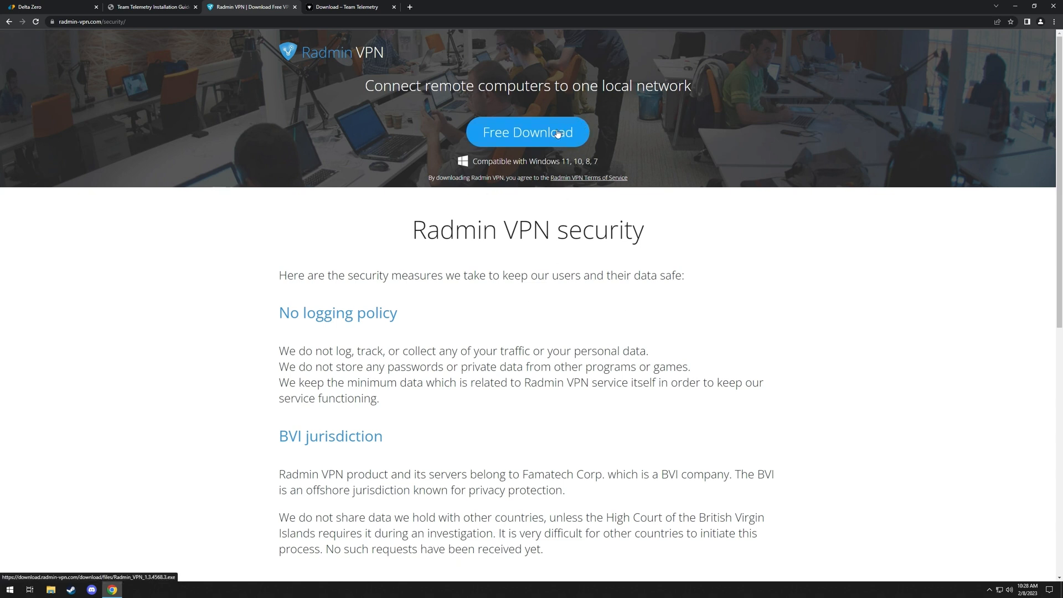
left_click(527, 133)
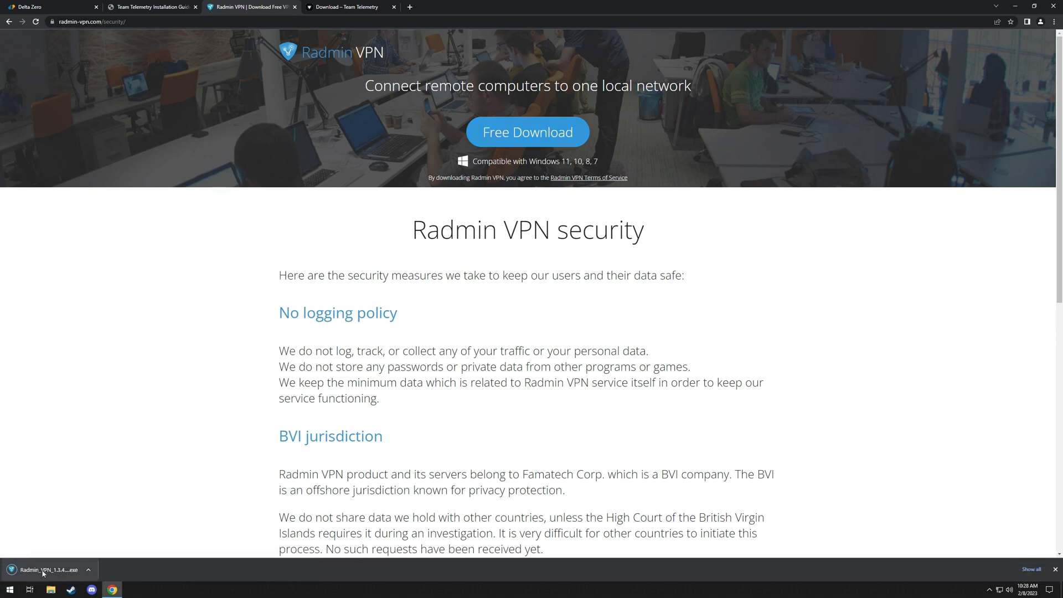
left_click(46, 569)
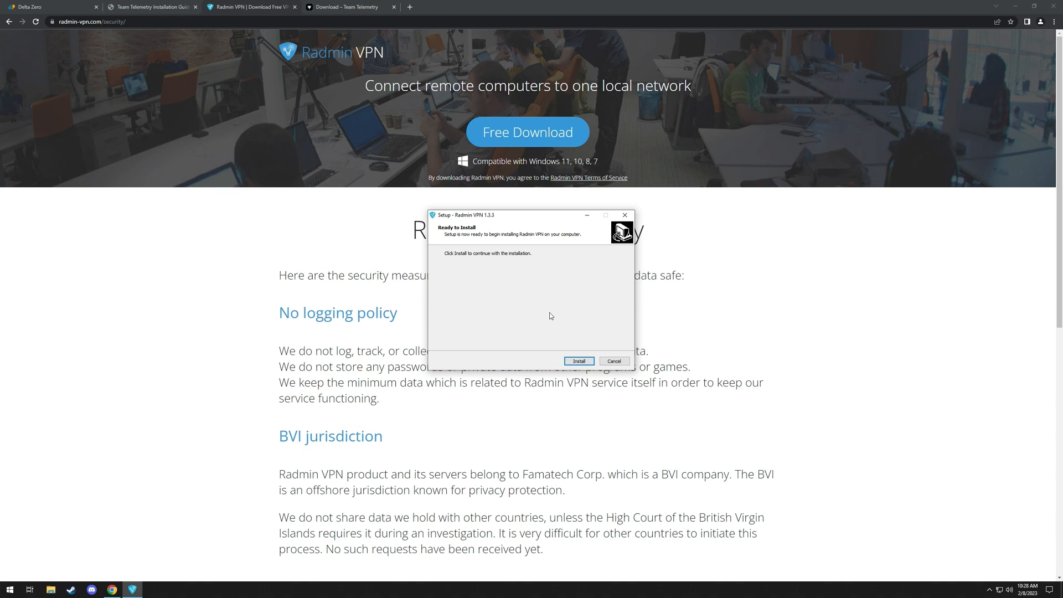
left_click(578, 361)
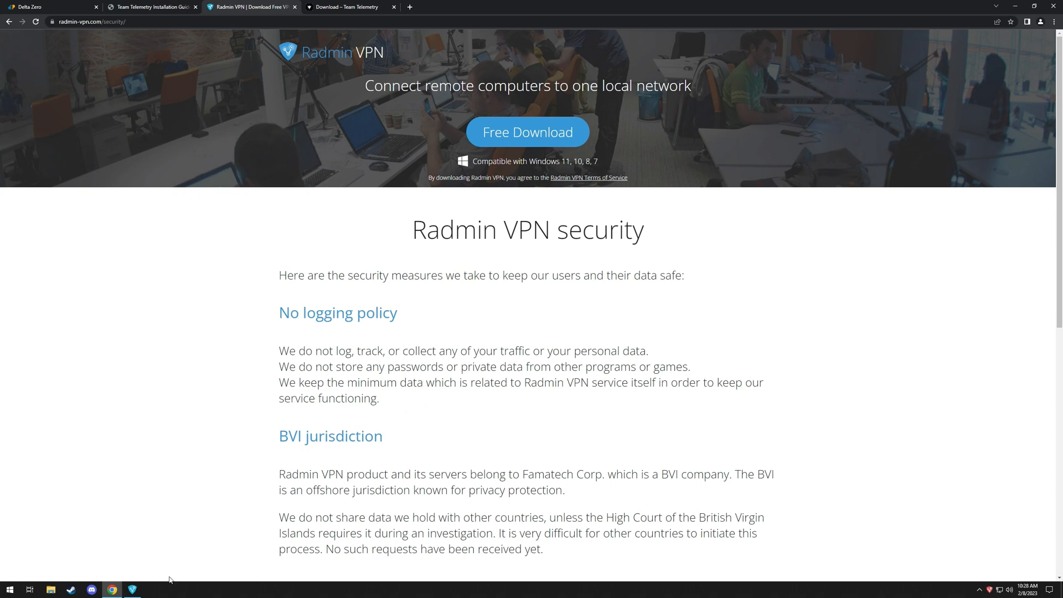
Switch Radmin VPN online and join the McLaren Garage network with the engineer's computer
left_click(132, 589)
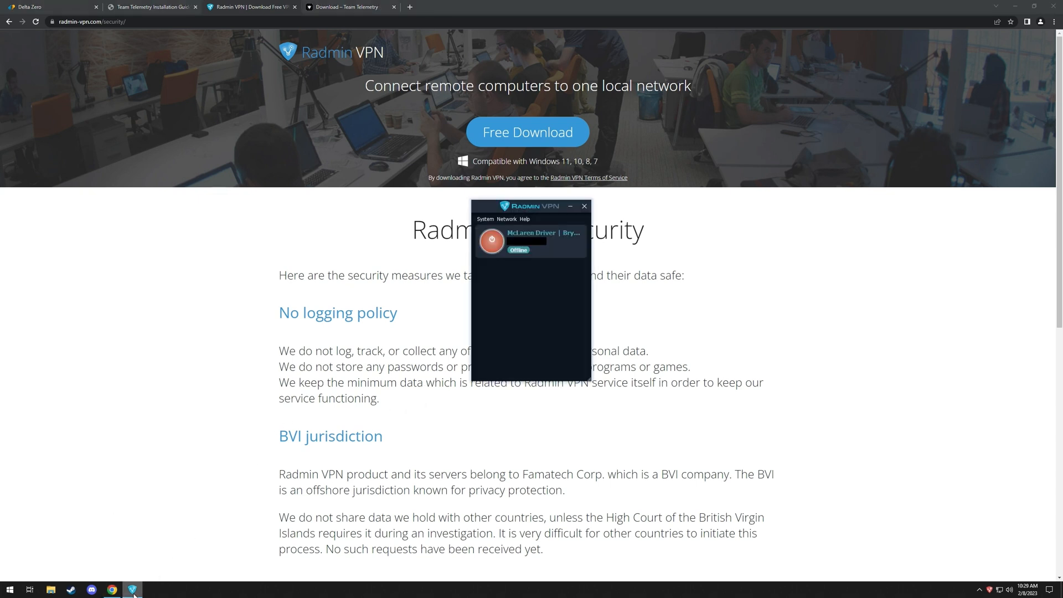
mouse_move(1014, 7)
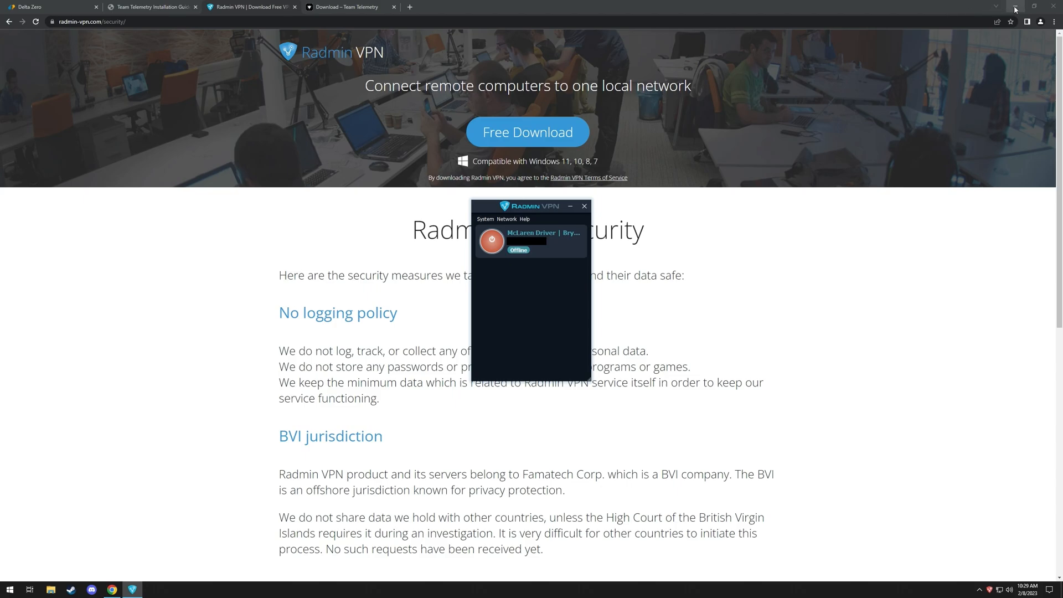
left_click(1014, 6)
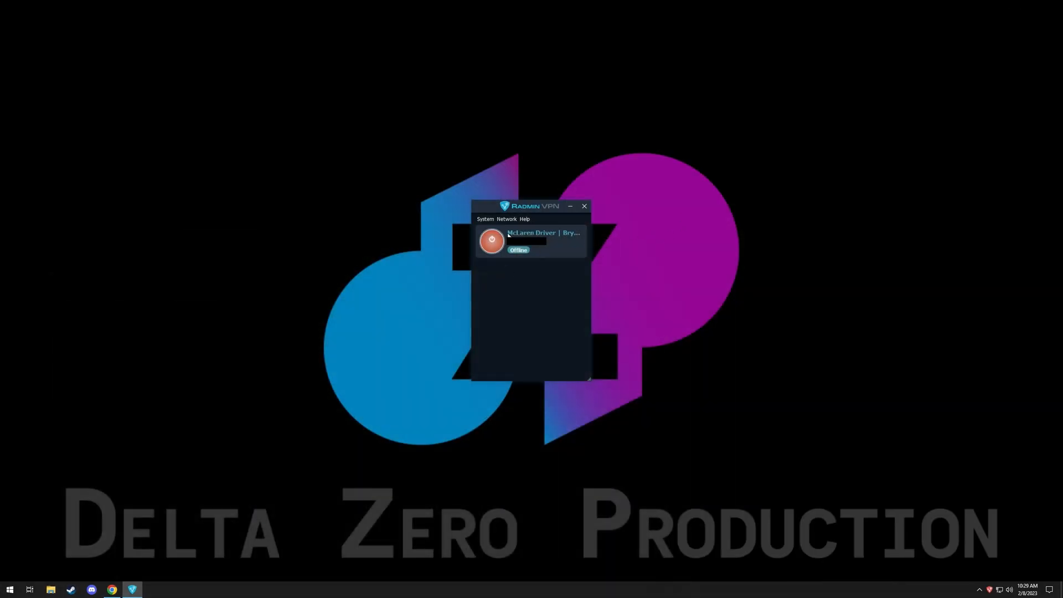
mouse_move(541, 264)
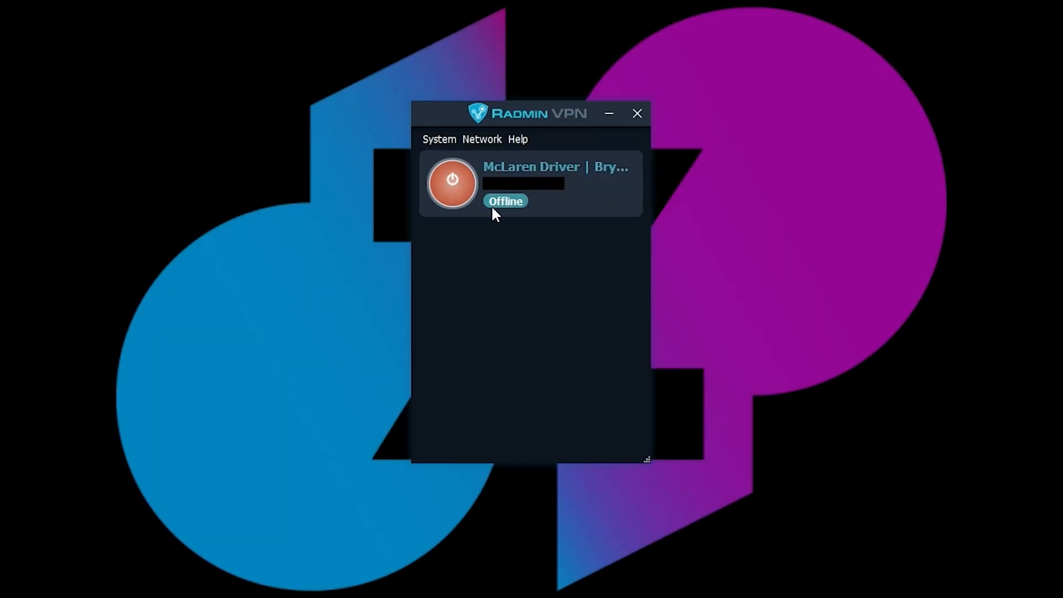
left_click(452, 182)
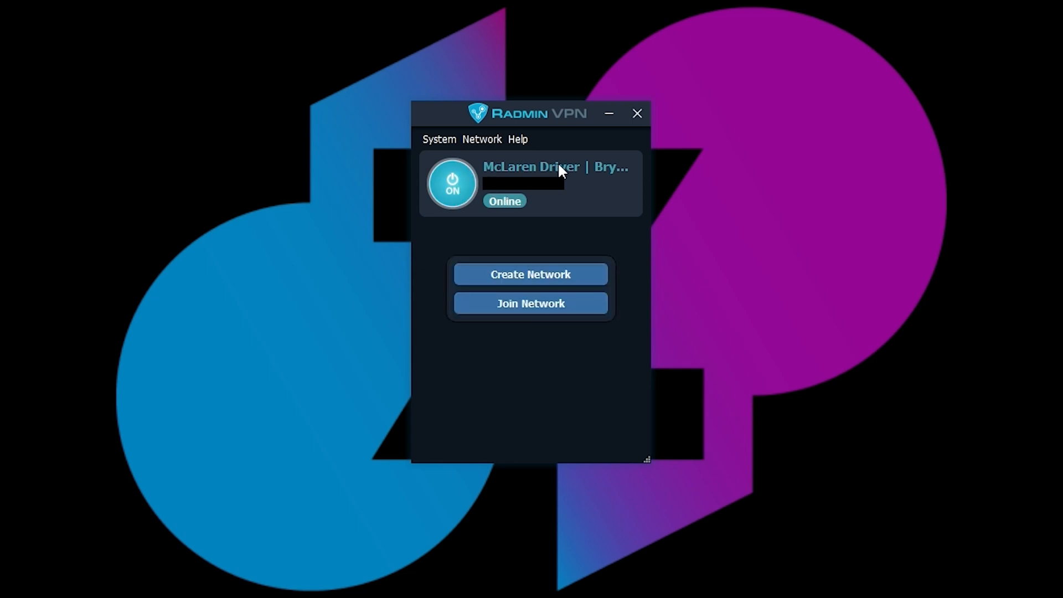
right_click(561, 170)
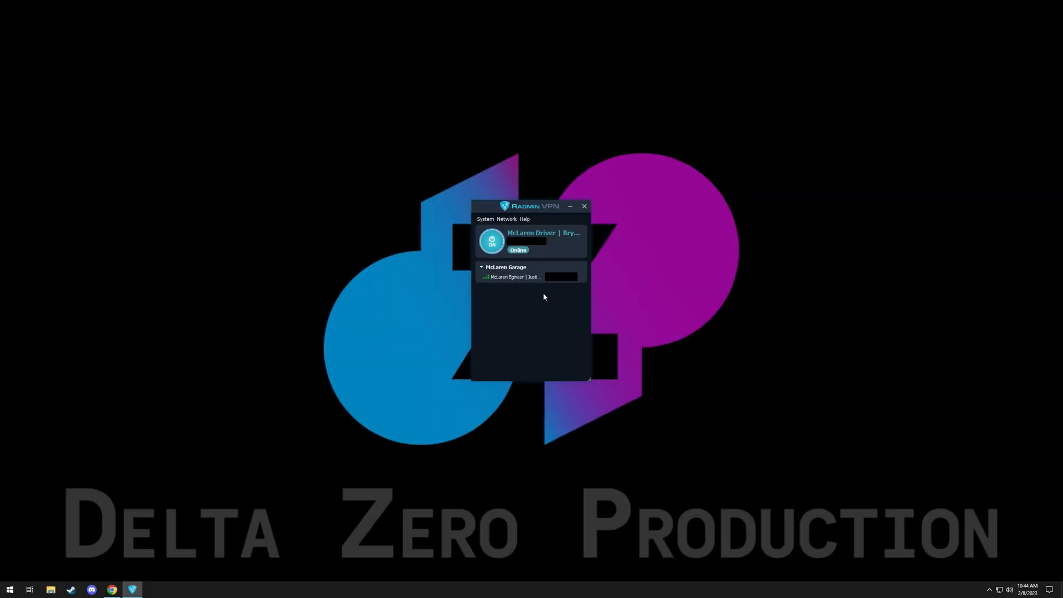
mouse_move(572, 369)
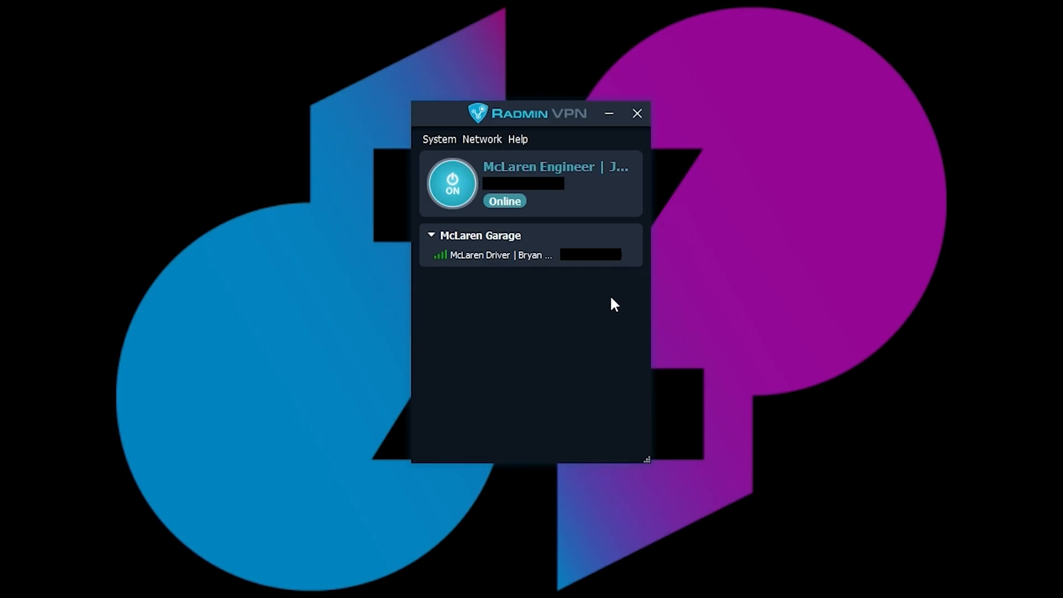
mouse_move(645, 306)
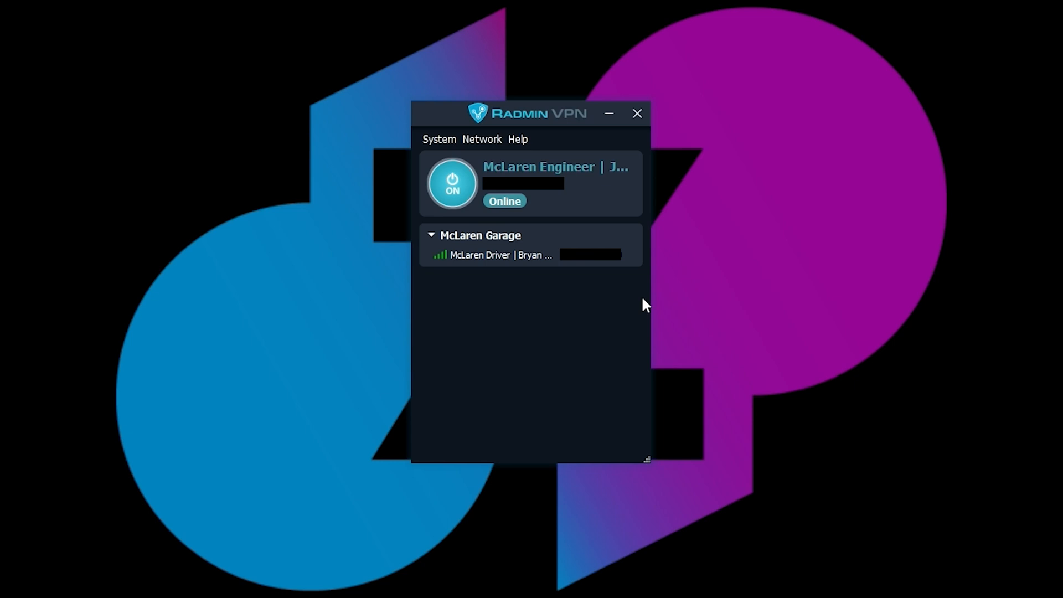
mouse_move(532, 445)
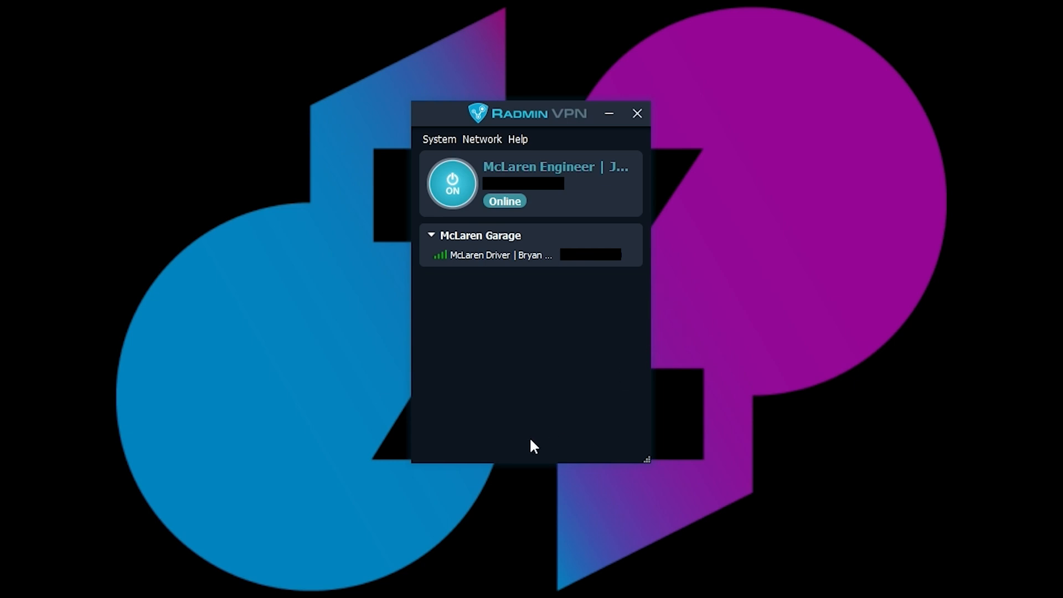
mouse_move(339, 516)
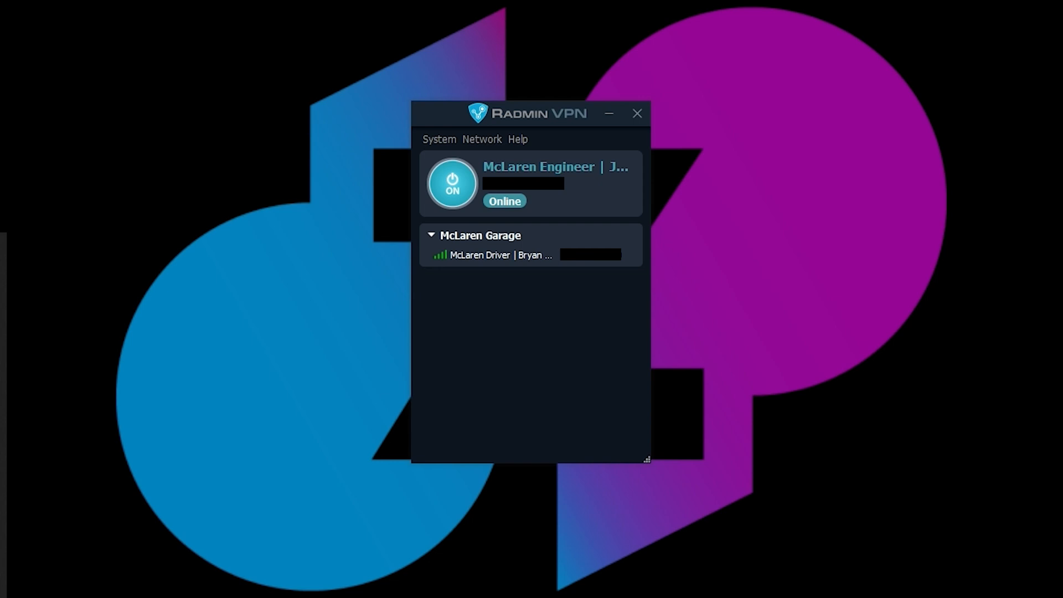
Reach Windows Defender Firewall under System and Security from a Control Panel search
type("con")
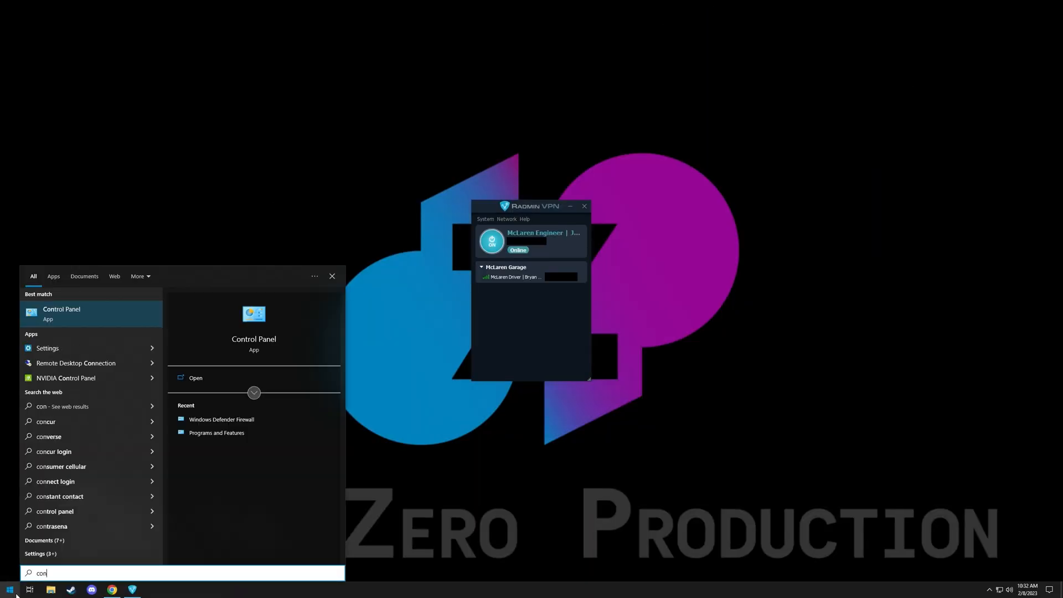
left_click(195, 378)
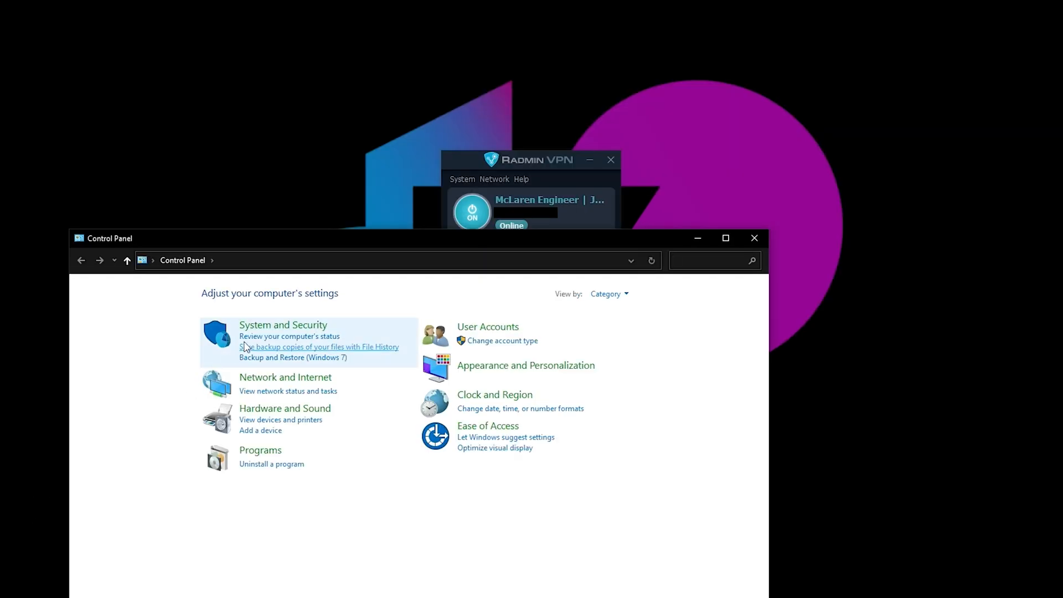
left_click(282, 325)
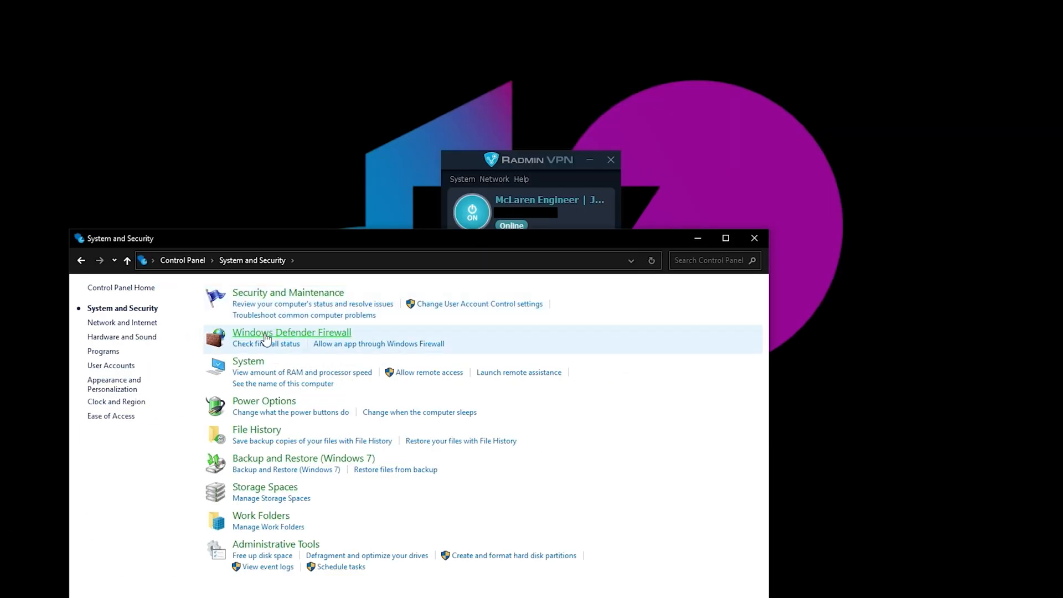
mouse_move(265, 339)
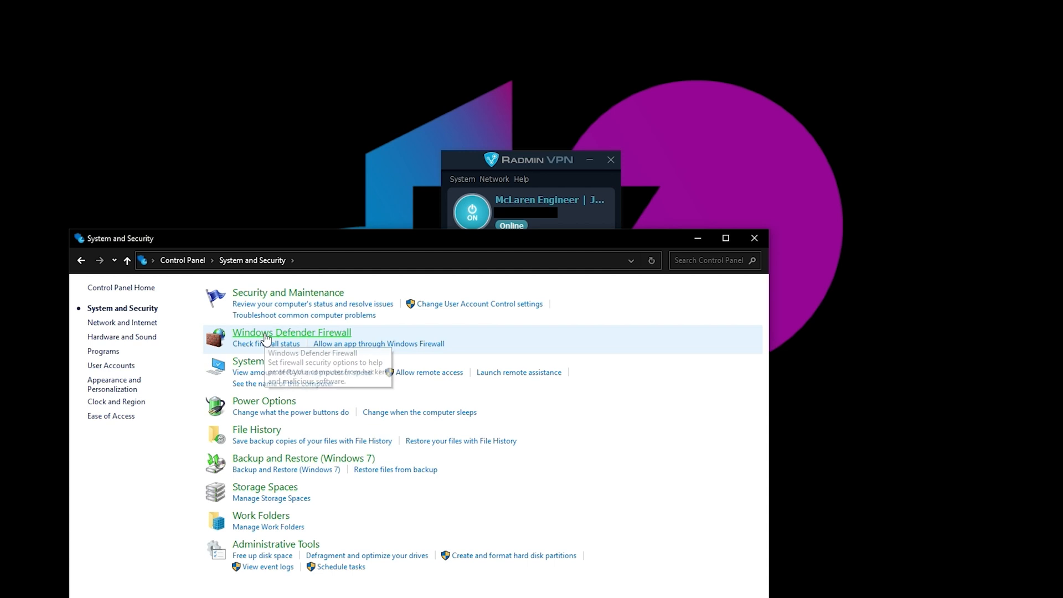
left_click(291, 332)
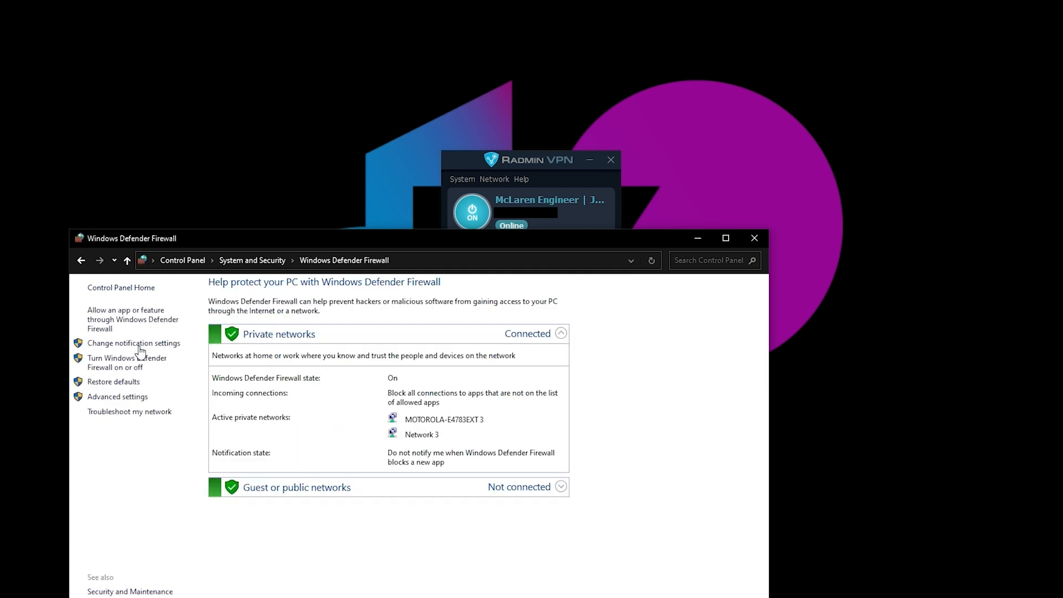
mouse_move(133, 402)
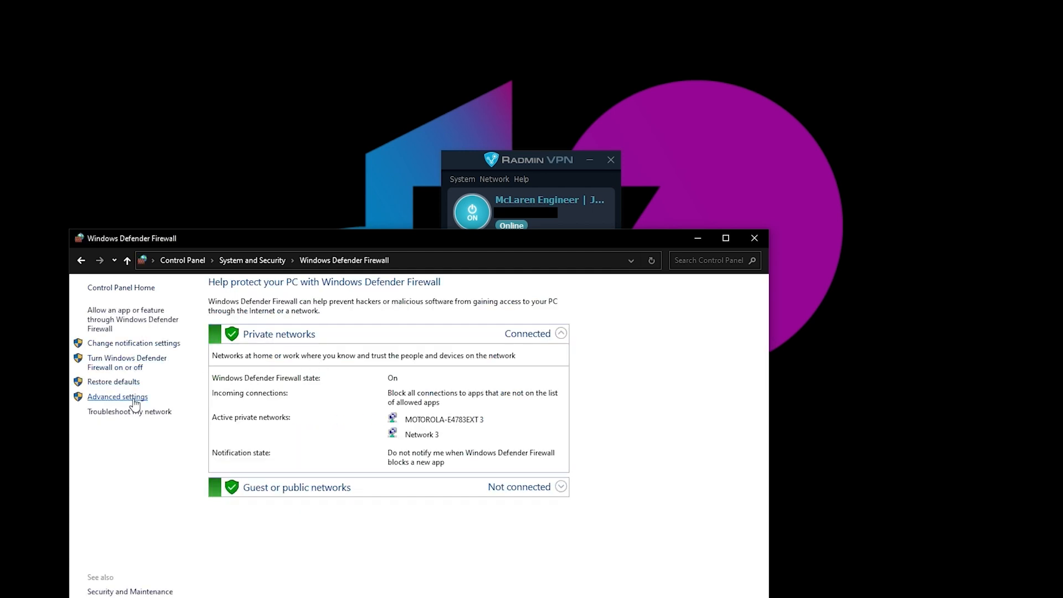
Bring up the firewall properties dialog via Advanced settings and Action > Properties
left_click(117, 396)
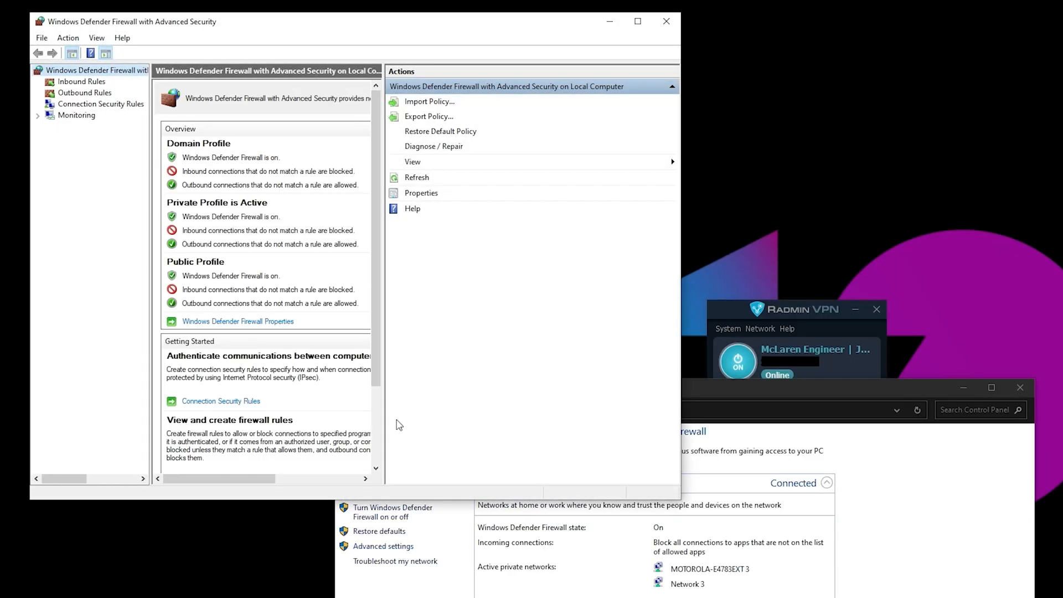
mouse_move(162, 140)
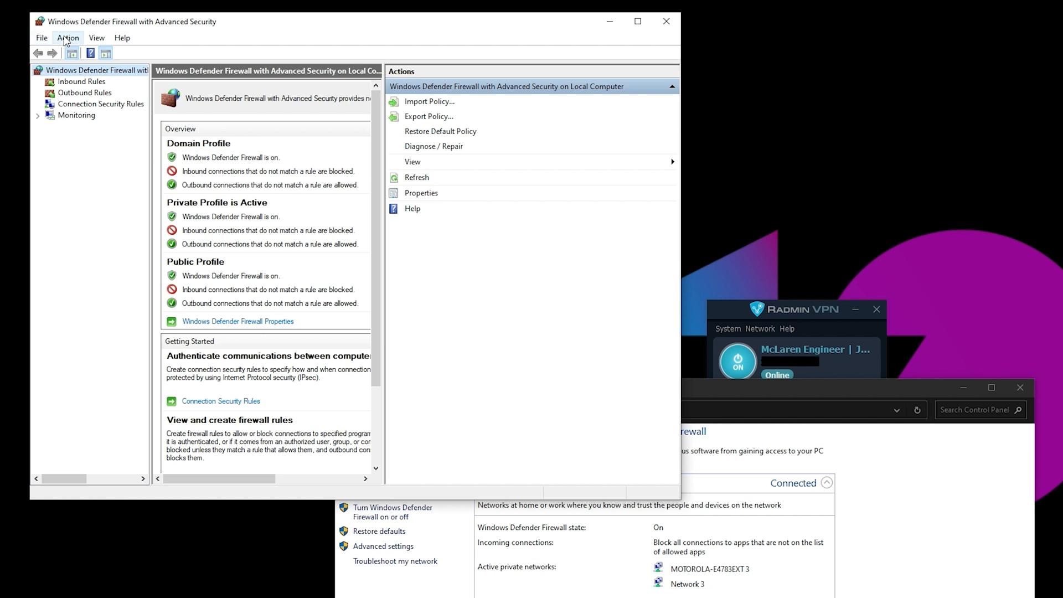
left_click(68, 37)
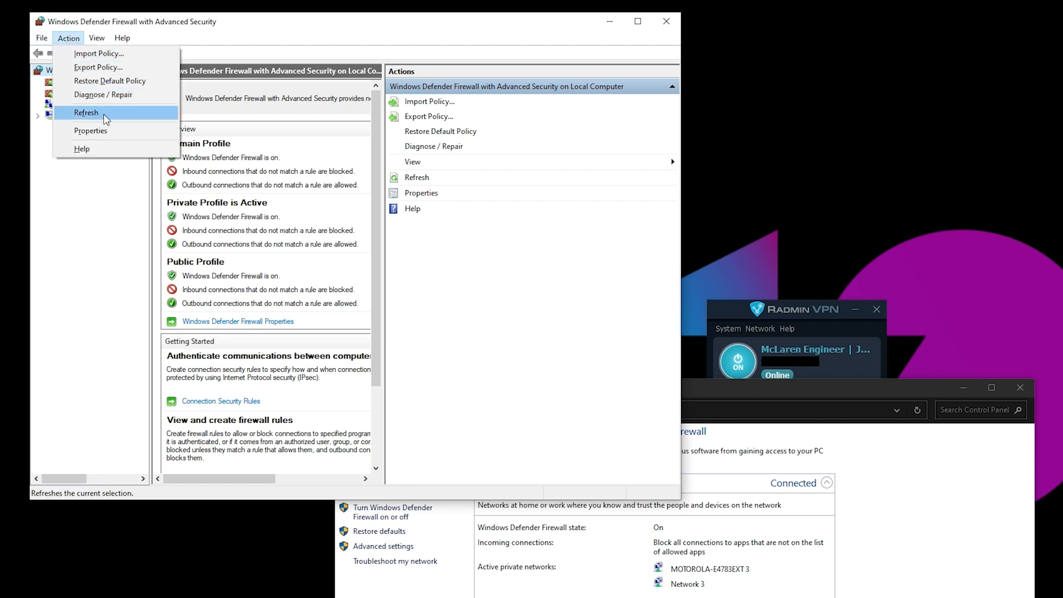
left_click(90, 130)
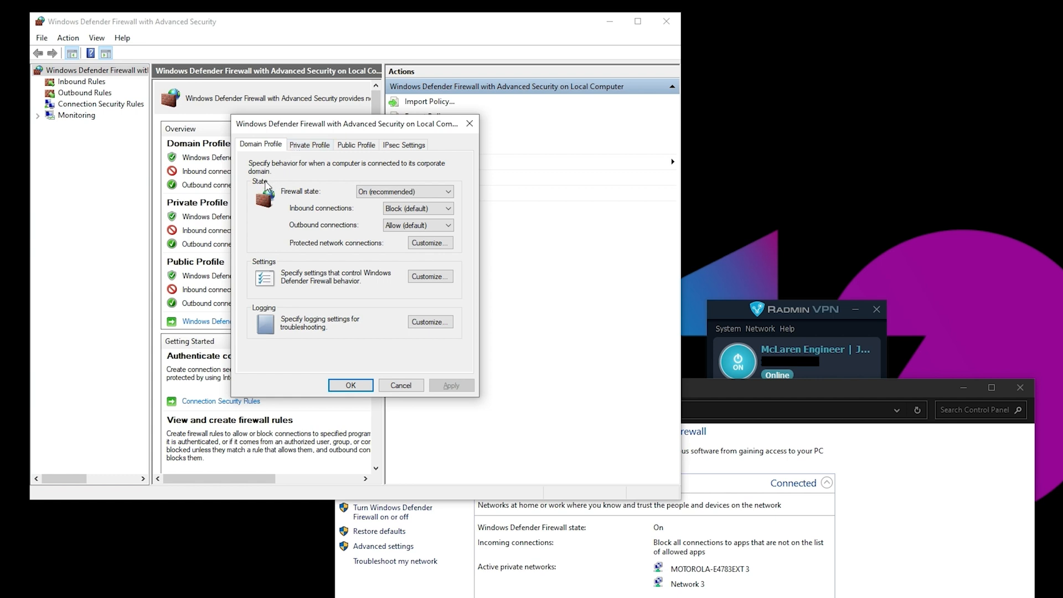
mouse_move(354, 237)
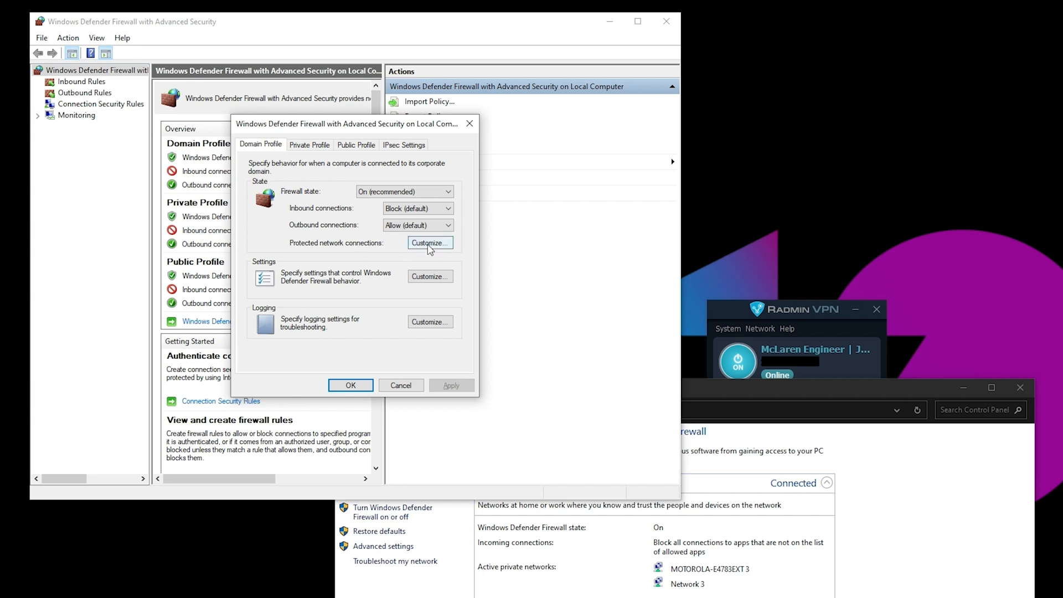
Untick Radmin VPN from protected network connections on the Domain, Private and Public profiles
left_click(430, 242)
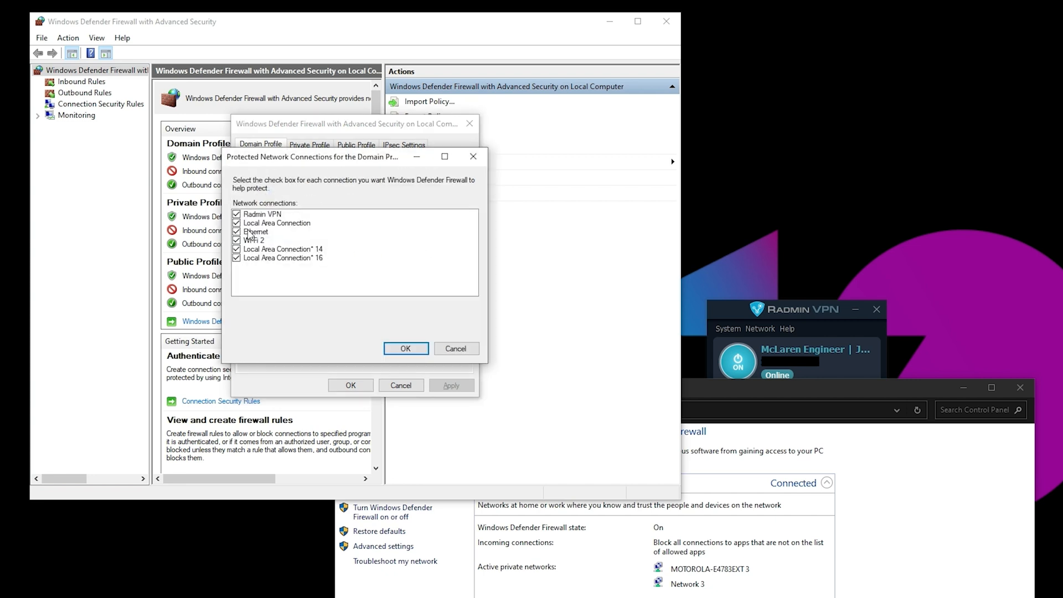
mouse_move(268, 223)
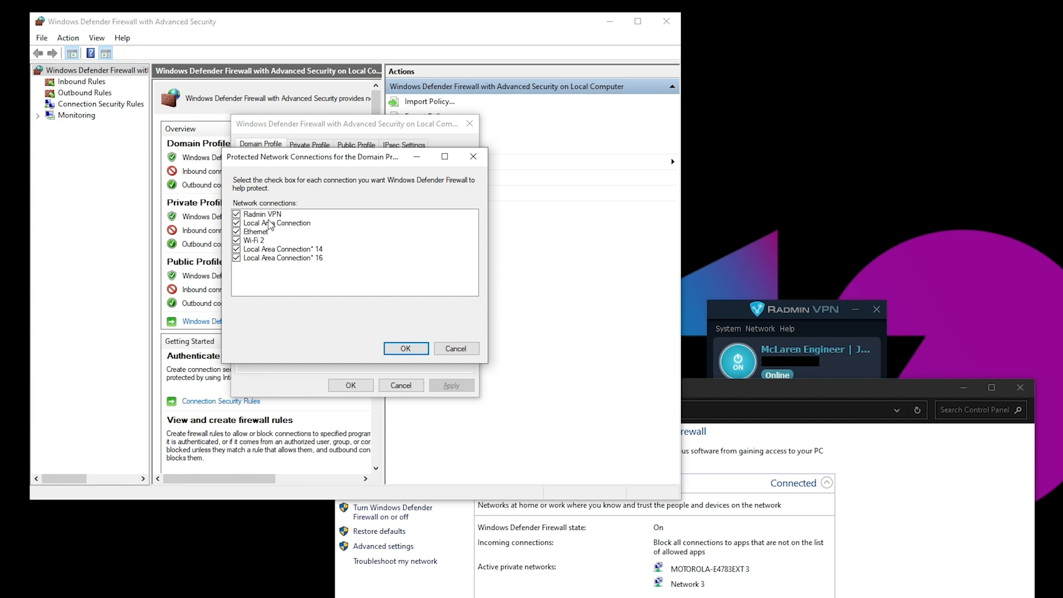
left_click(237, 213)
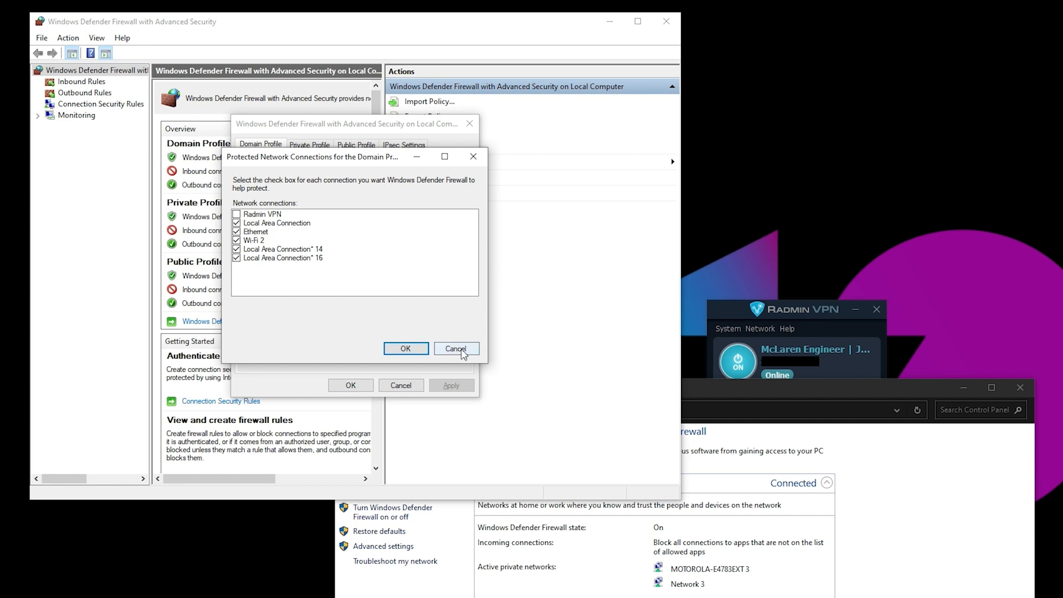
left_click(456, 347)
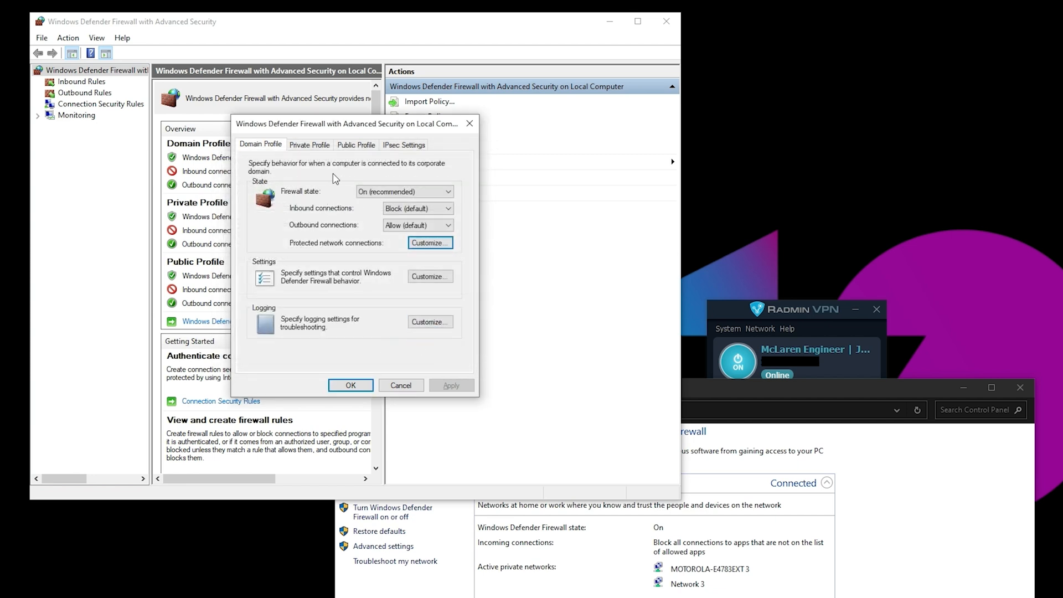
left_click(310, 144)
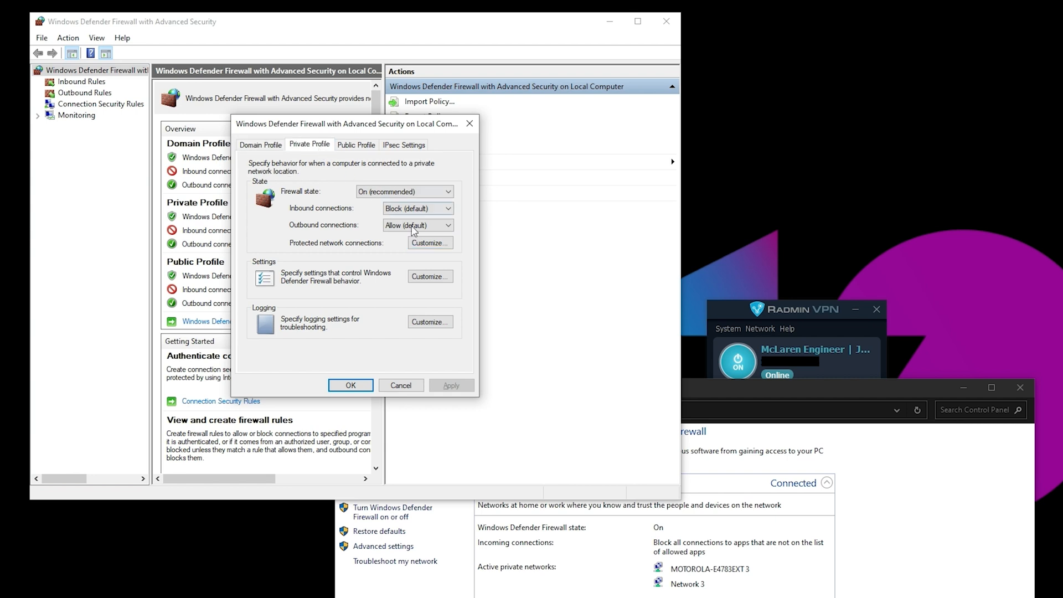
left_click(430, 242)
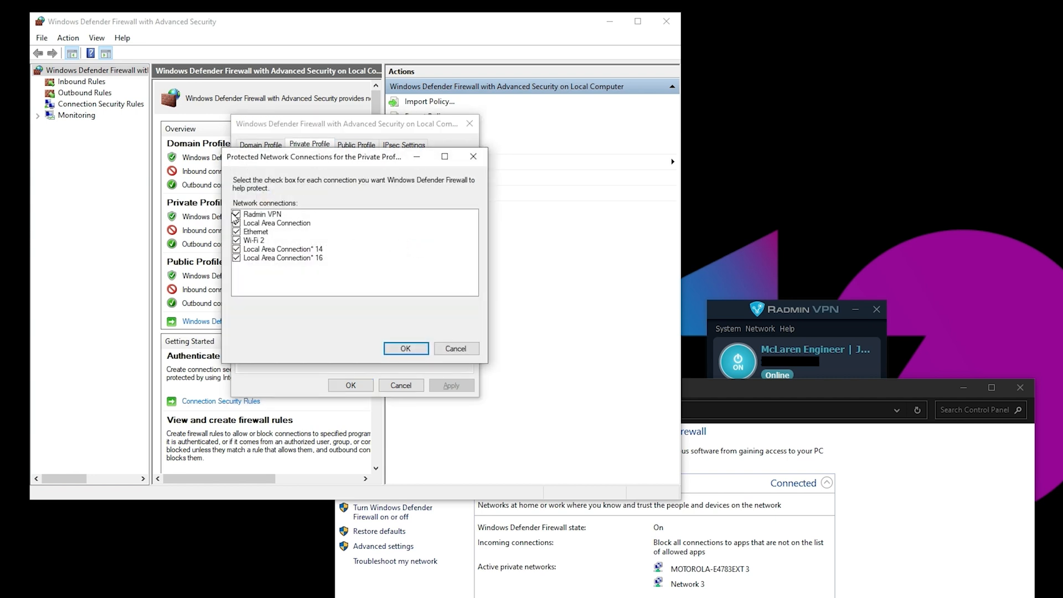
left_click(236, 213)
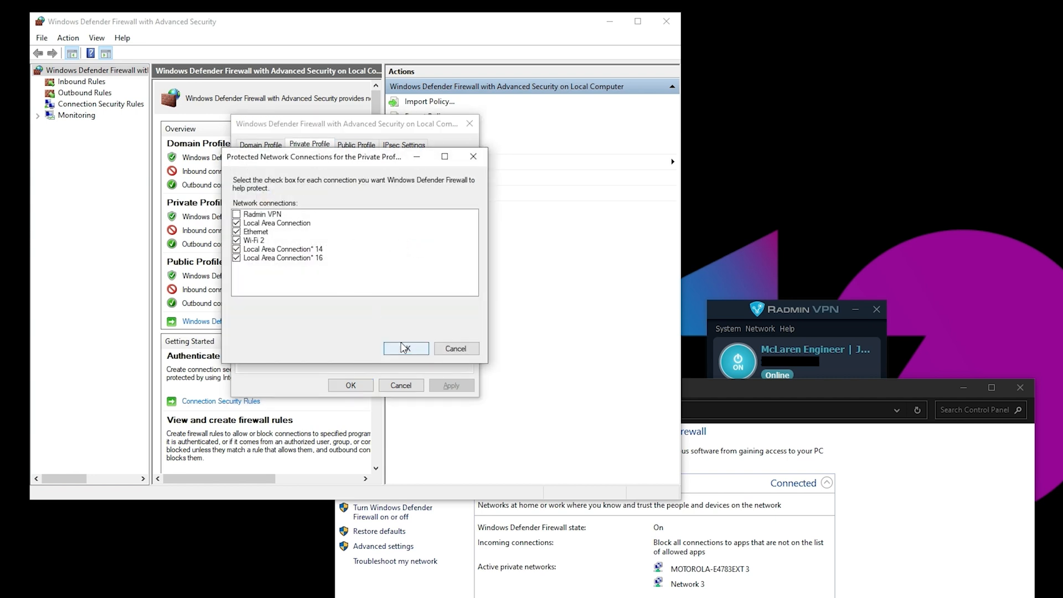
left_click(406, 347)
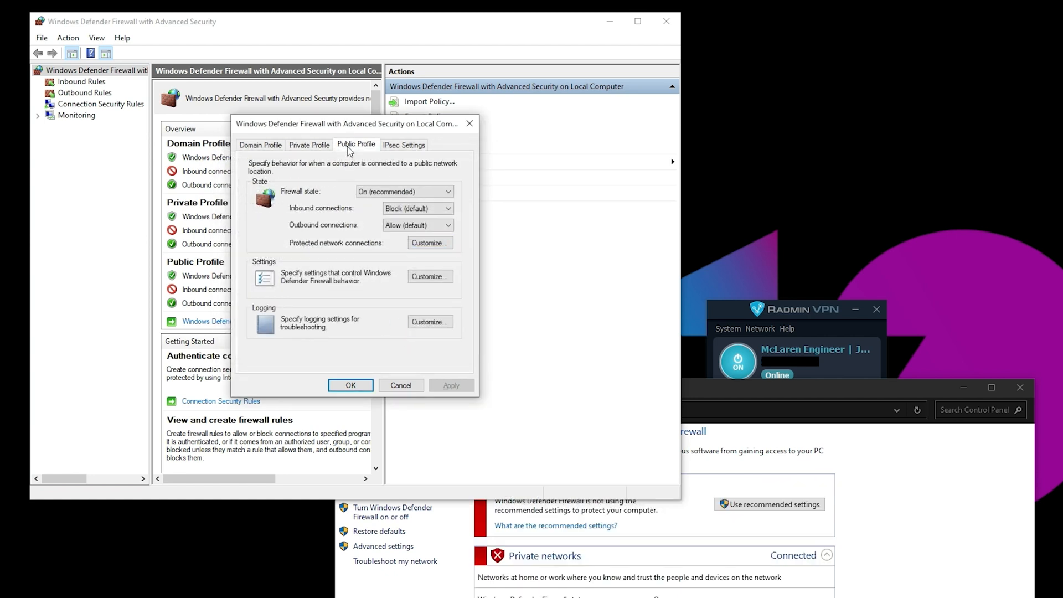
left_click(429, 242)
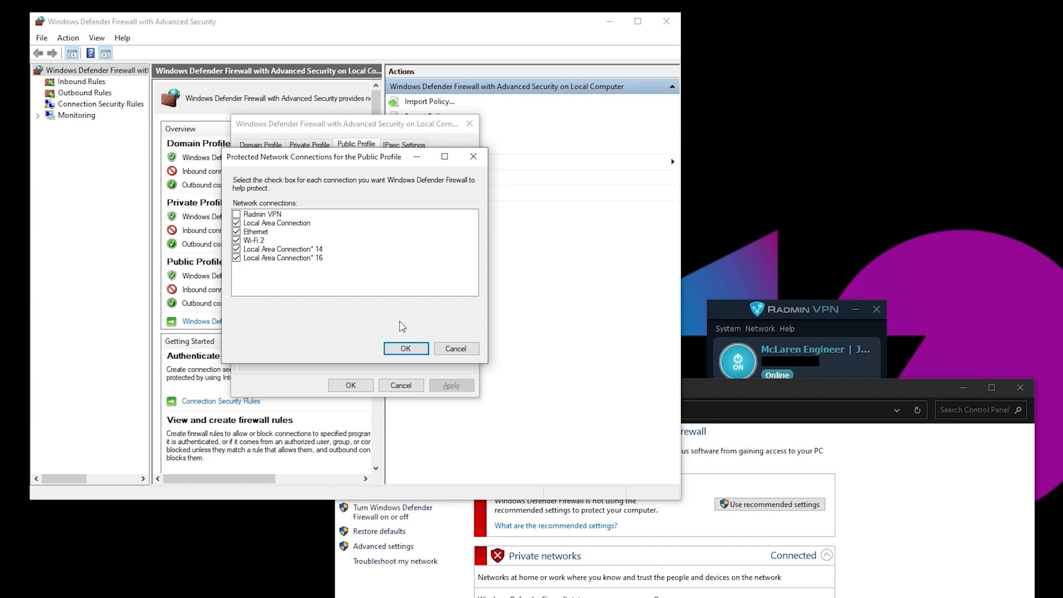
left_click(405, 347)
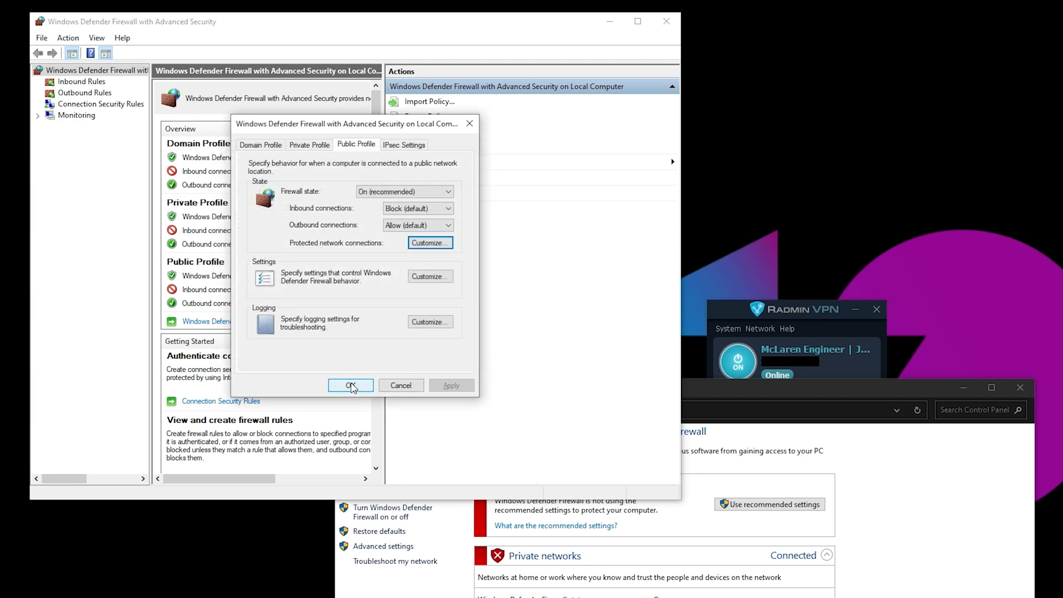
Confirm the firewall properties and close the Advanced Security and Control Panel windows
left_click(350, 385)
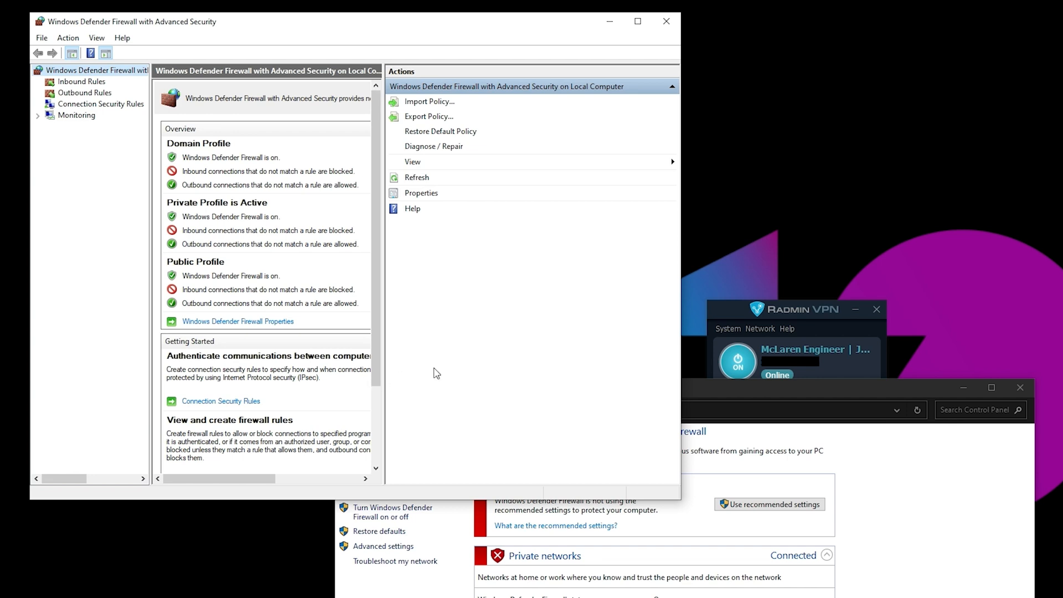
mouse_move(547, 265)
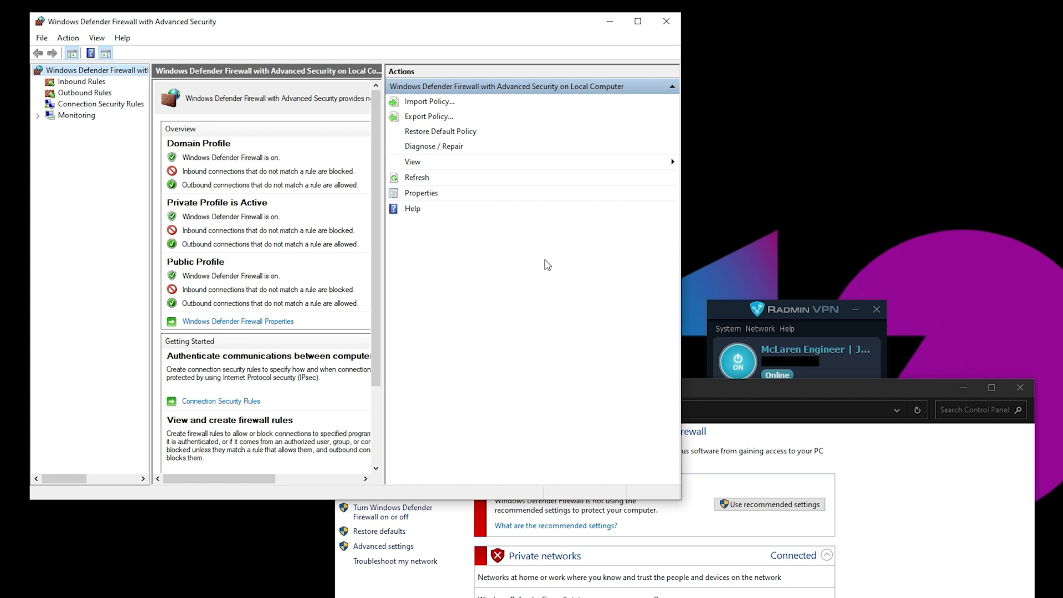
mouse_move(665, 21)
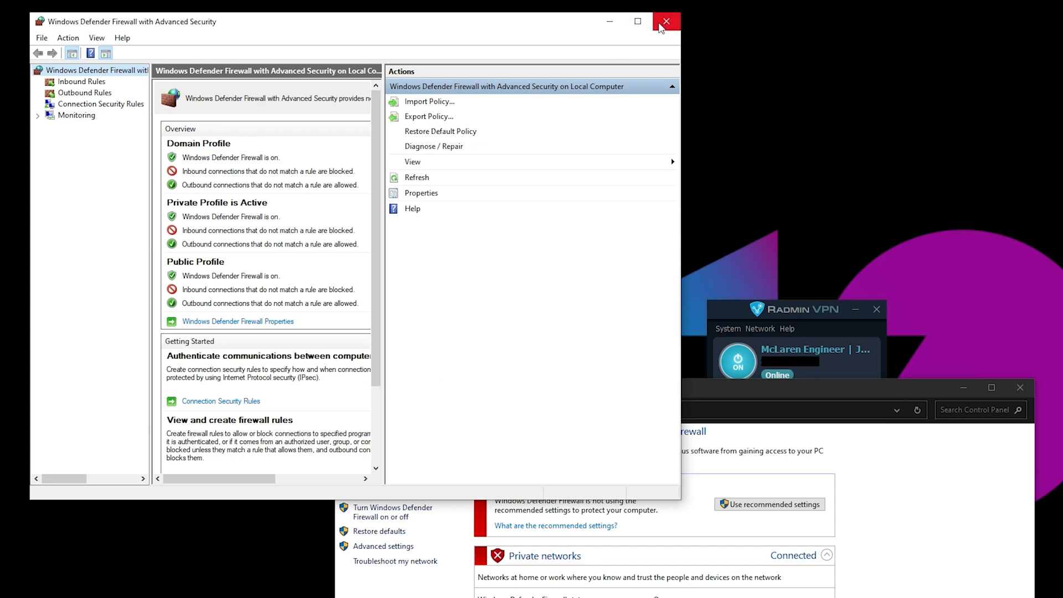
left_click(665, 21)
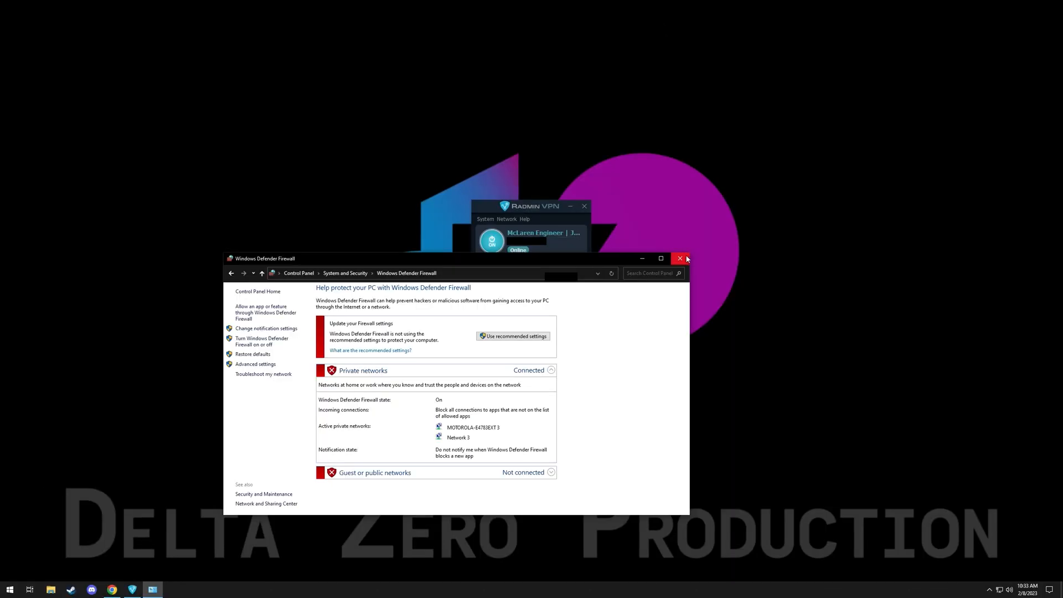
left_click(679, 257)
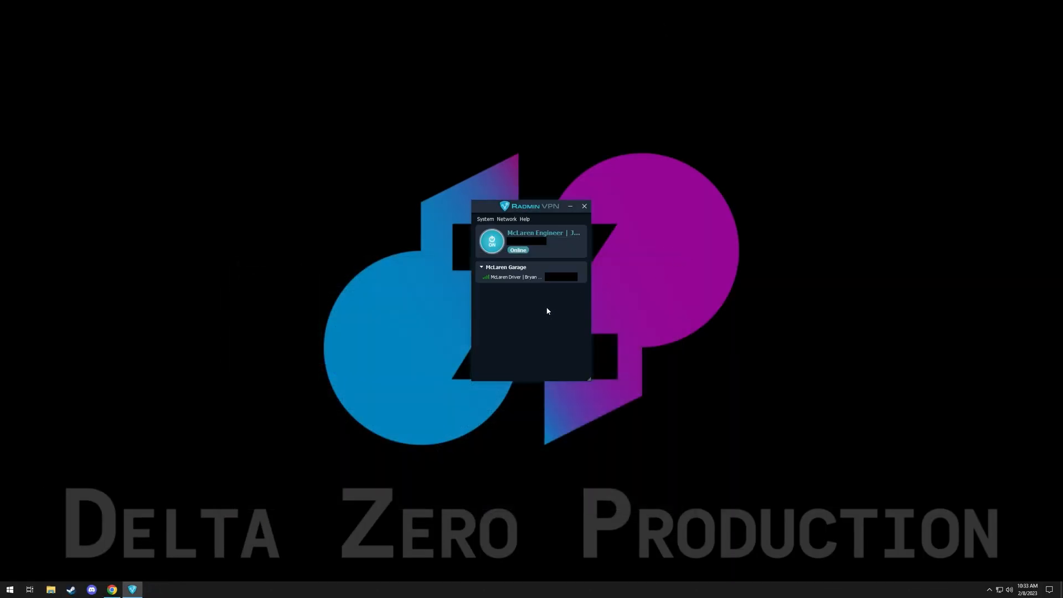
mouse_move(640, 316)
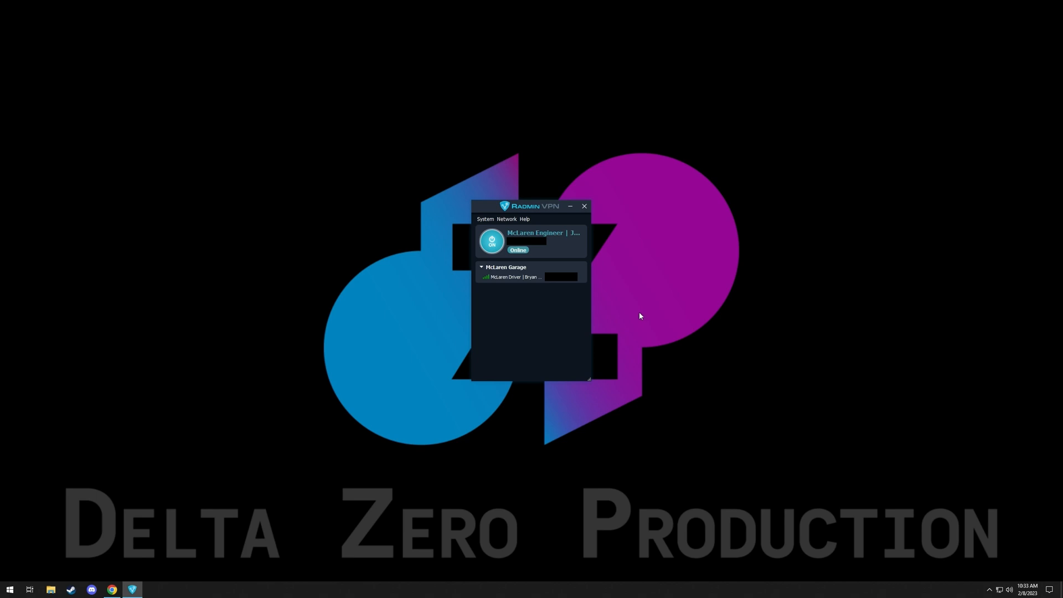
mouse_move(630, 312)
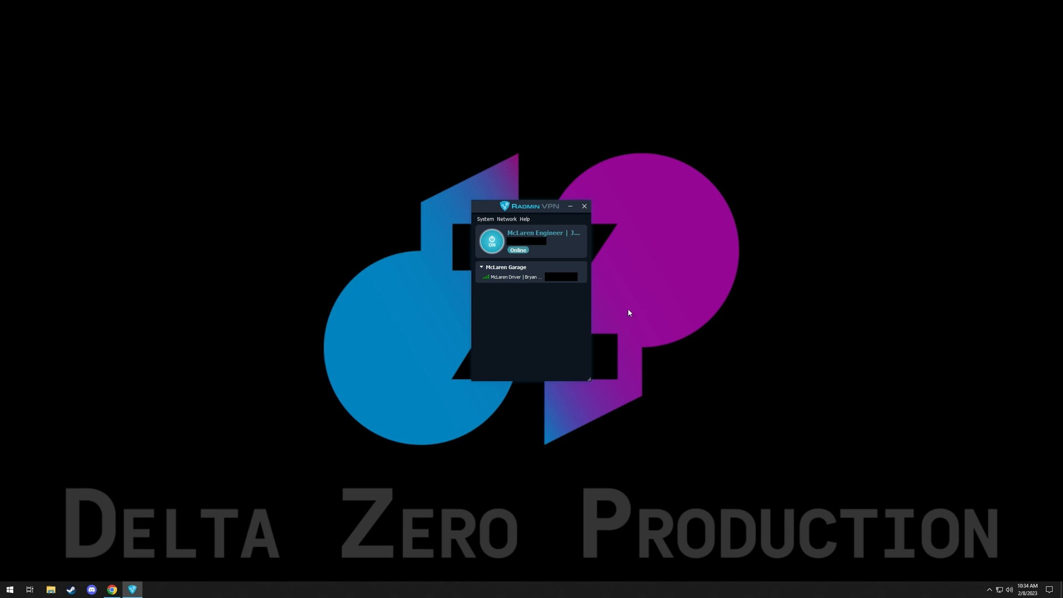
mouse_move(619, 285)
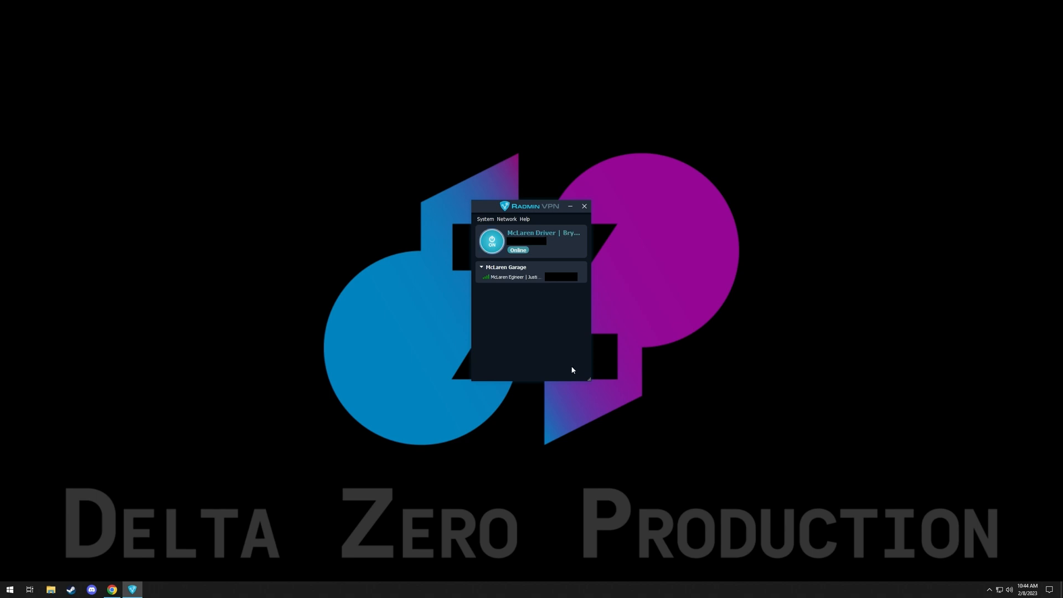
mouse_move(279, 554)
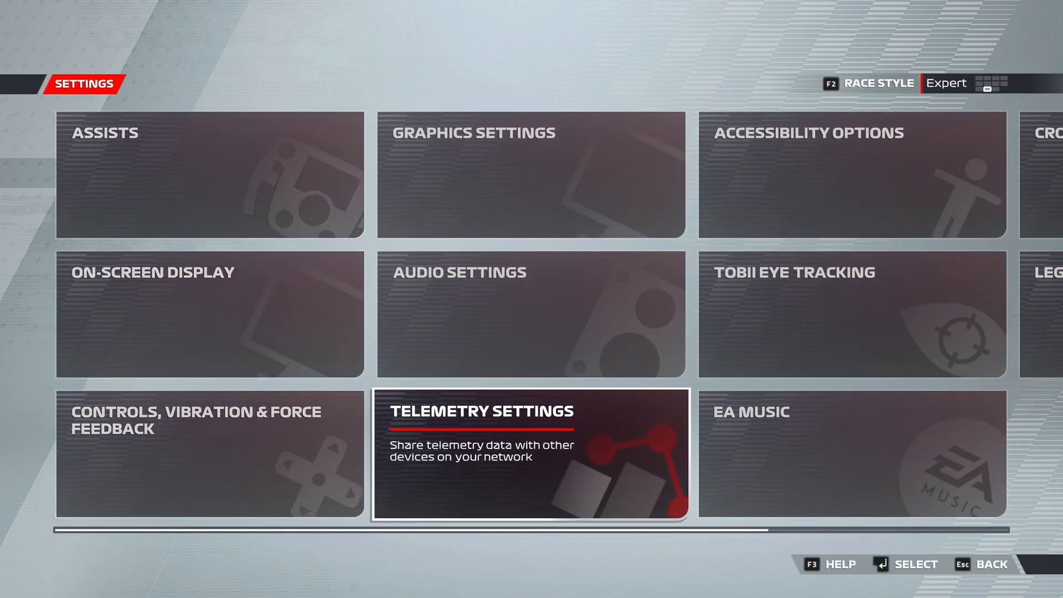
Set UDP Telemetry and Broadcast Mode on, Your Telemetry to Public and Show player names to On
left_click(525, 458)
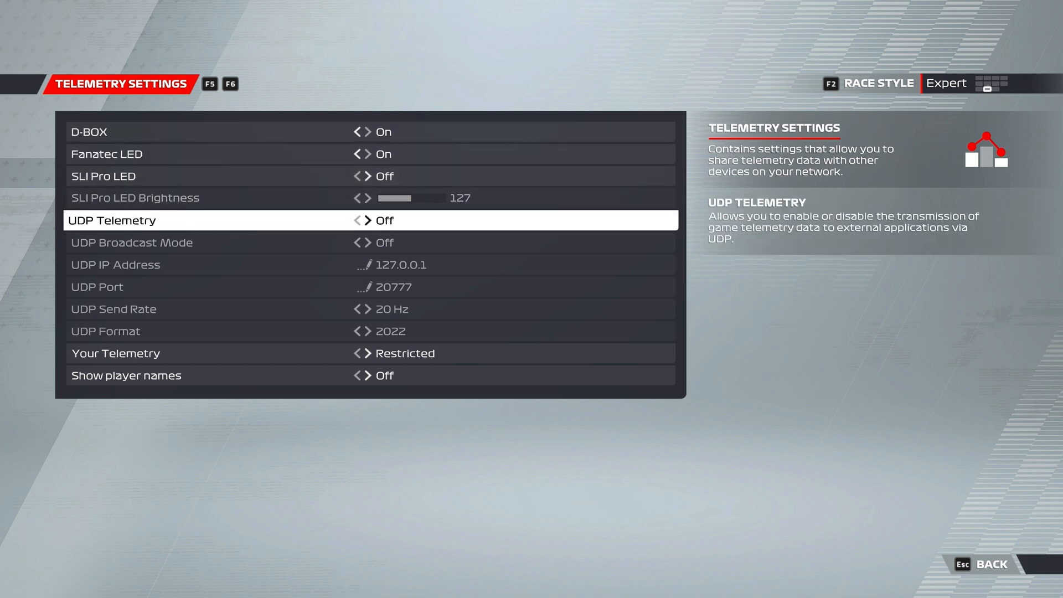
left_click(367, 220)
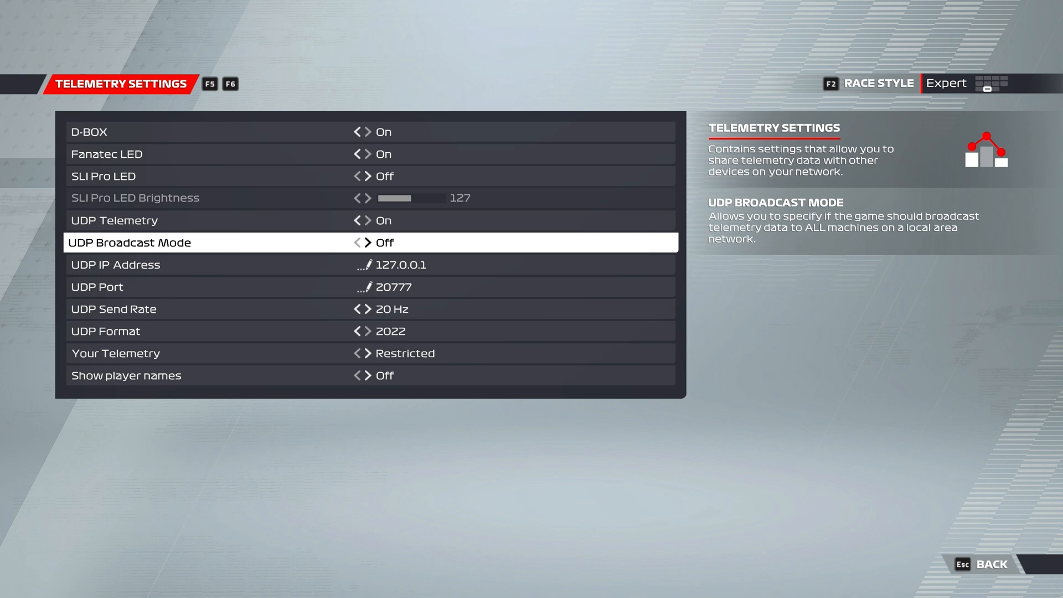
left_click(367, 243)
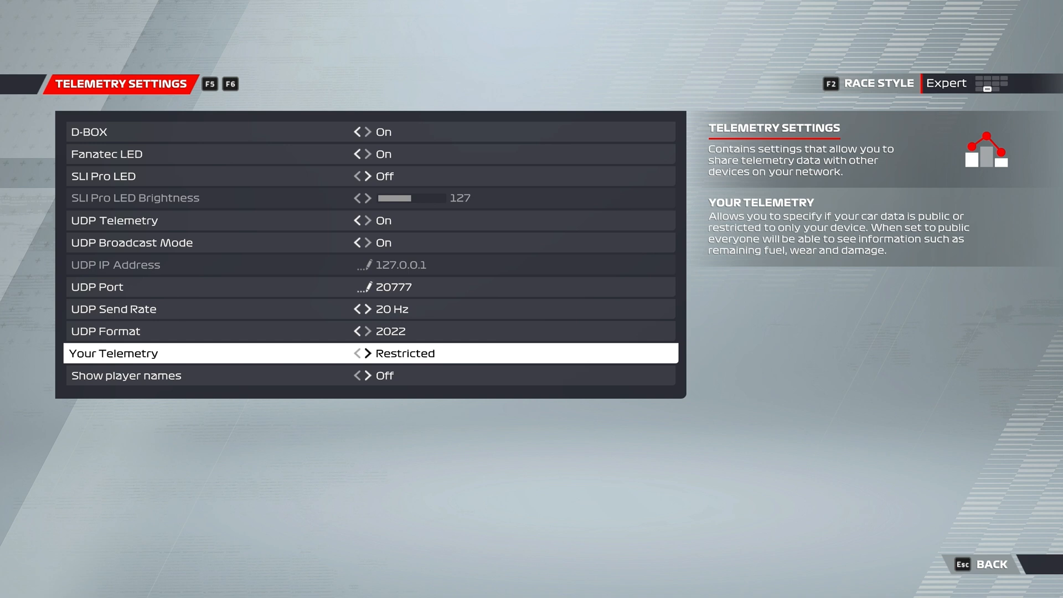
left_click(368, 353)
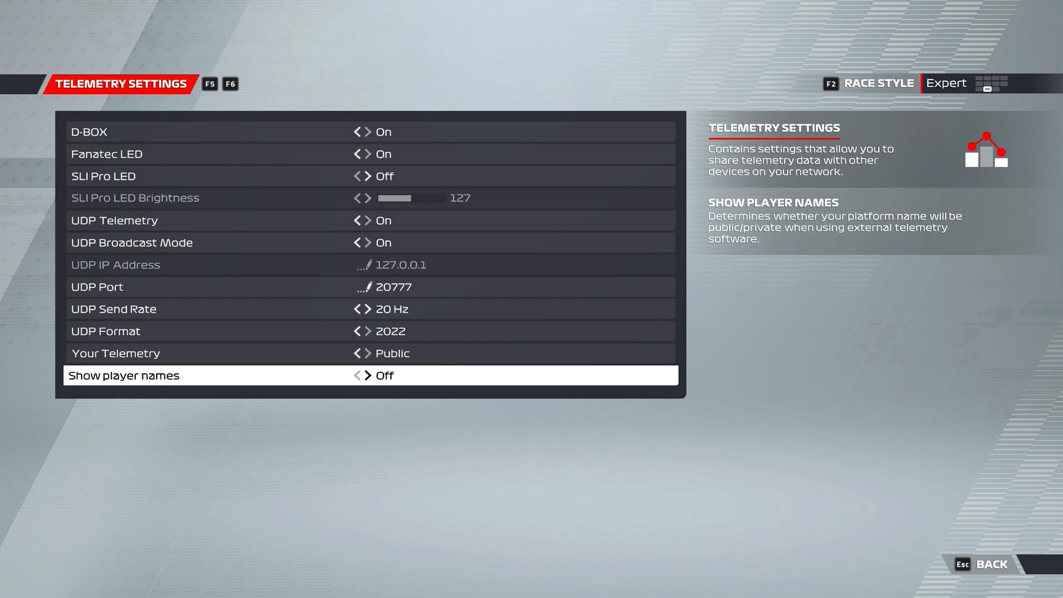
left_click(370, 375)
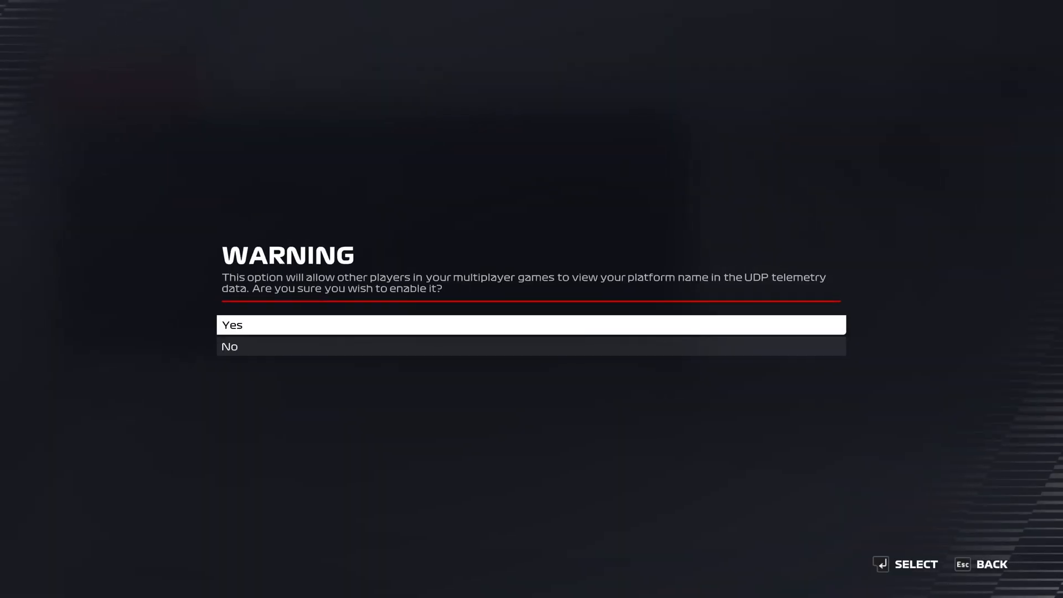
left_click(530, 324)
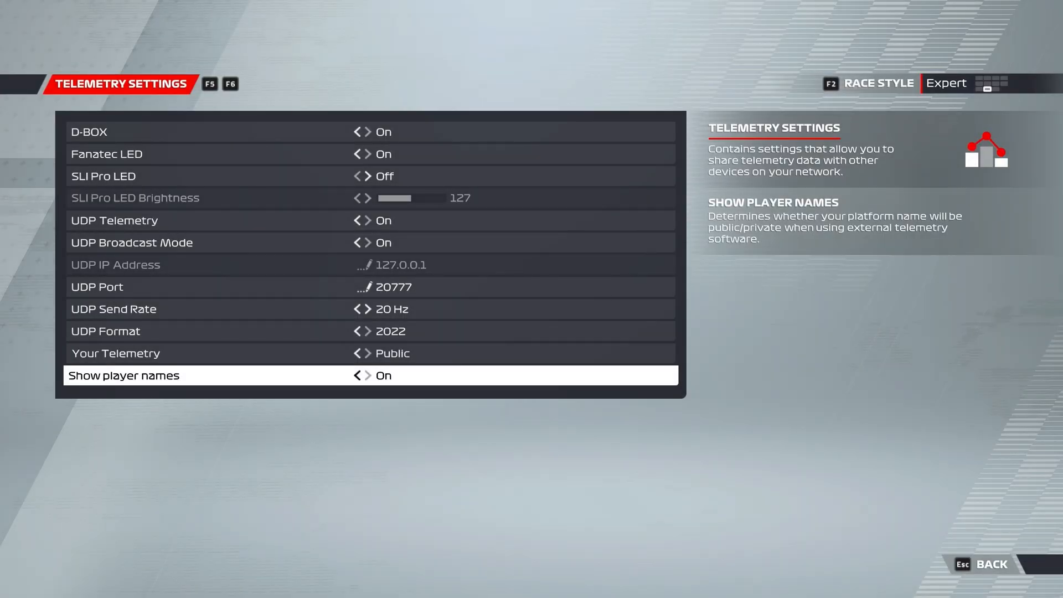
key("Up")
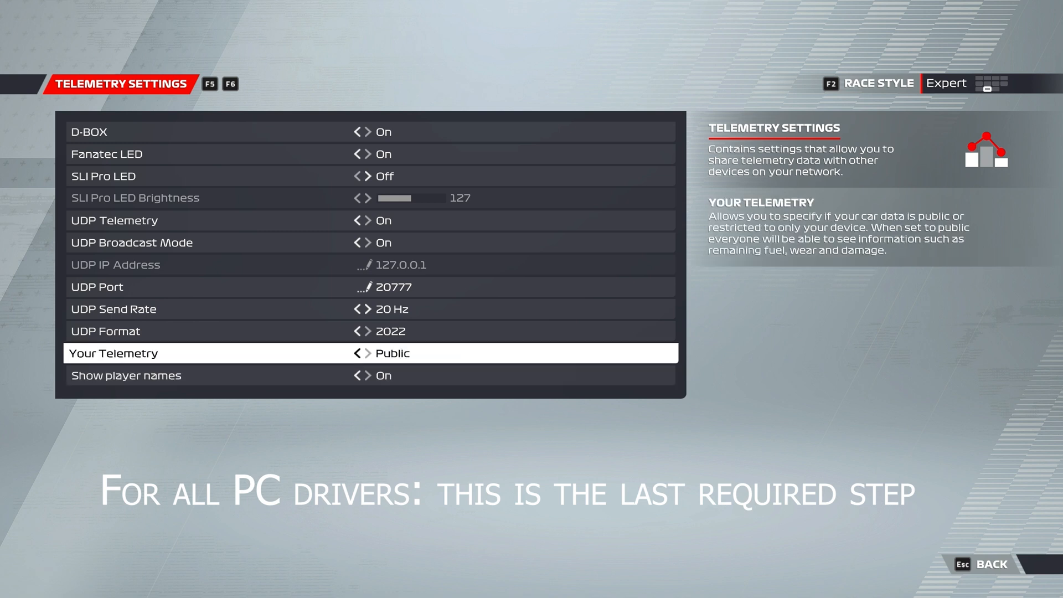
Toggle UDP Broadcast Mode to Off so telemetry isn't sent to every LAN machine
key("up")
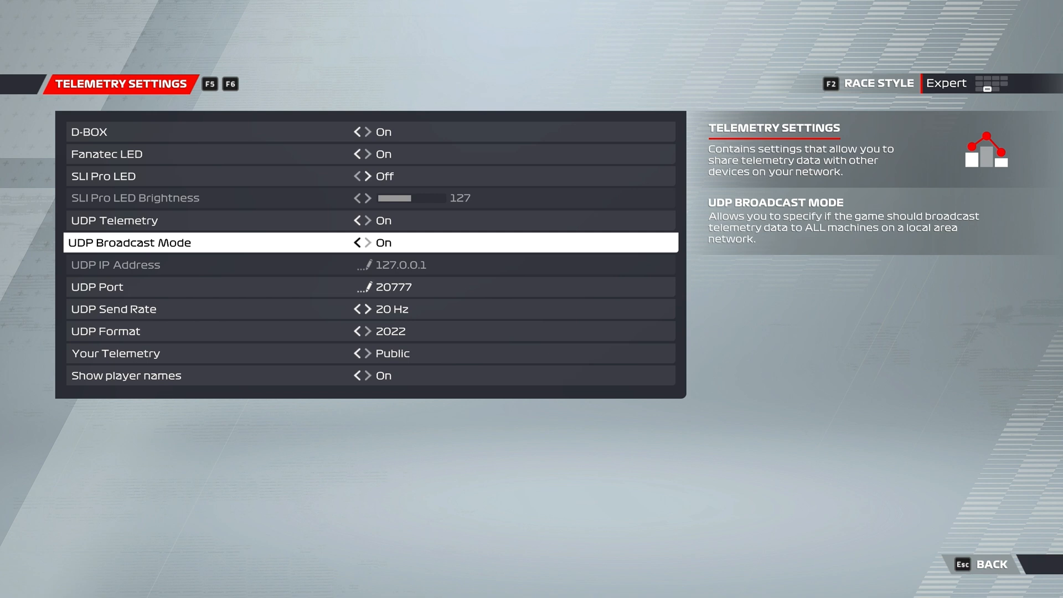
left_click(367, 243)
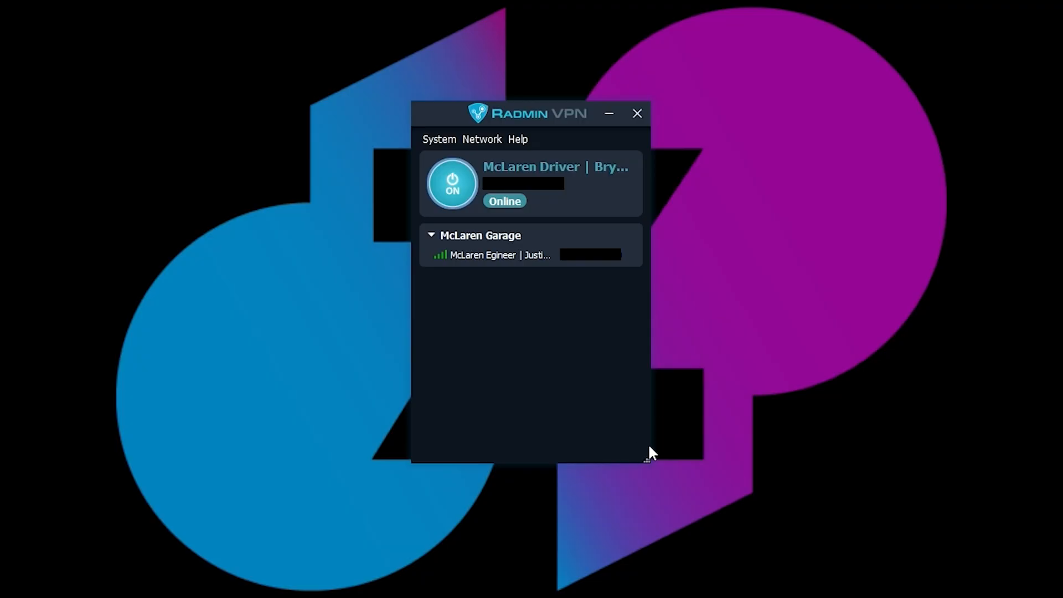
mouse_move(524, 402)
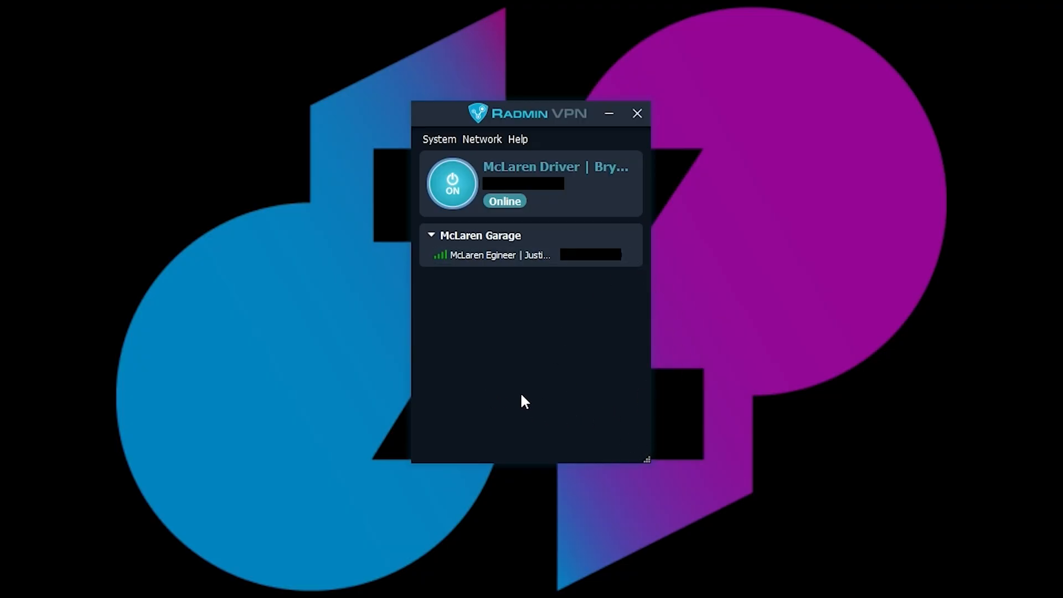
mouse_move(595, 264)
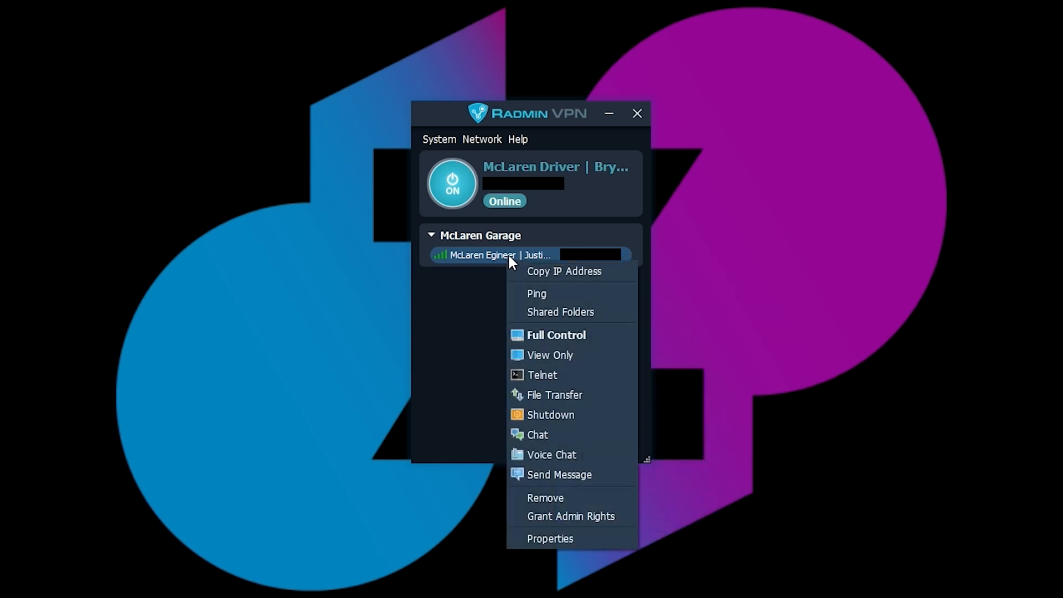
mouse_move(549, 269)
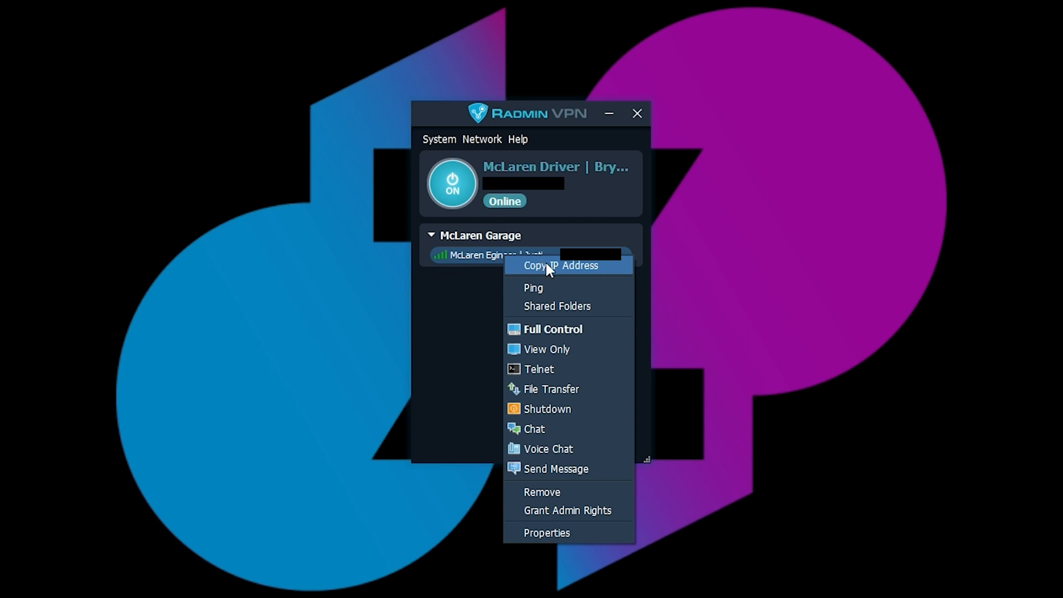
mouse_move(566, 275)
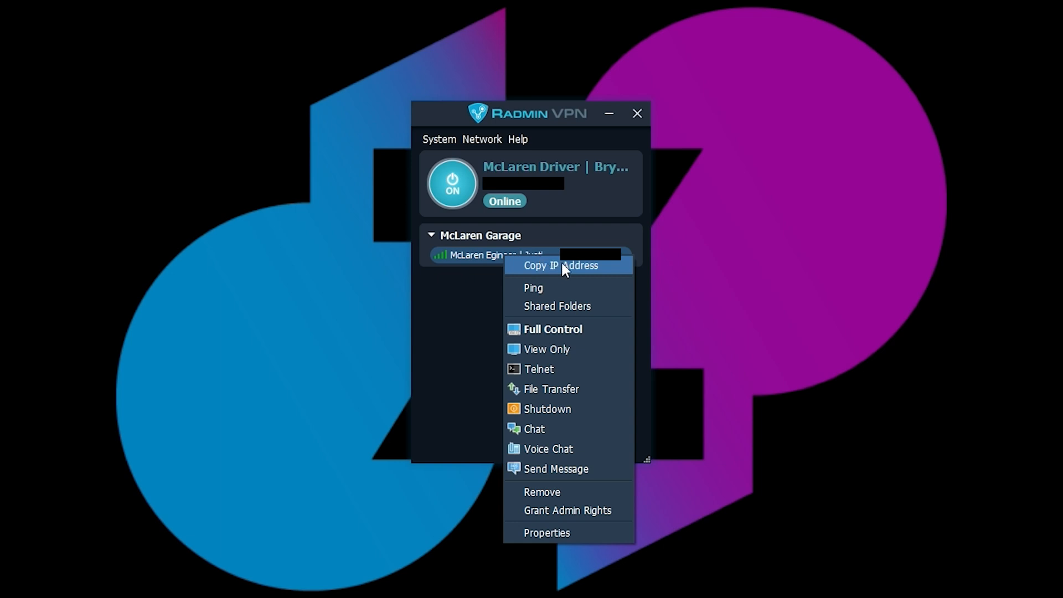
Copy the McLaren Engineer peer's VPN IP address from the McLaren Garage network
left_click(561, 265)
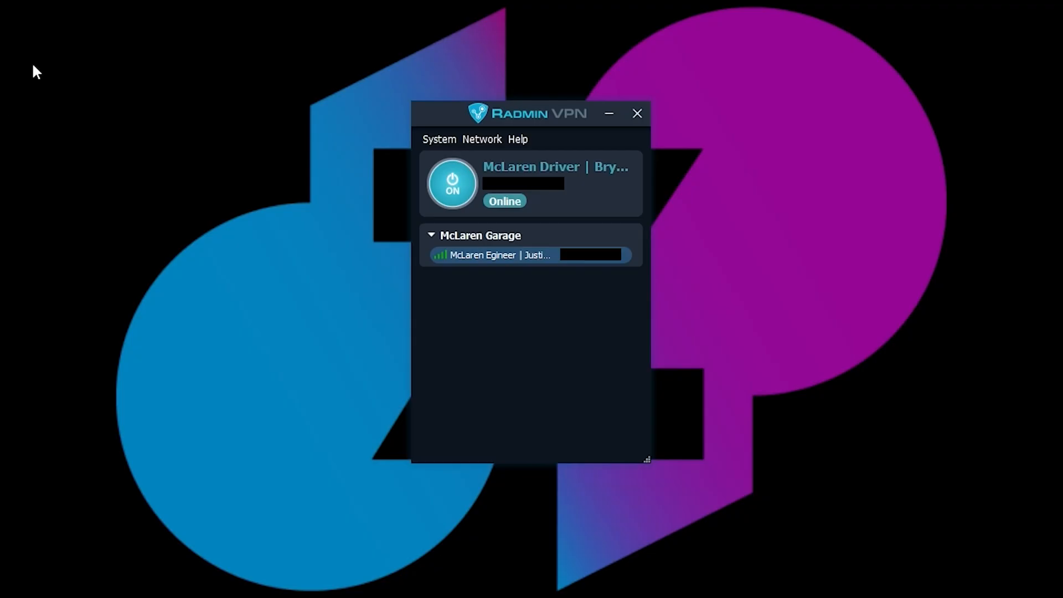
mouse_move(521, 166)
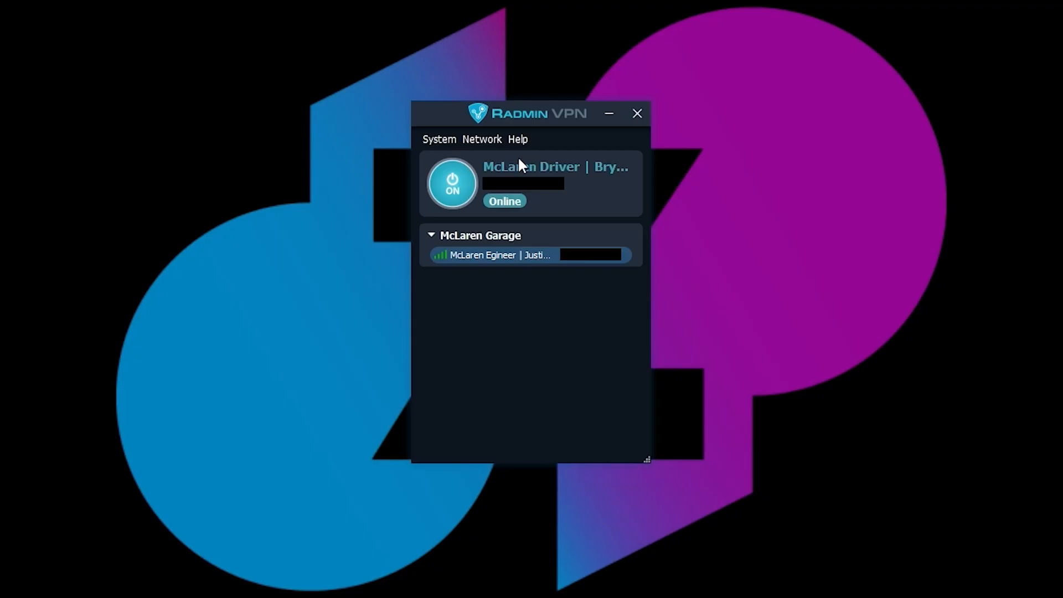
mouse_move(543, 164)
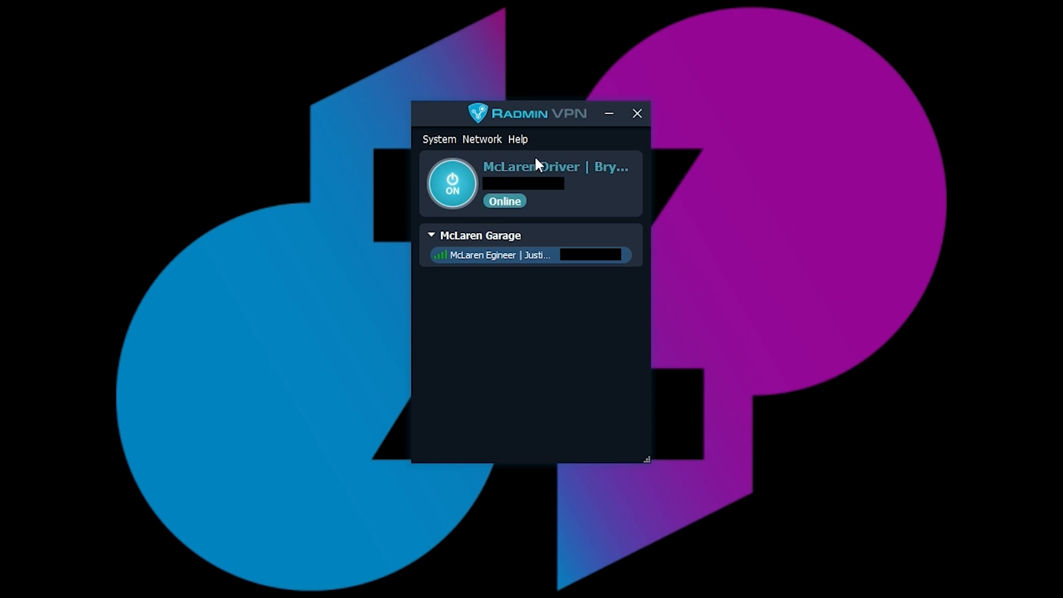
mouse_move(544, 173)
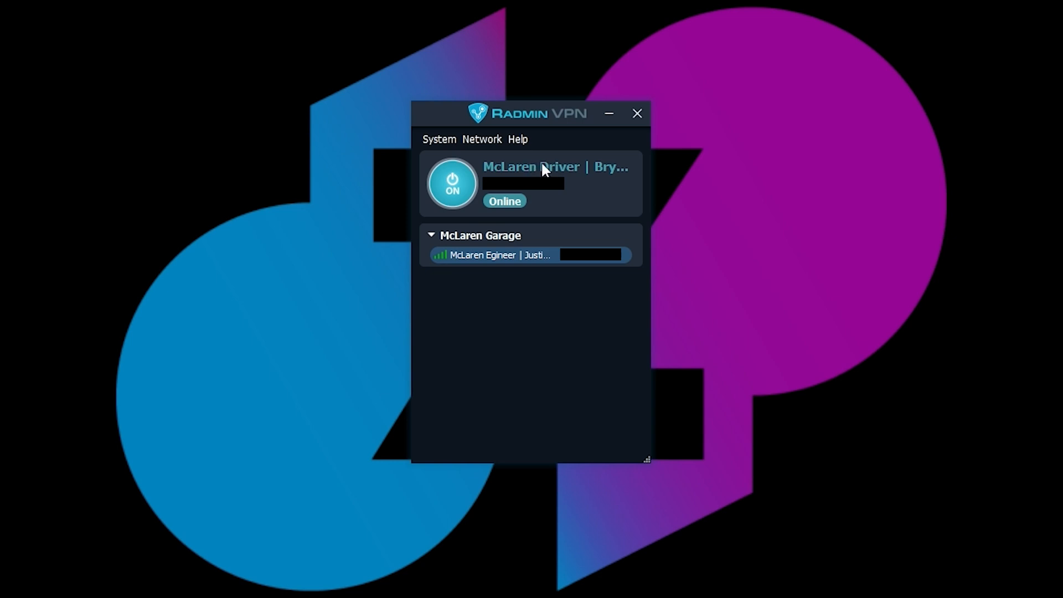
right_click(545, 168)
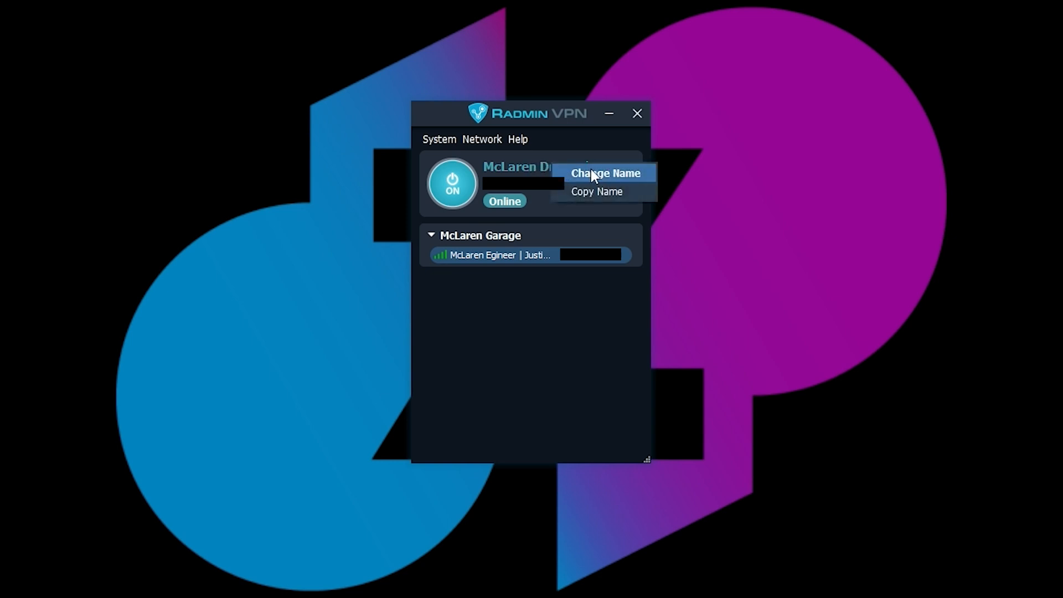
left_click(607, 172)
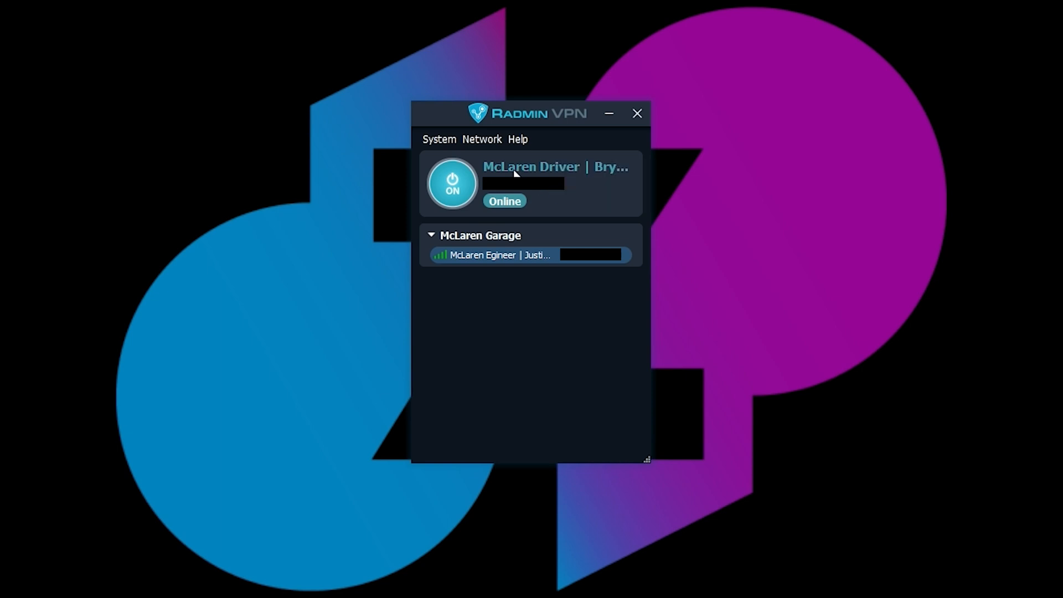
right_click(521, 183)
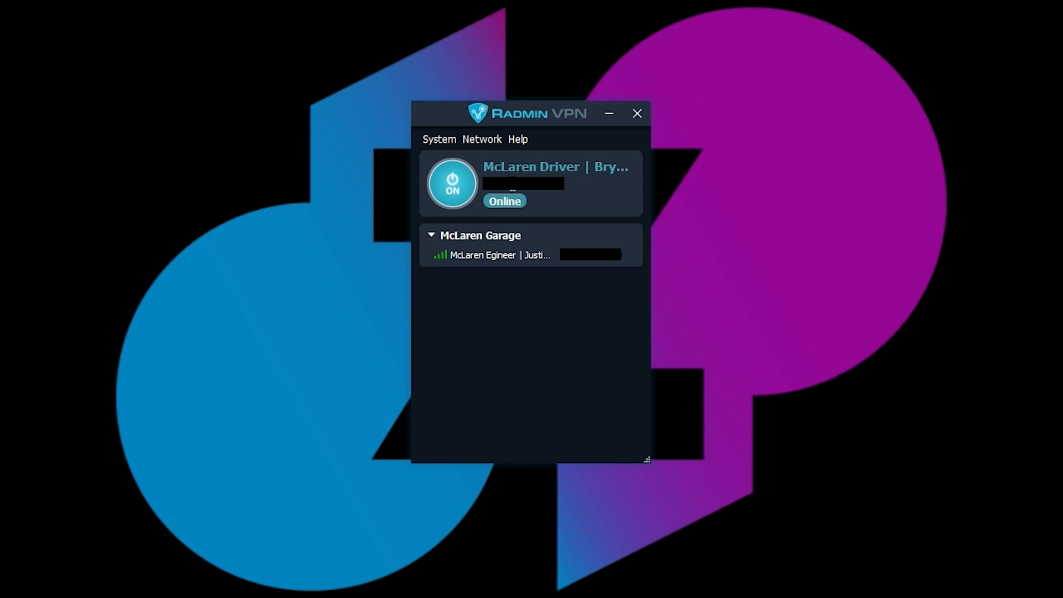
right_click(516, 186)
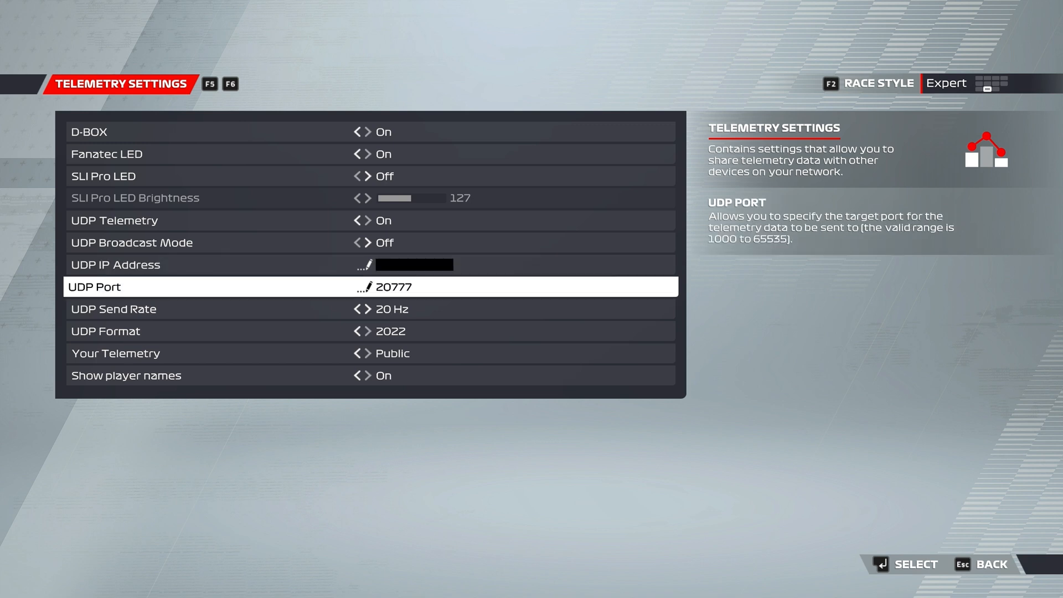
Set the F1 22 UDP telemetry target to the engineer's VPN IP address
left_click(413, 265)
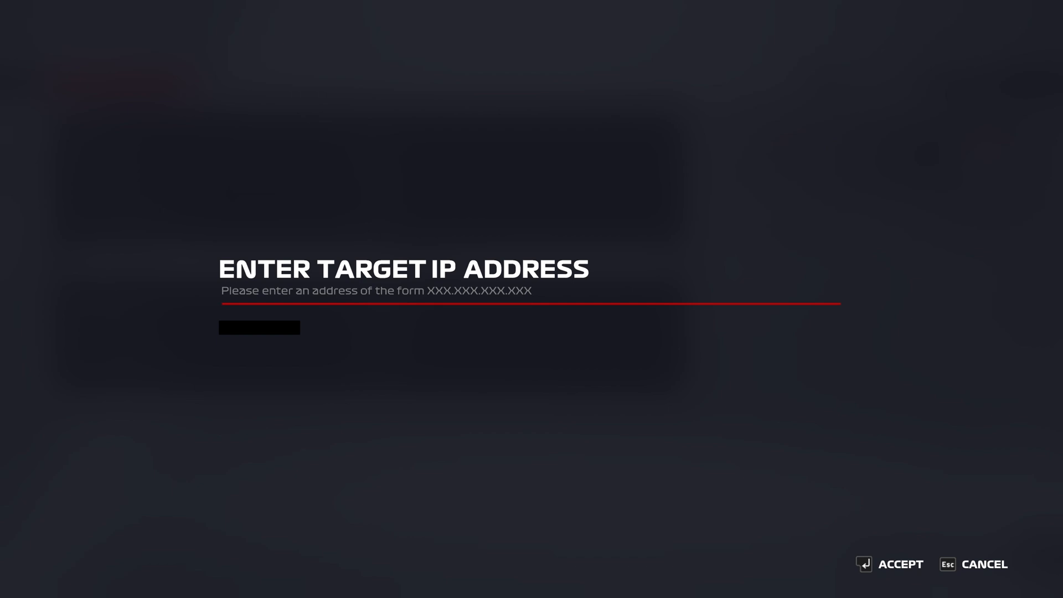
key("Enter")
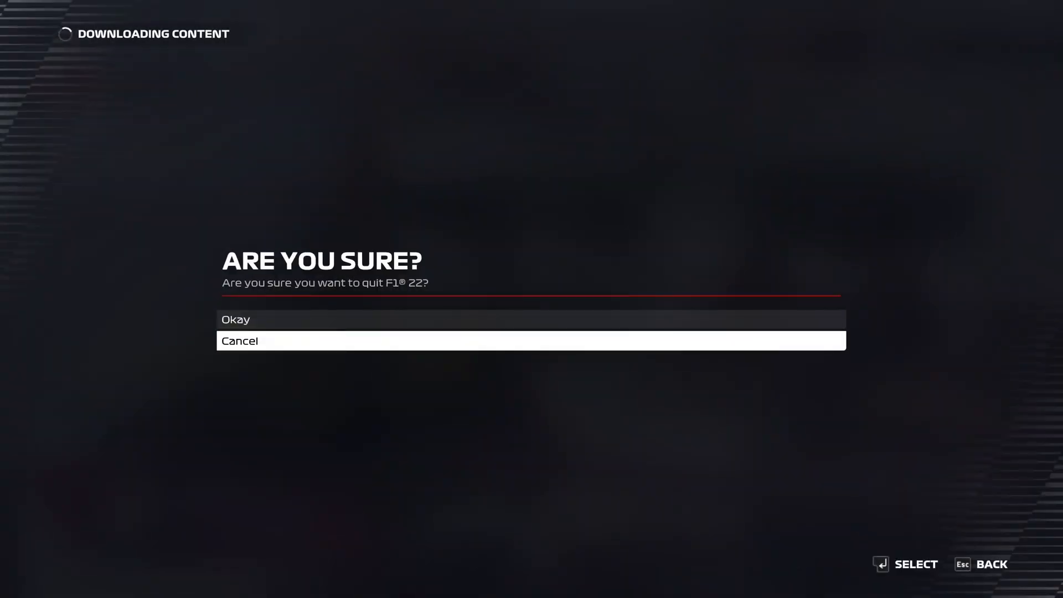
Confirm the 'Are you sure?' prompt to quit F1 22 back to the desktop
left_click(236, 319)
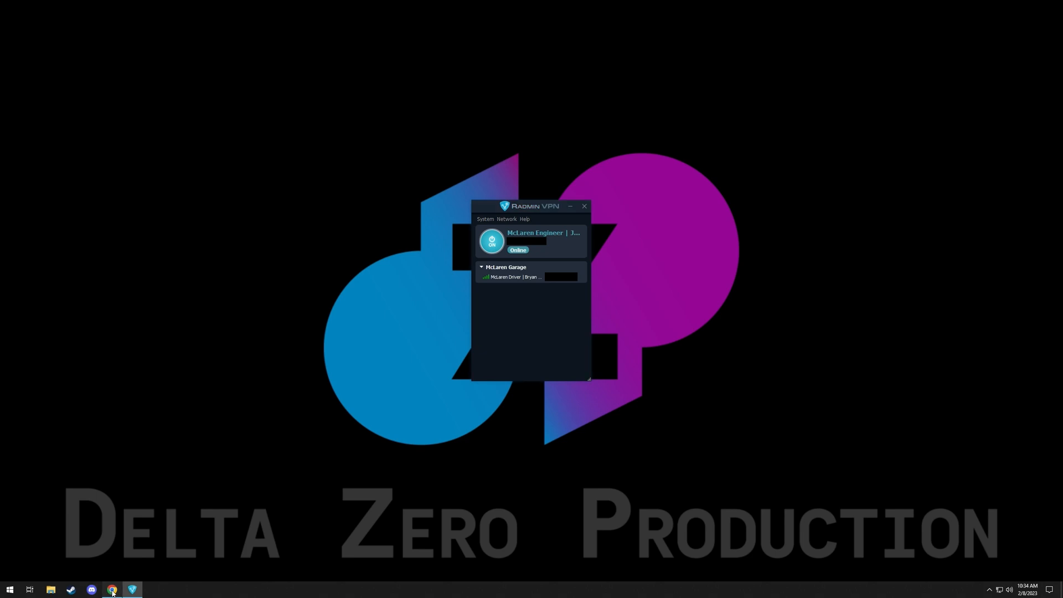
Download the TeamTelemetry F1 2022 version 0.5.0.55 setup zip from the download page
left_click(113, 589)
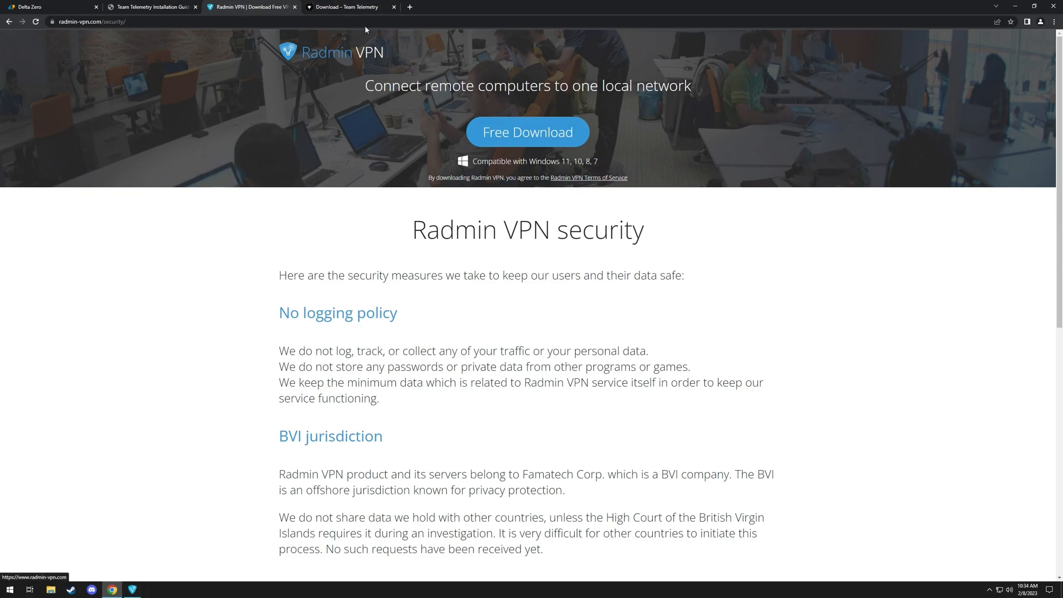
left_click(354, 7)
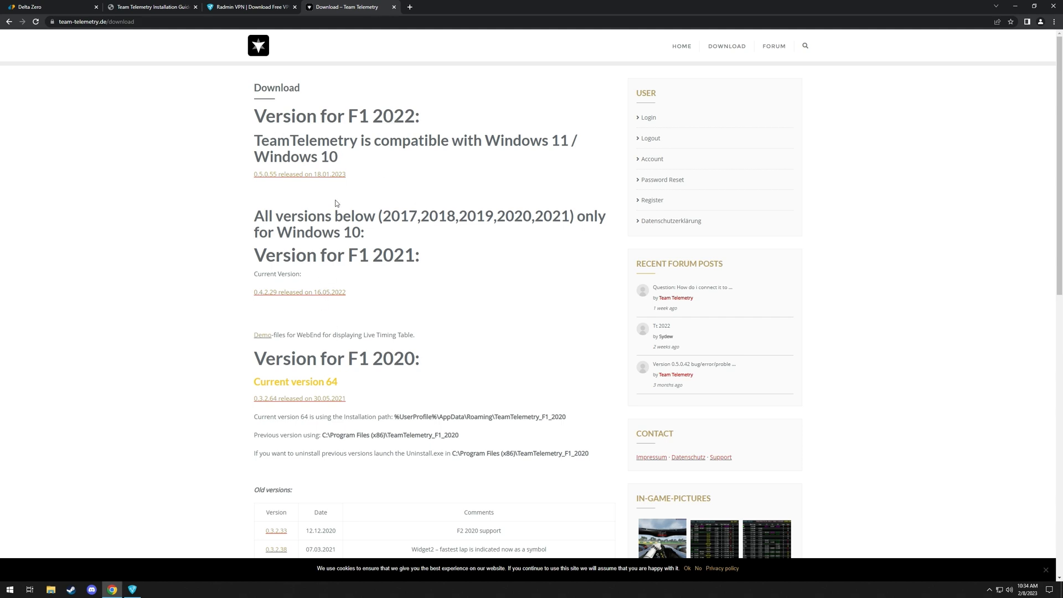
mouse_move(344, 132)
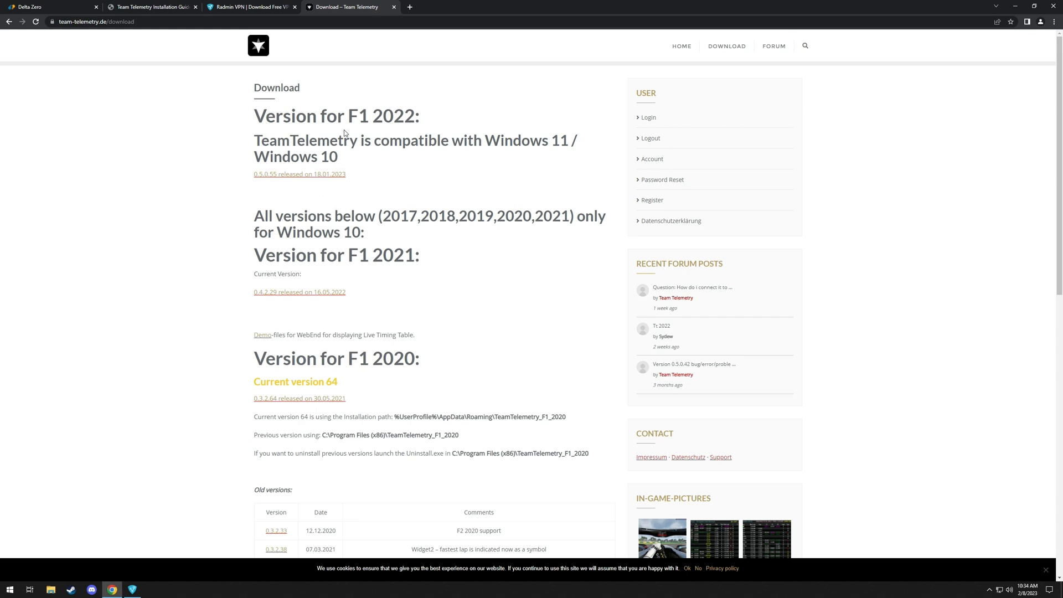
mouse_move(322, 179)
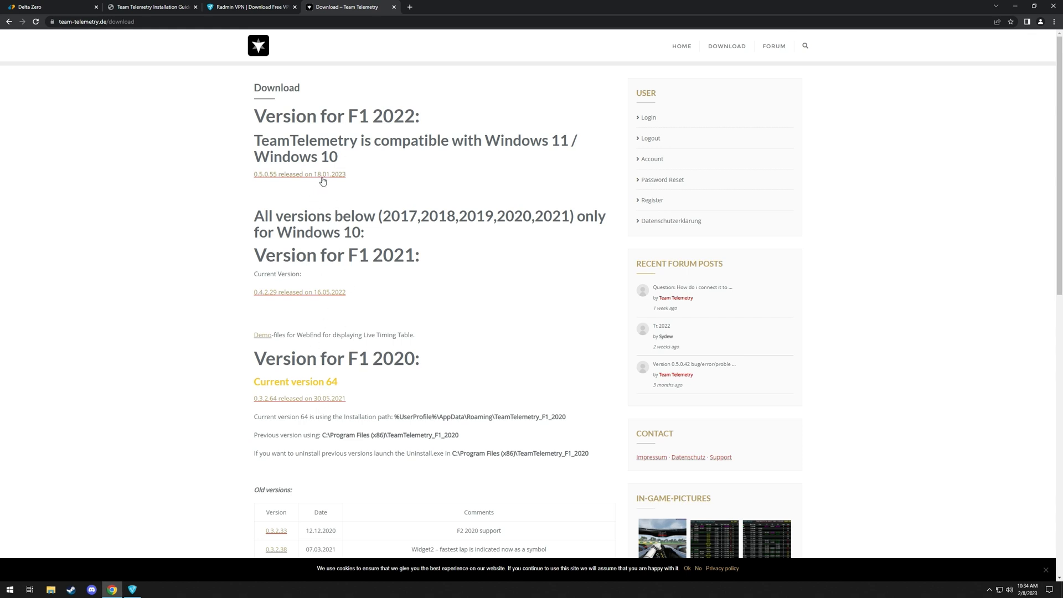
mouse_move(326, 179)
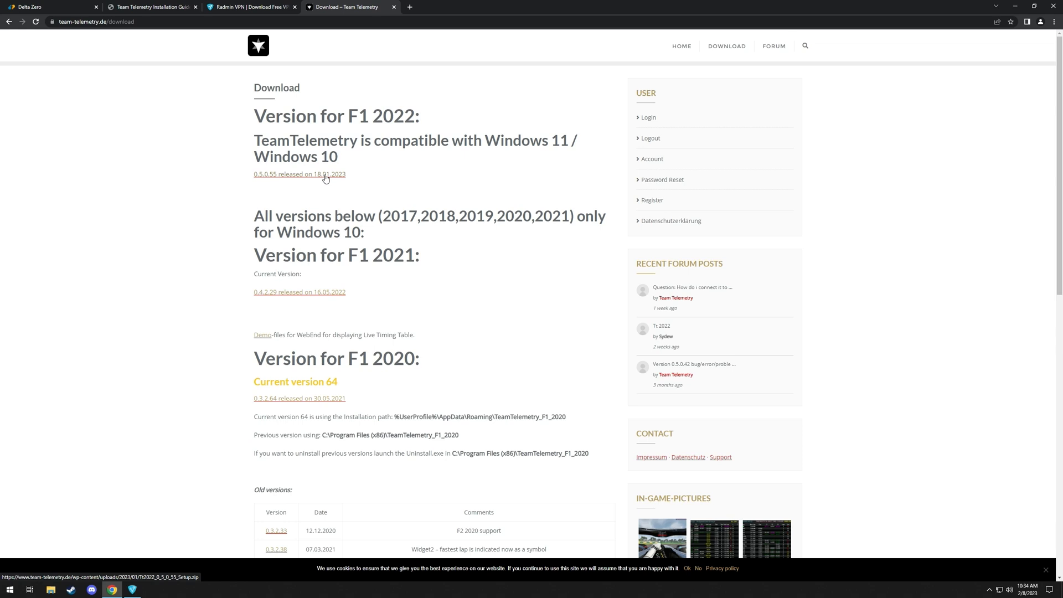
left_click(299, 174)
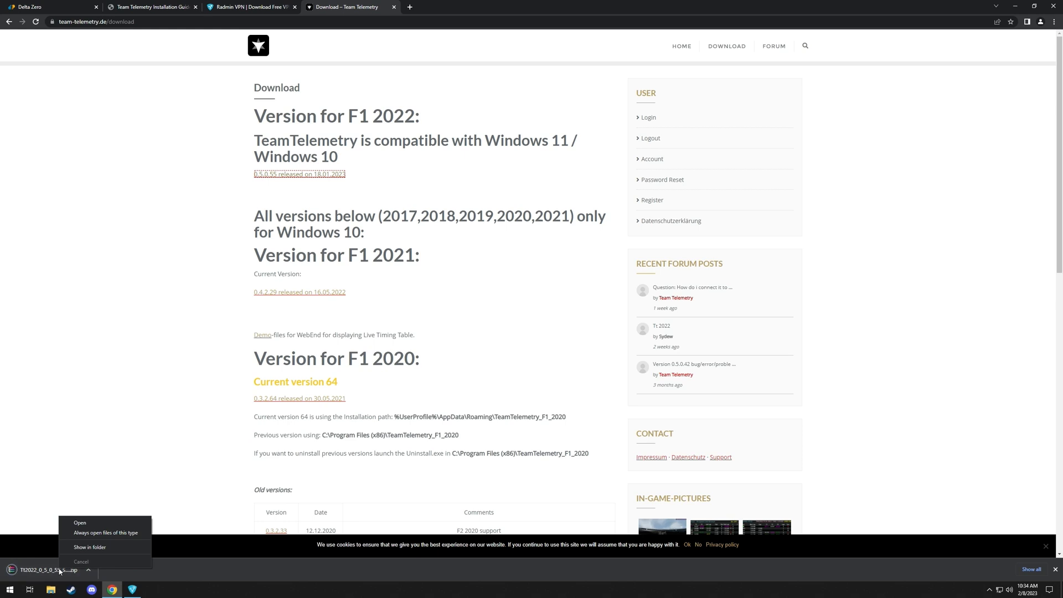
Extract Tt2022_0_5_0_55_Setup.zip into the Downloads folder
left_click(91, 547)
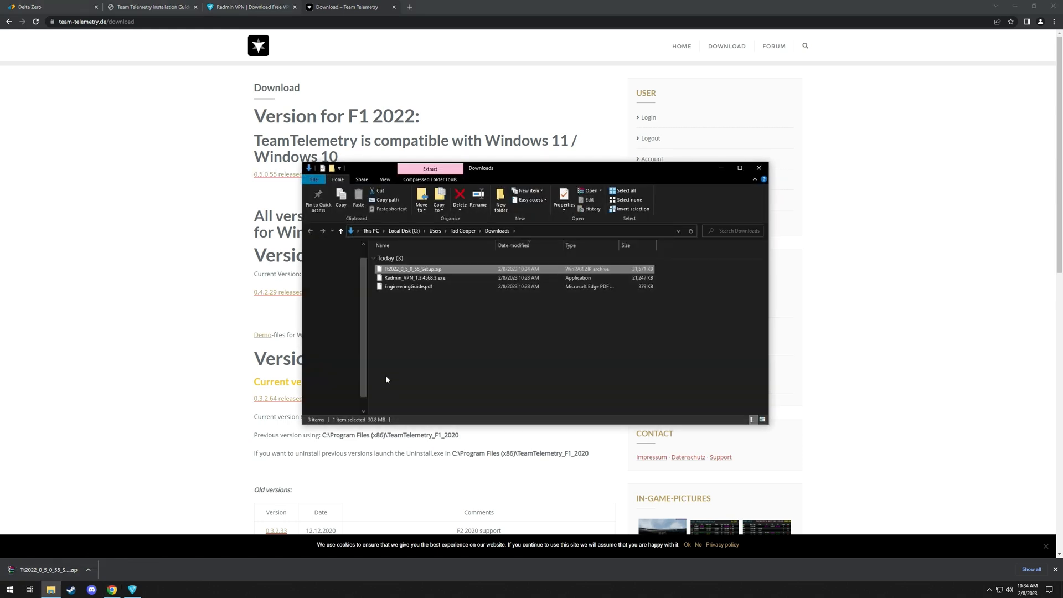
right_click(413, 268)
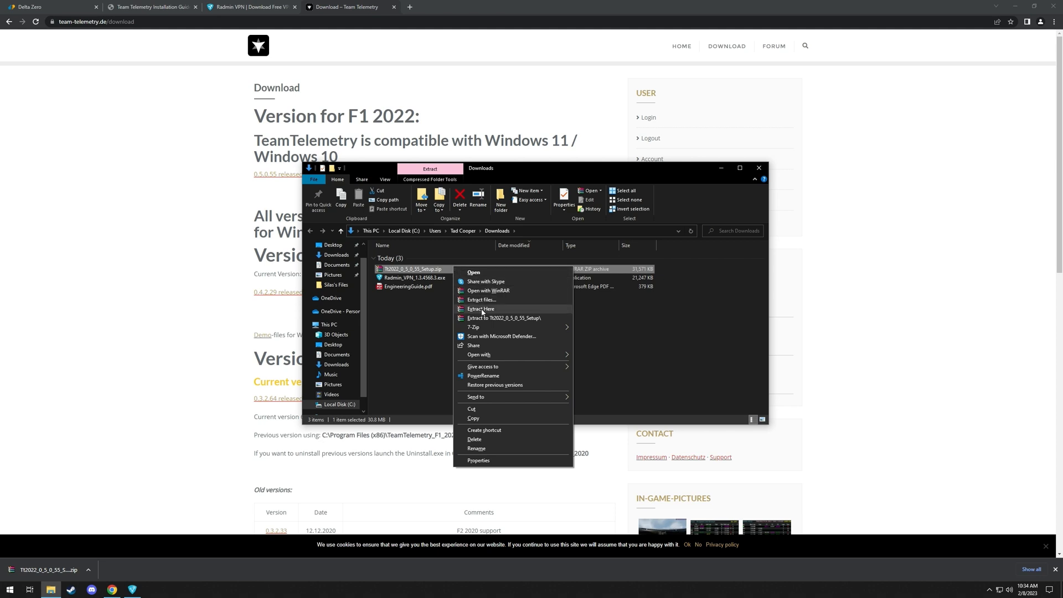
left_click(480, 309)
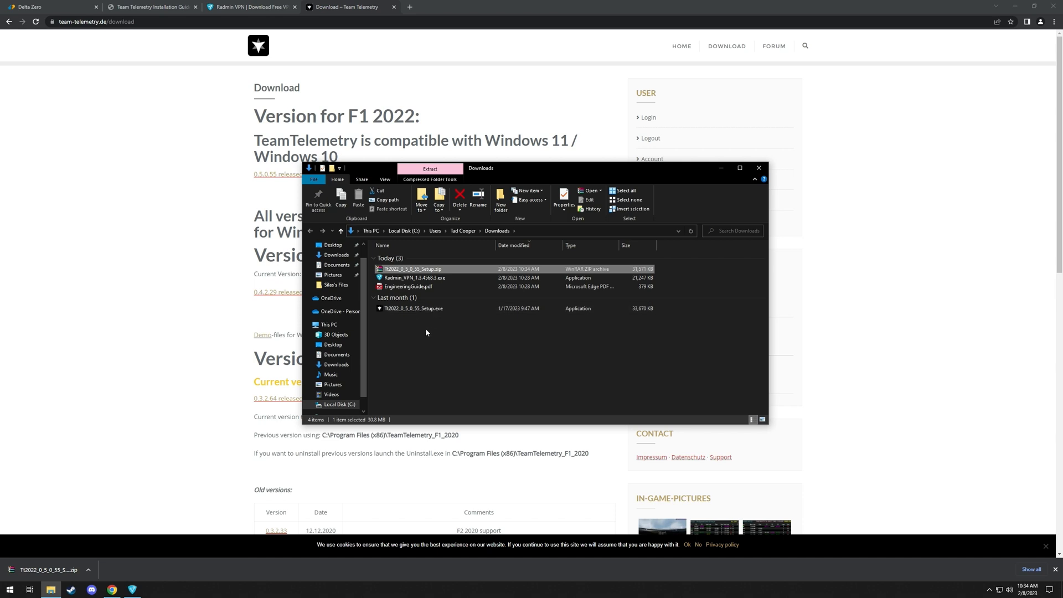
mouse_move(439, 310)
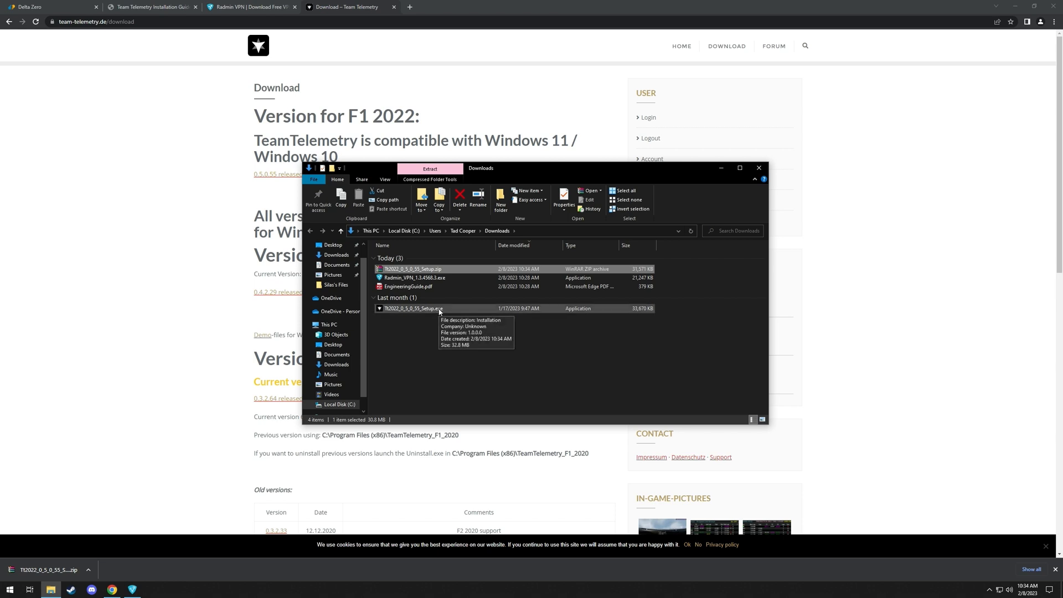
Run Tt2022_0_5_0_55_Setup.exe, install TeamTelemetry F1 2022 and launch it
double_click(405, 308)
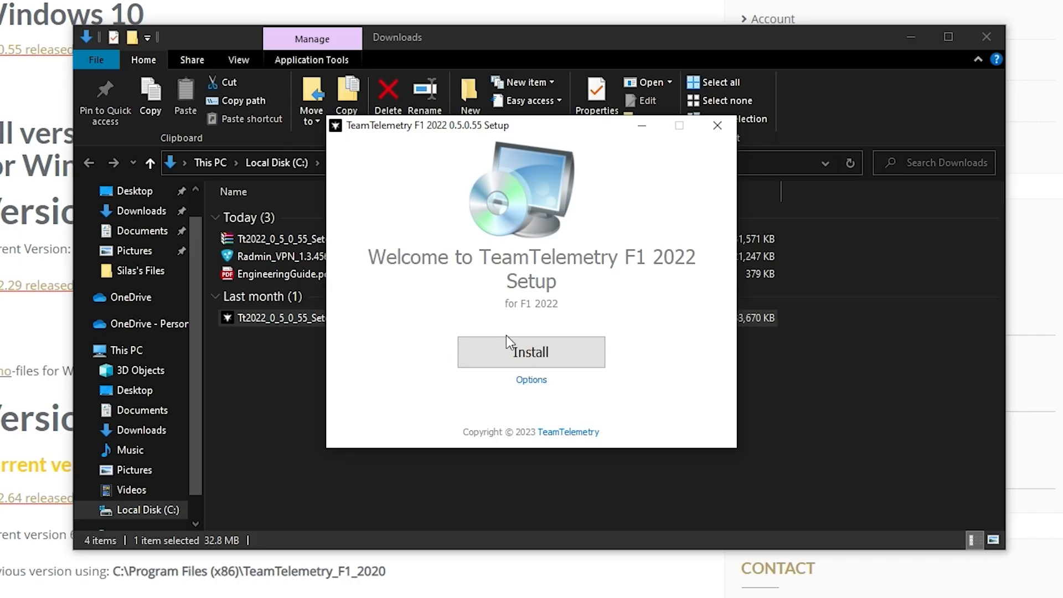
left_click(531, 352)
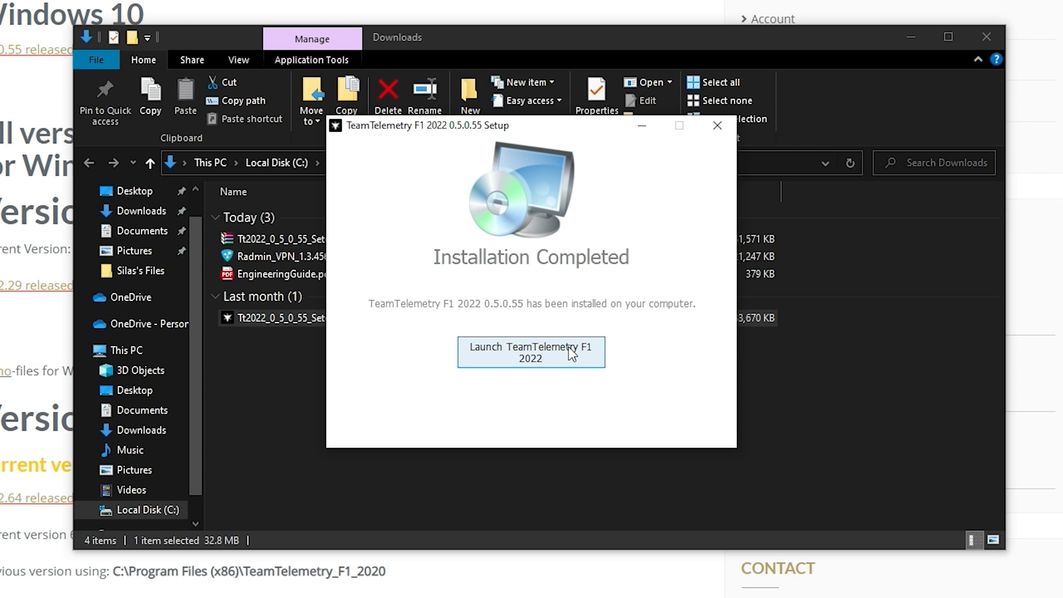
left_click(717, 125)
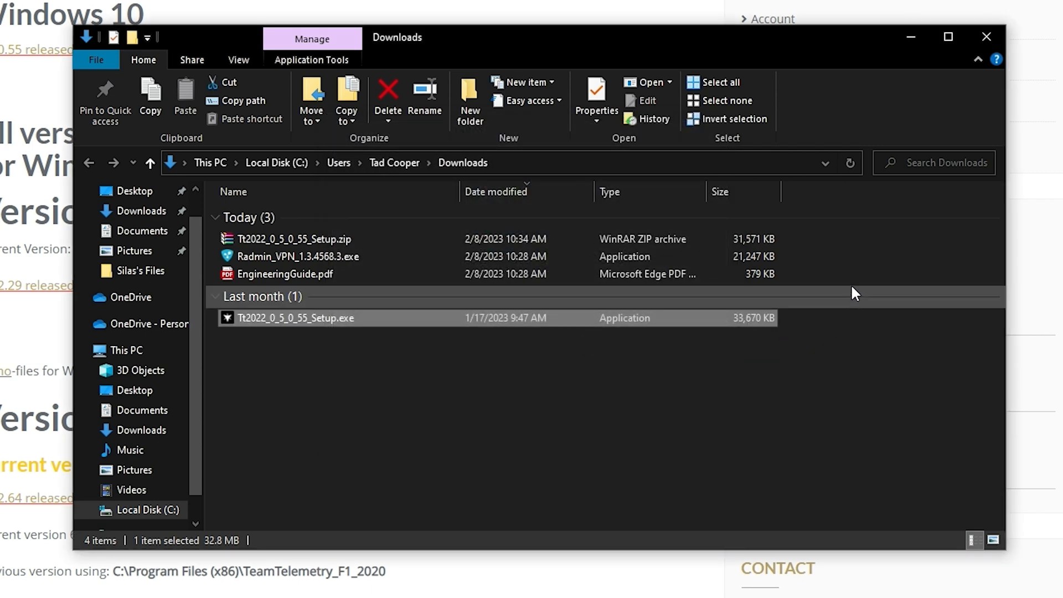
Bring up the Team Telemetry for F1 2022 main window with its telemetry tools
double_click(294, 318)
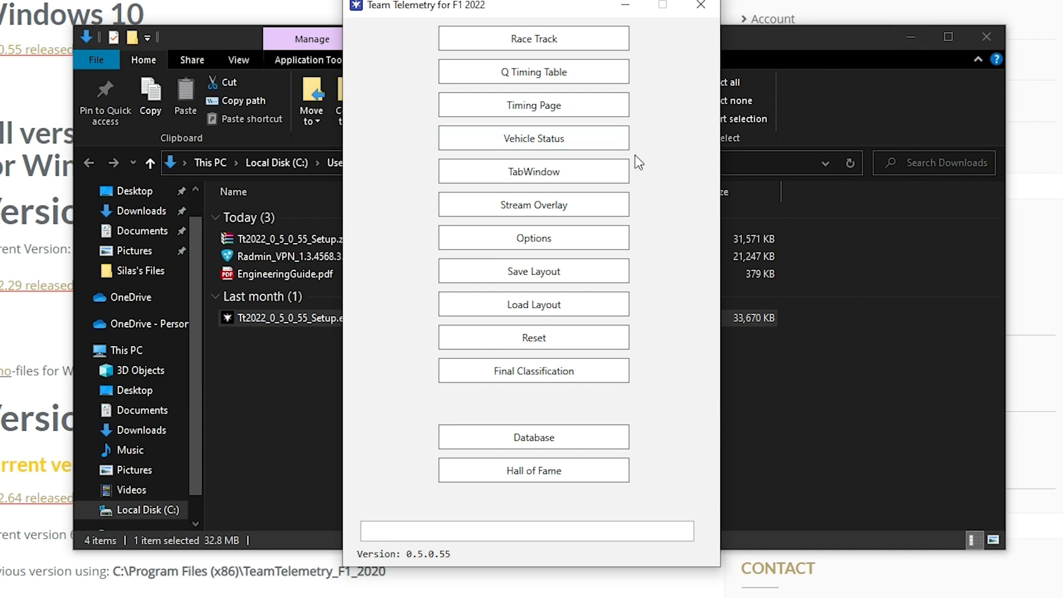
mouse_move(987, 37)
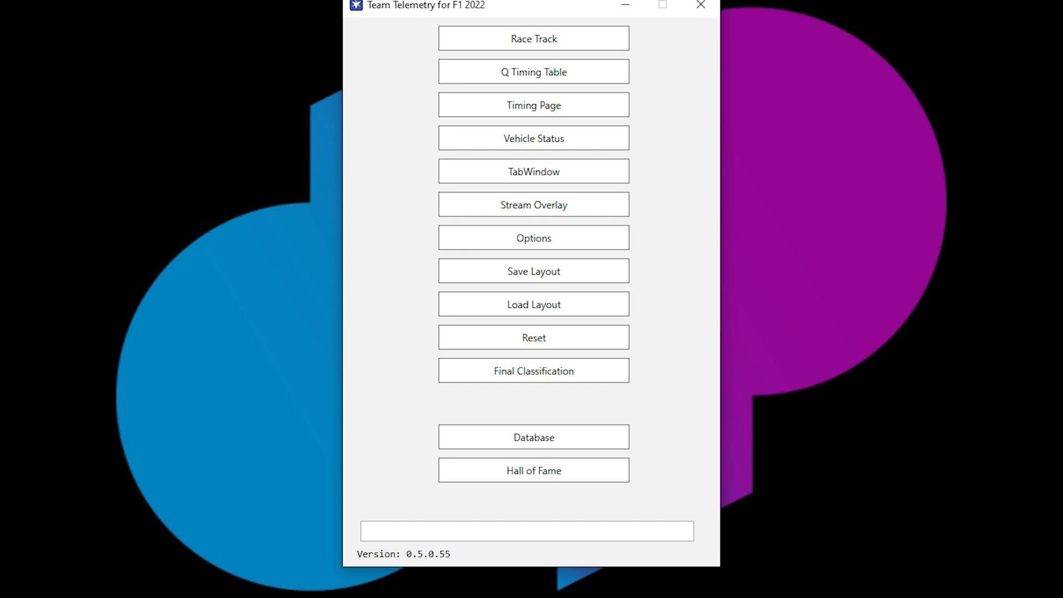
mouse_move(303, 312)
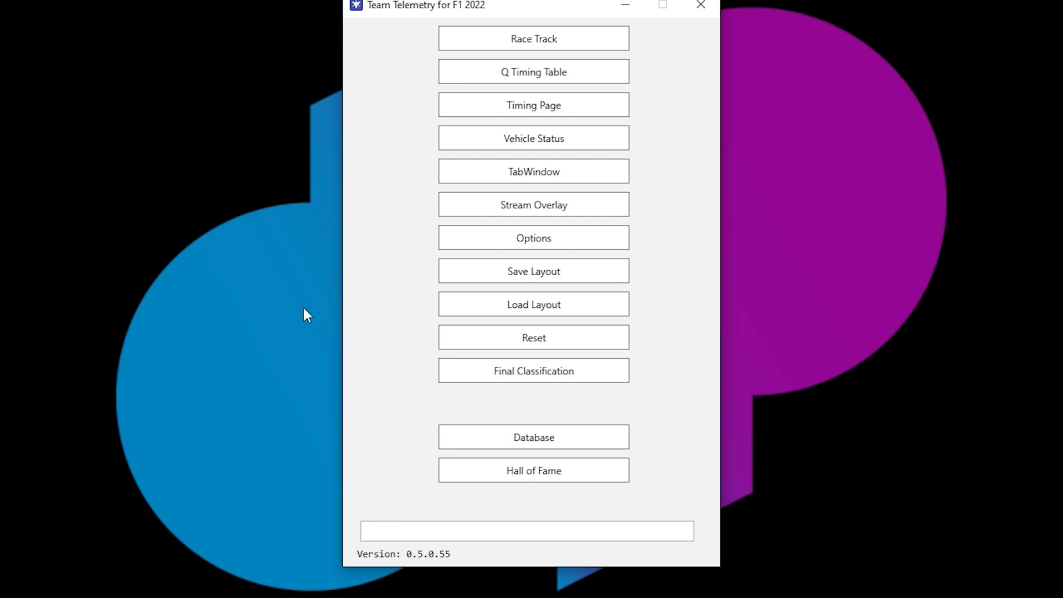
mouse_move(571, 134)
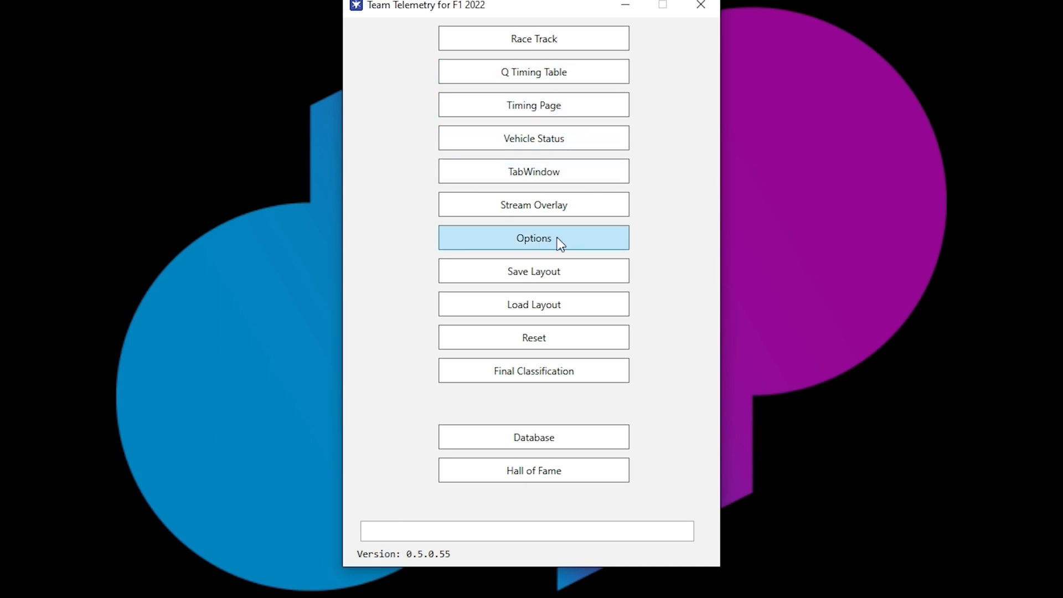
Show the UDP settings in Options with listening port 20777 and stream copies
left_click(533, 238)
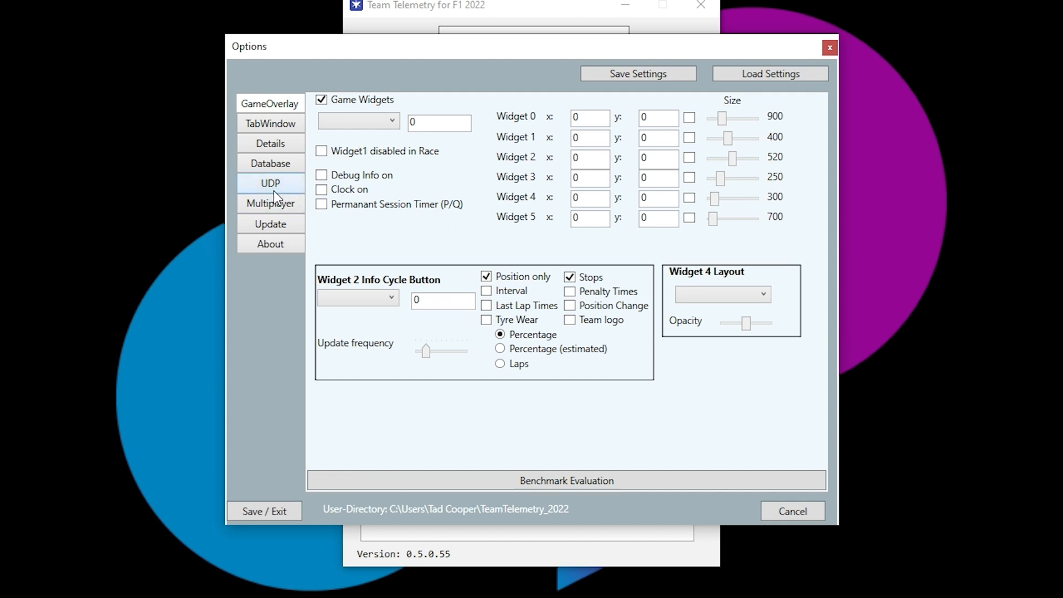
left_click(270, 183)
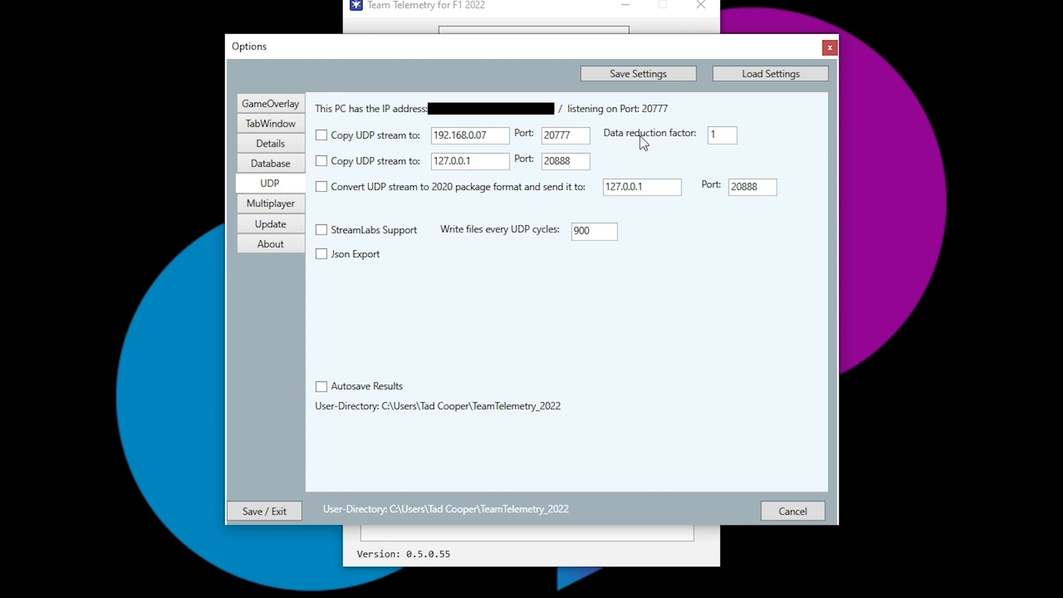
mouse_move(449, 183)
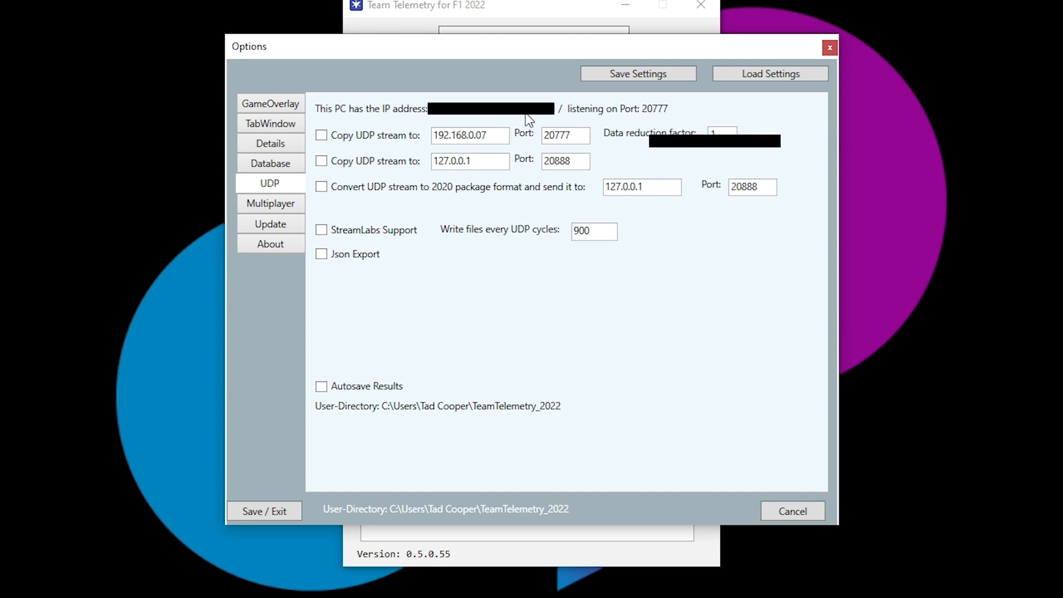
mouse_move(554, 119)
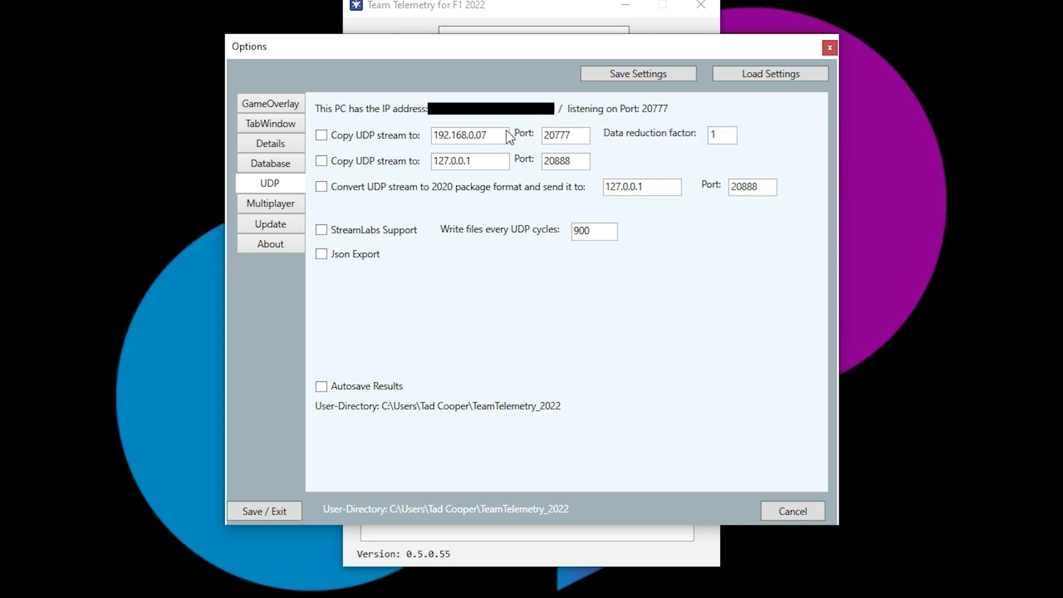
mouse_move(383, 149)
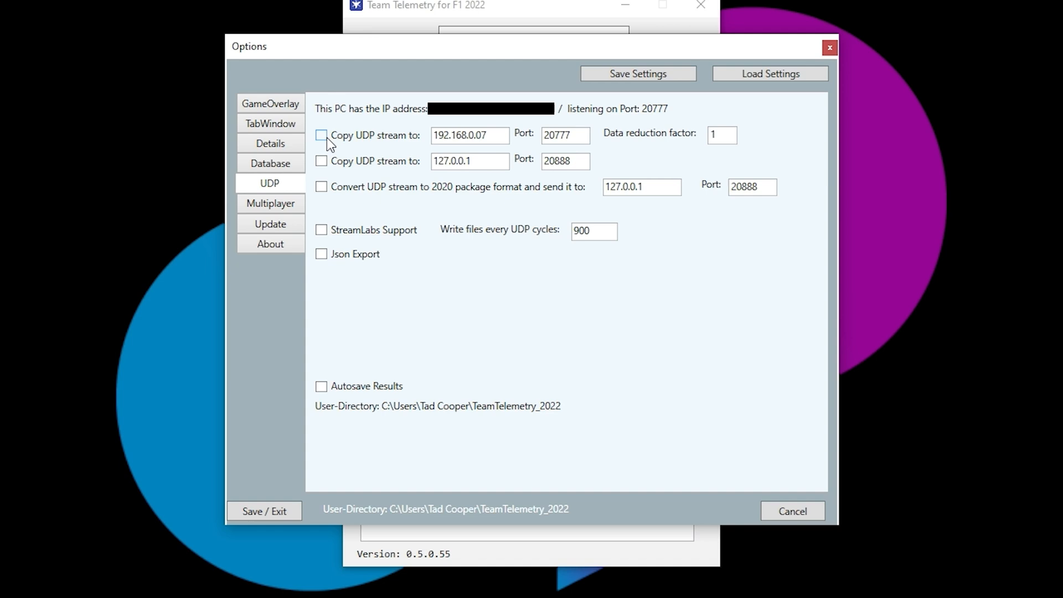
Enable the first UDP stream copy and take the engineer's VPN IP as its target address
left_click(321, 135)
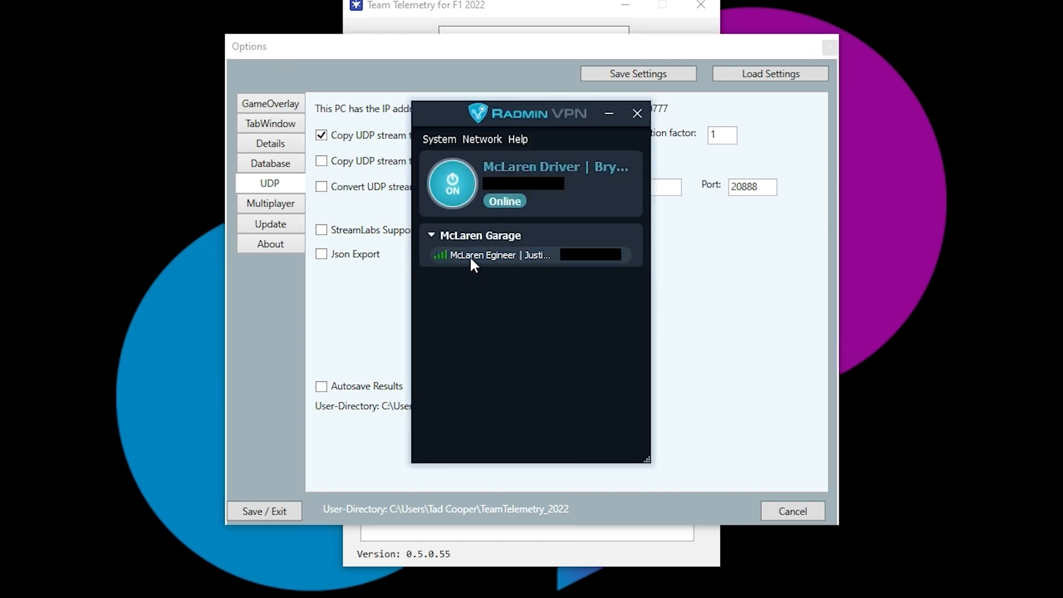
right_click(487, 254)
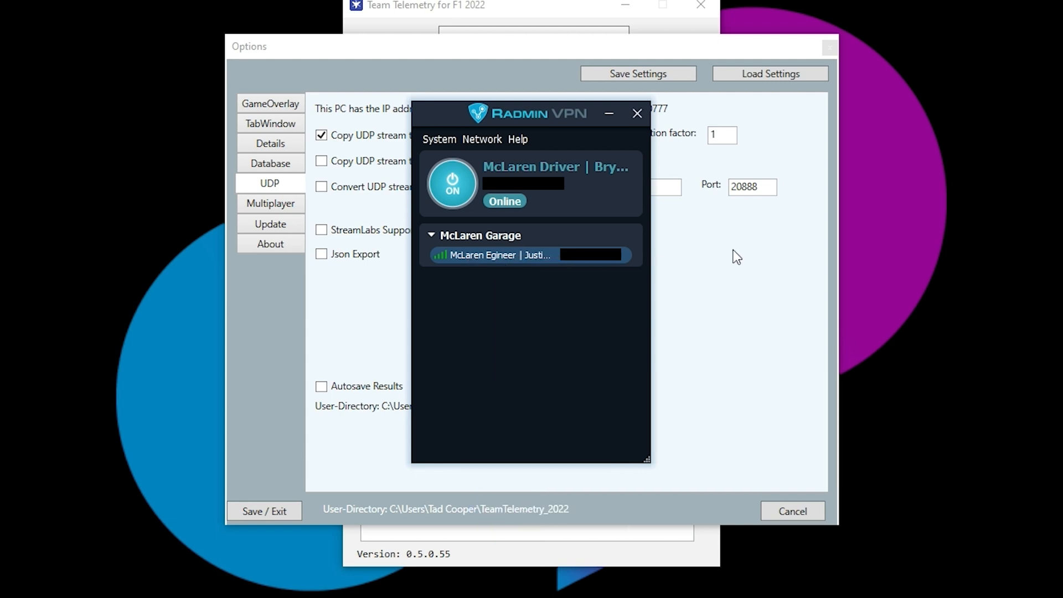
left_click(638, 113)
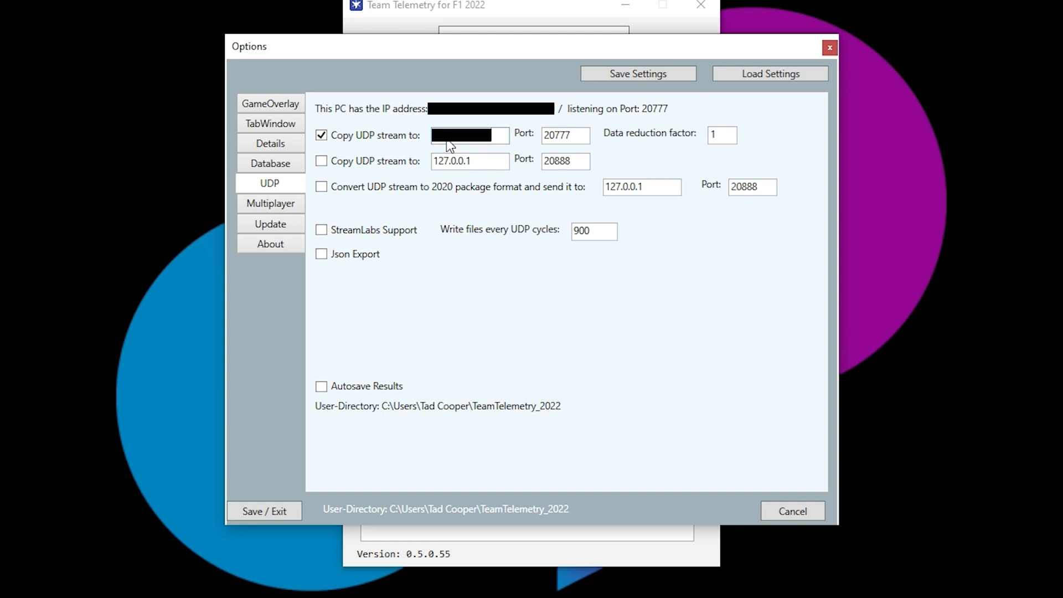
mouse_move(603, 159)
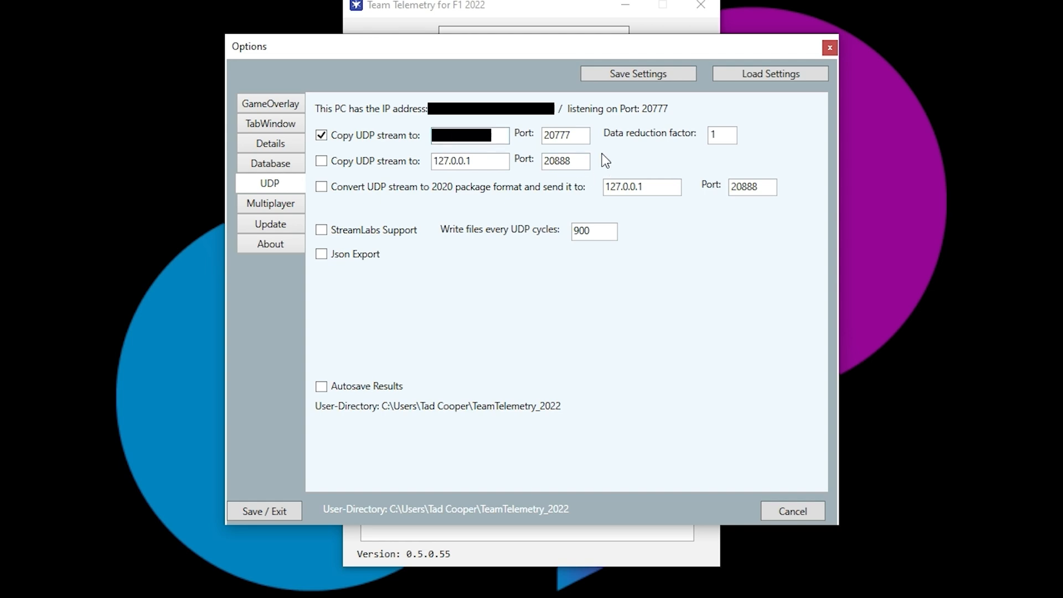
Replace the first stream copy's port 20777 with 20888, toggling the copy checkbox
left_click(321, 136)
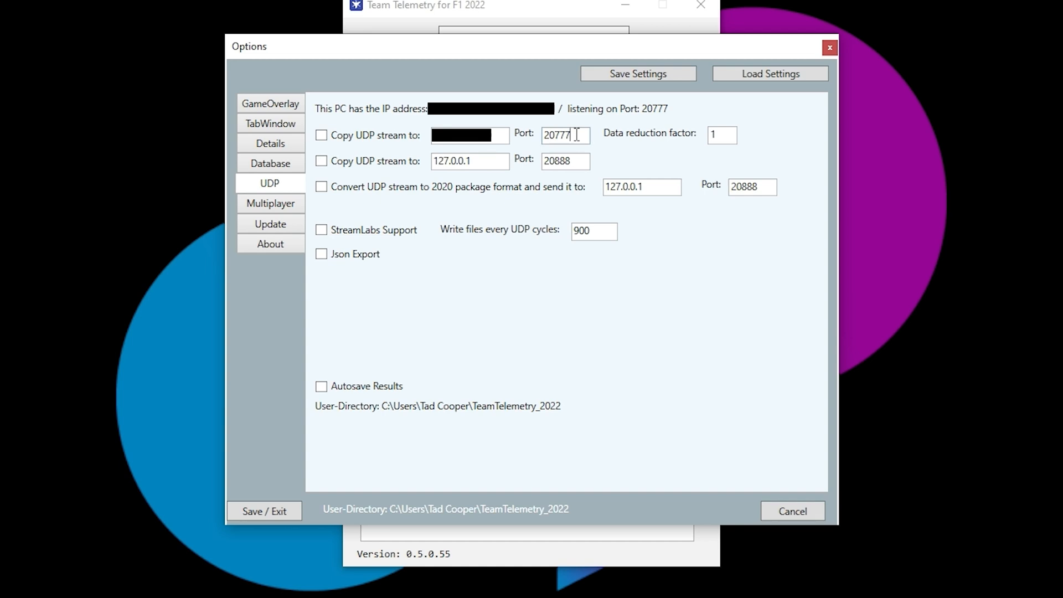
double_click(563, 134)
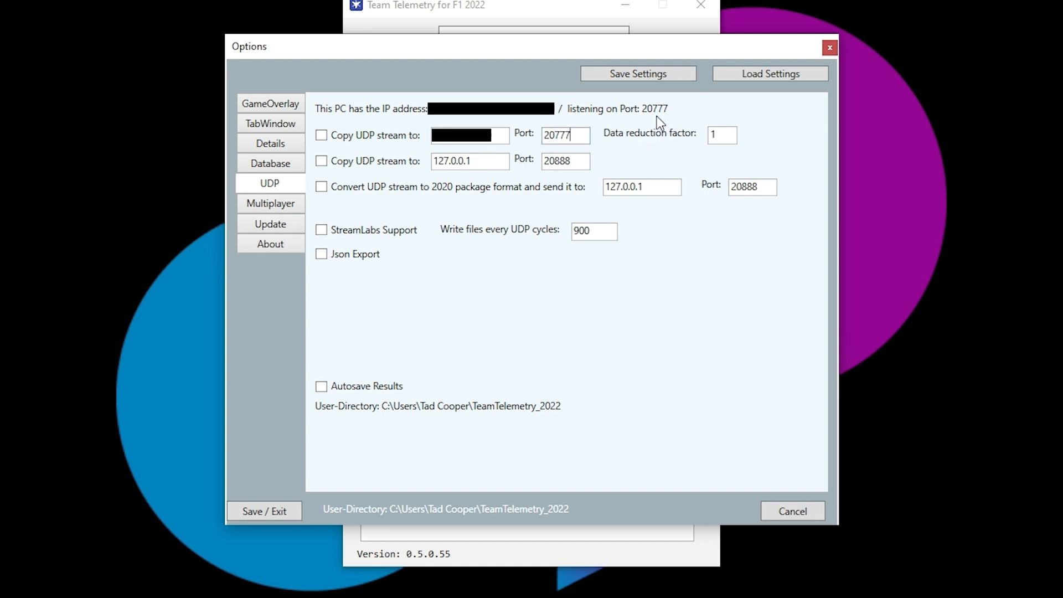
mouse_move(725, 168)
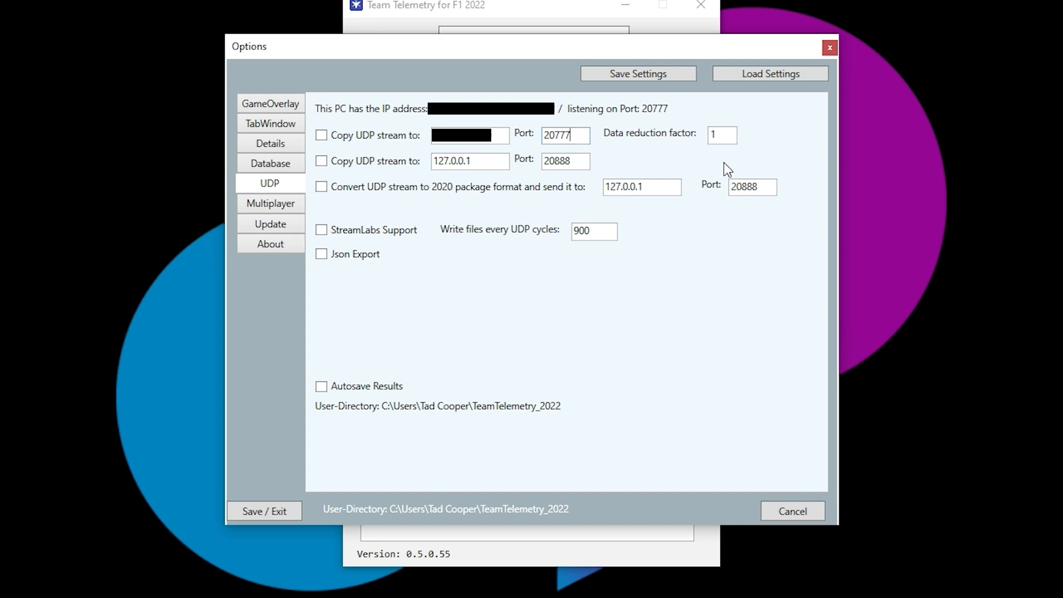
key("BackSpace")
type("20888")
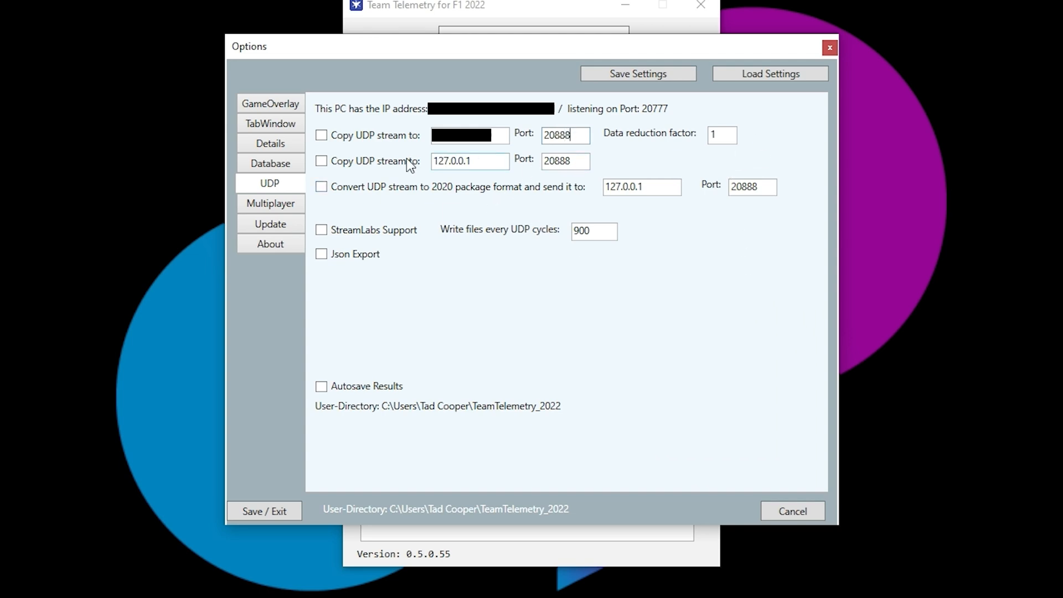
left_click(320, 135)
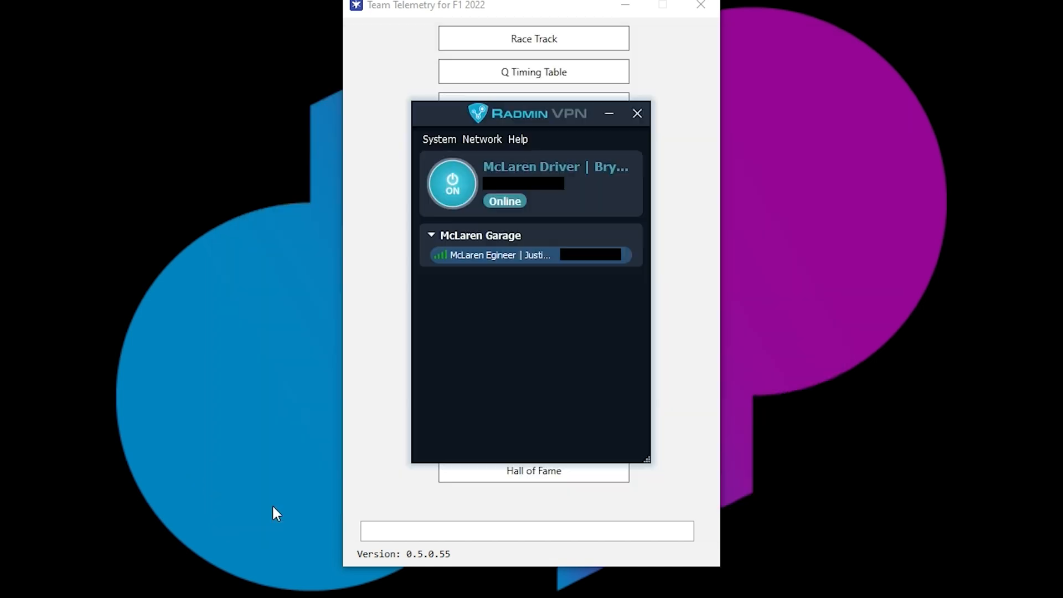
mouse_move(565, 502)
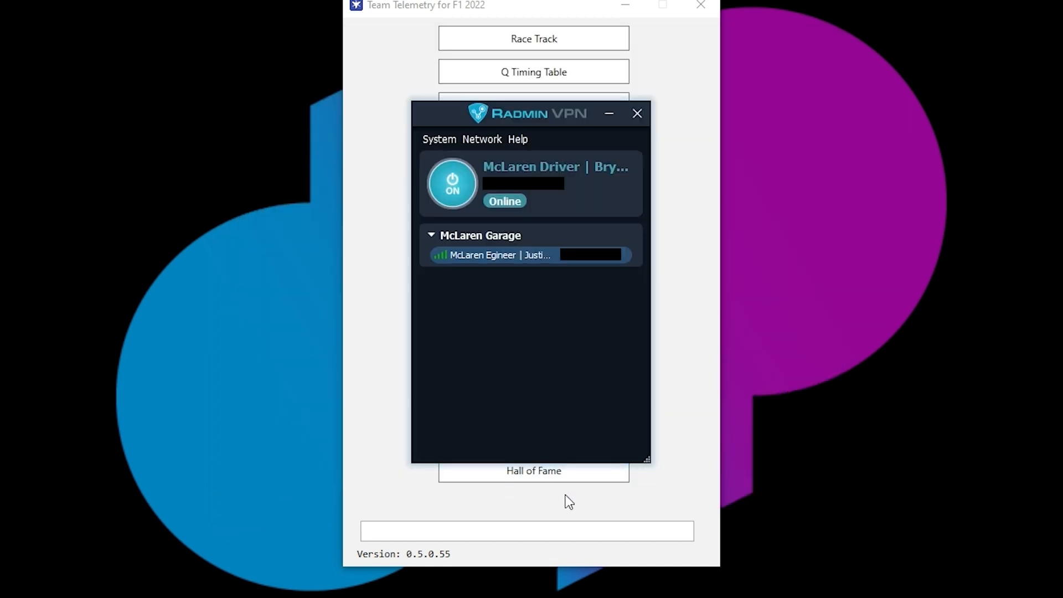
mouse_move(658, 315)
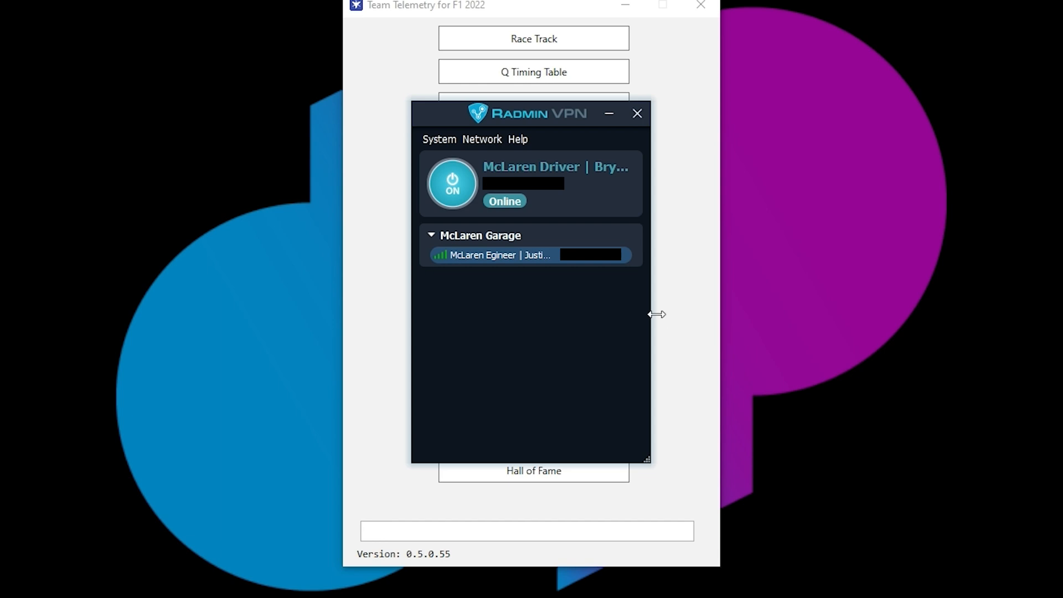